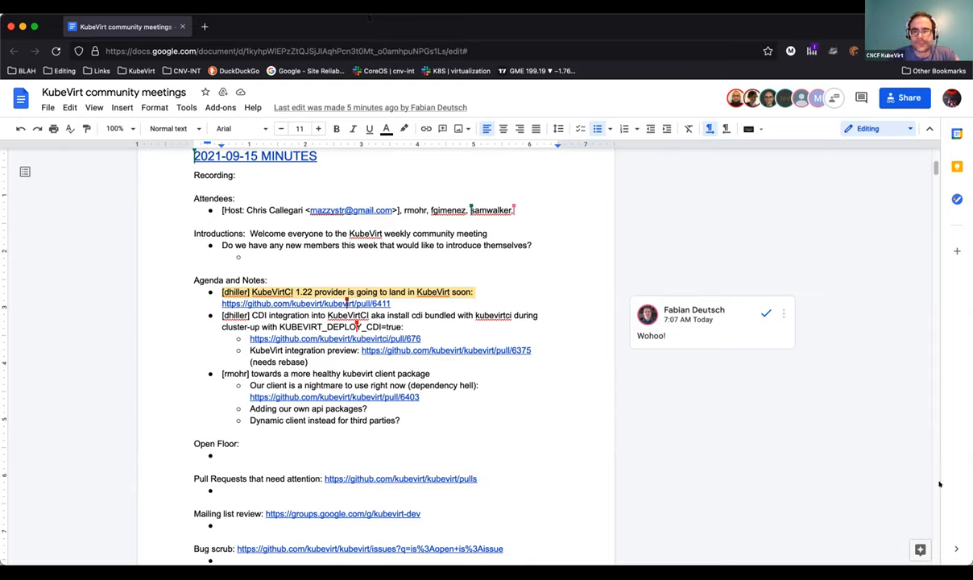
mouse_move(911, 364)
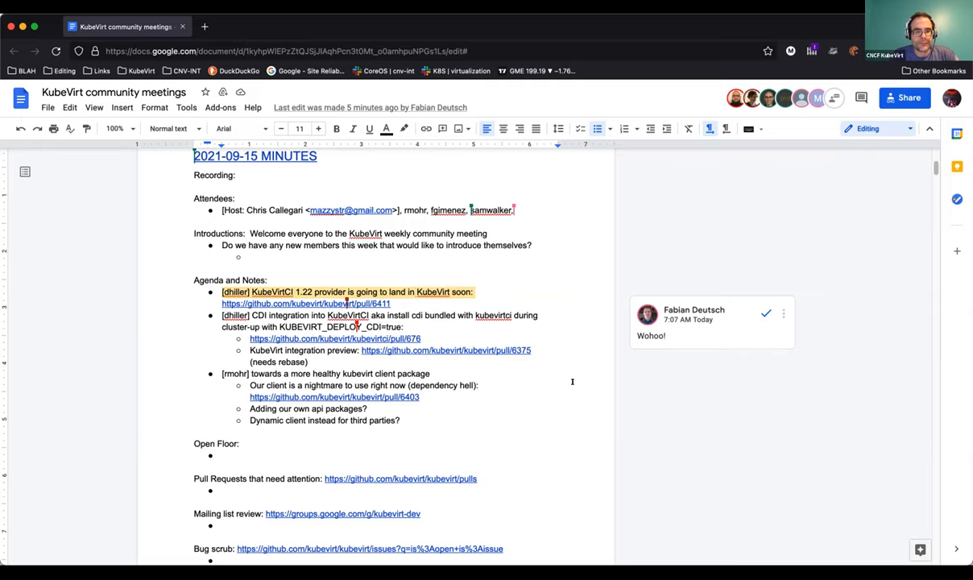
Step: Write "Events" as a new point under Open Floor, ready for nested entries
scroll(down, 3)
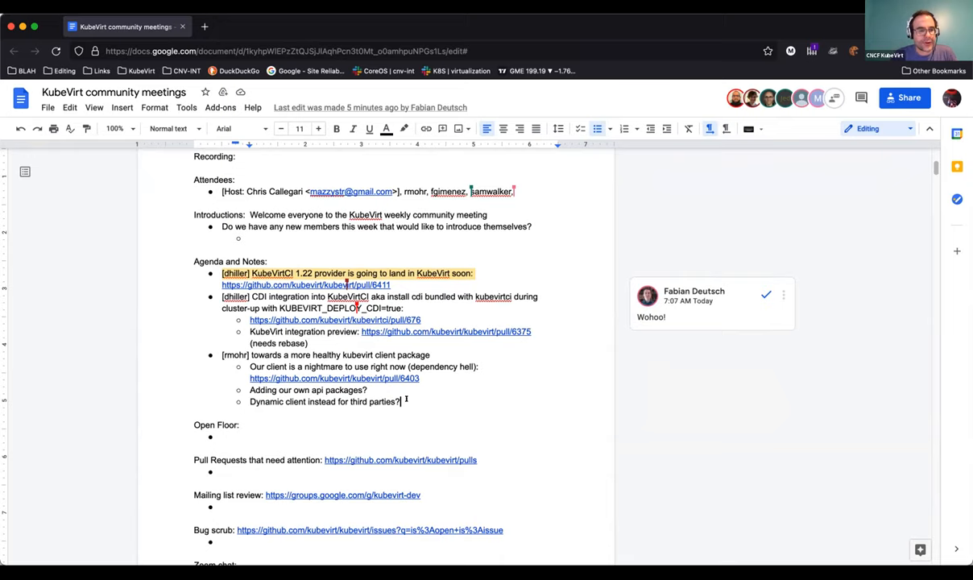
scroll(down, 3)
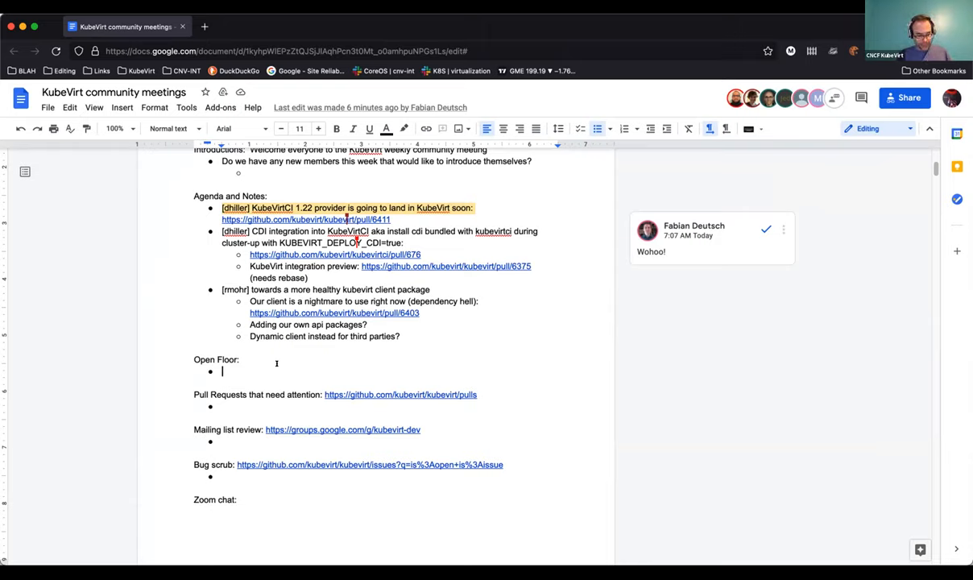
text(Events)
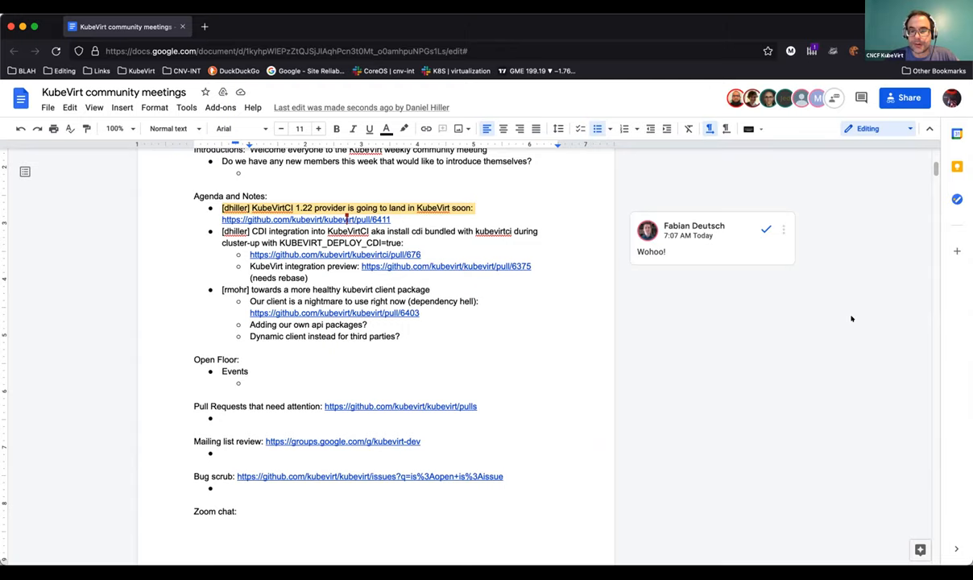
mouse_move(855, 319)
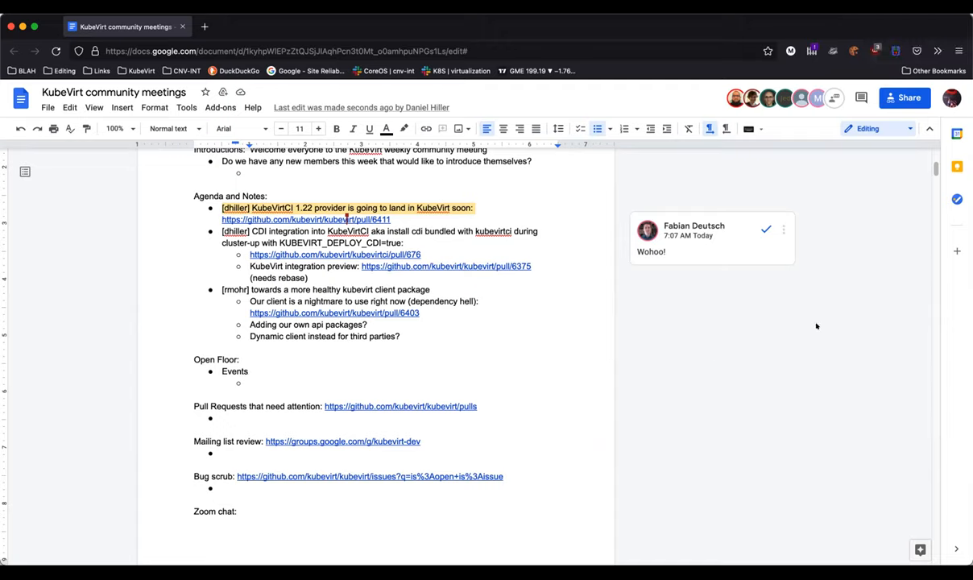
mouse_move(619, 371)
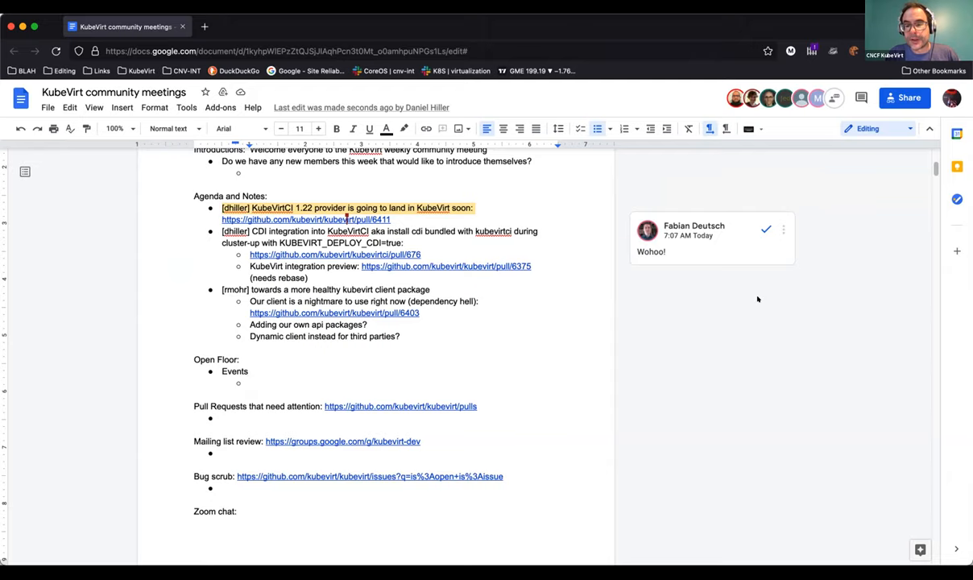
mouse_move(768, 298)
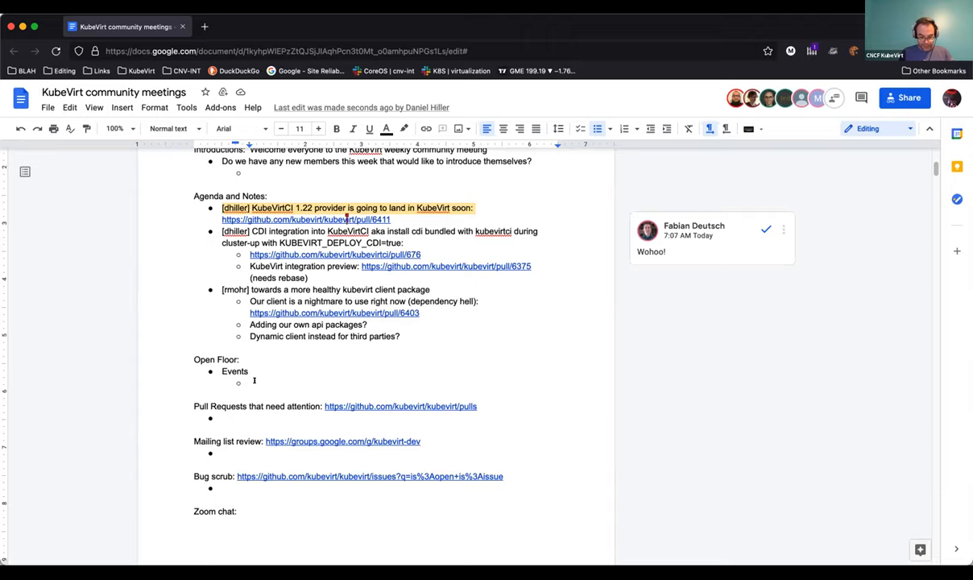
Step: List "KVM Forum / BoF" under Events with "Alice" nested as its contact
text(KVM)
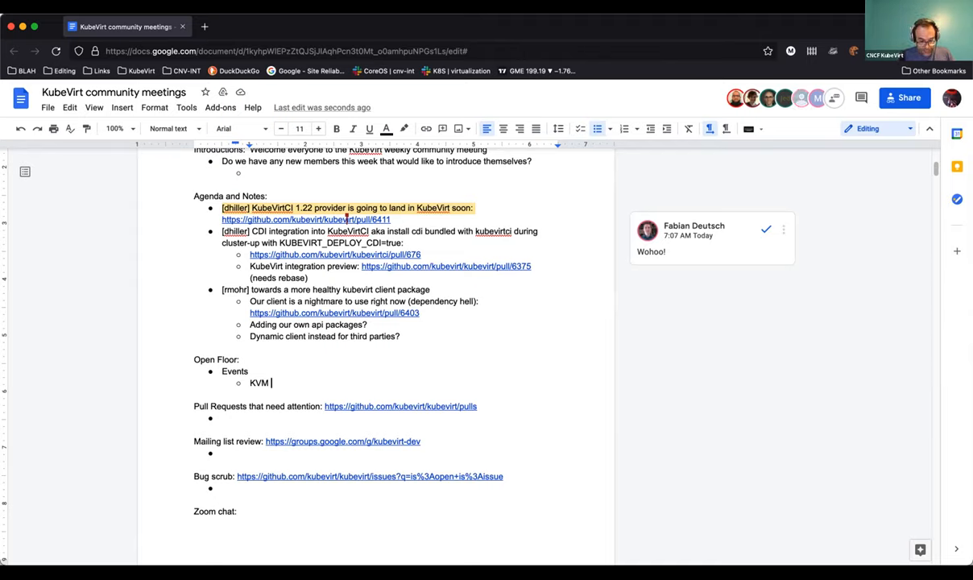
text(Forum / BoF)
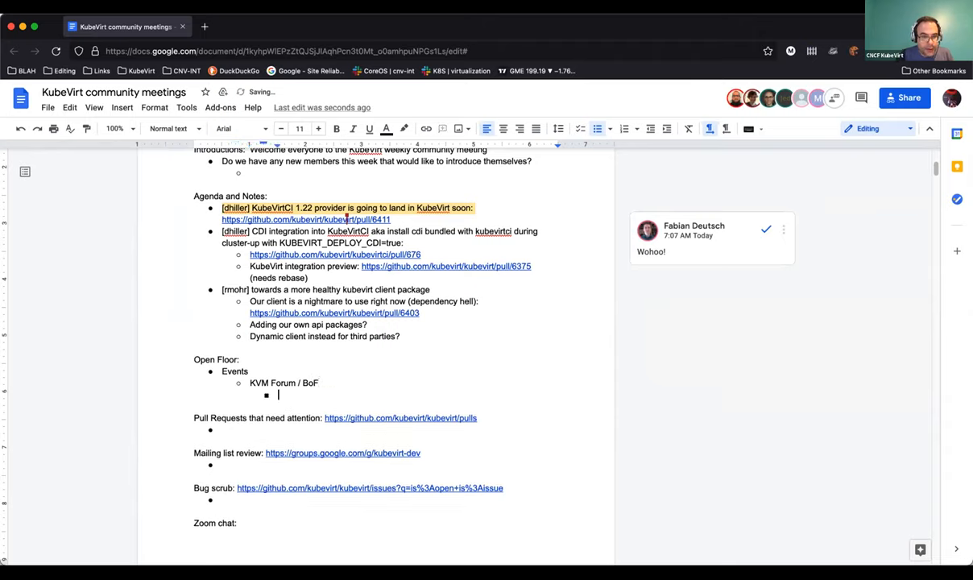
text(Alice)
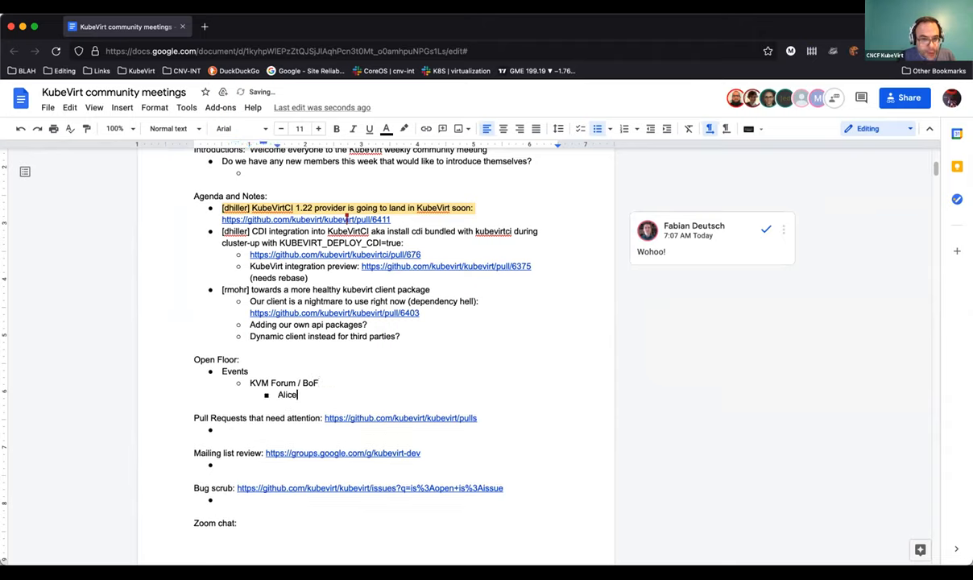
key(enter)
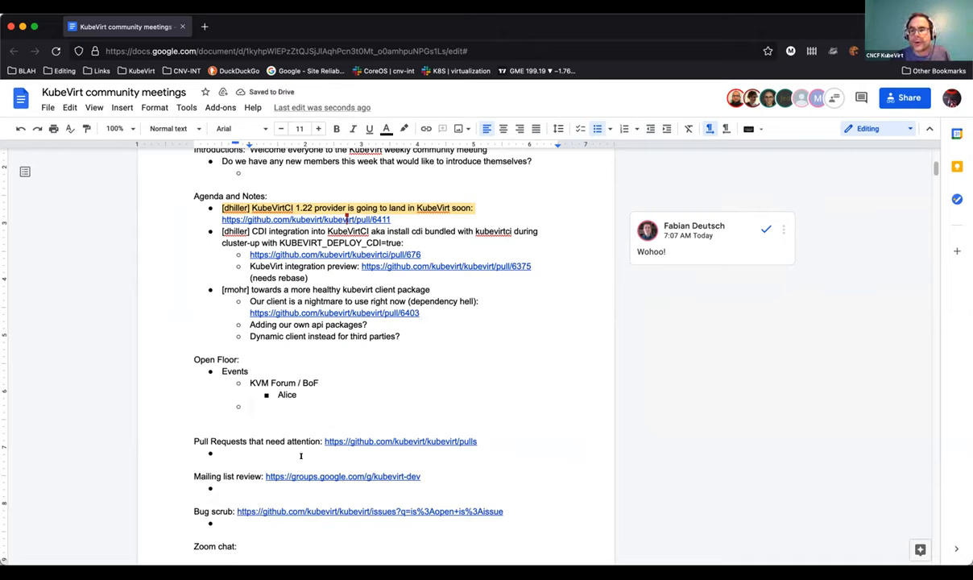
mouse_move(694, 419)
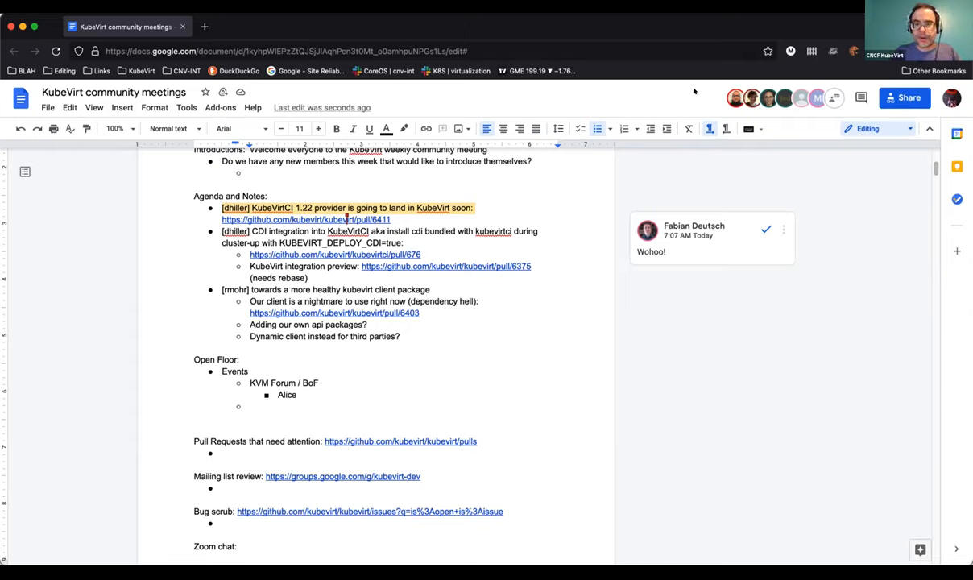
click(250, 406)
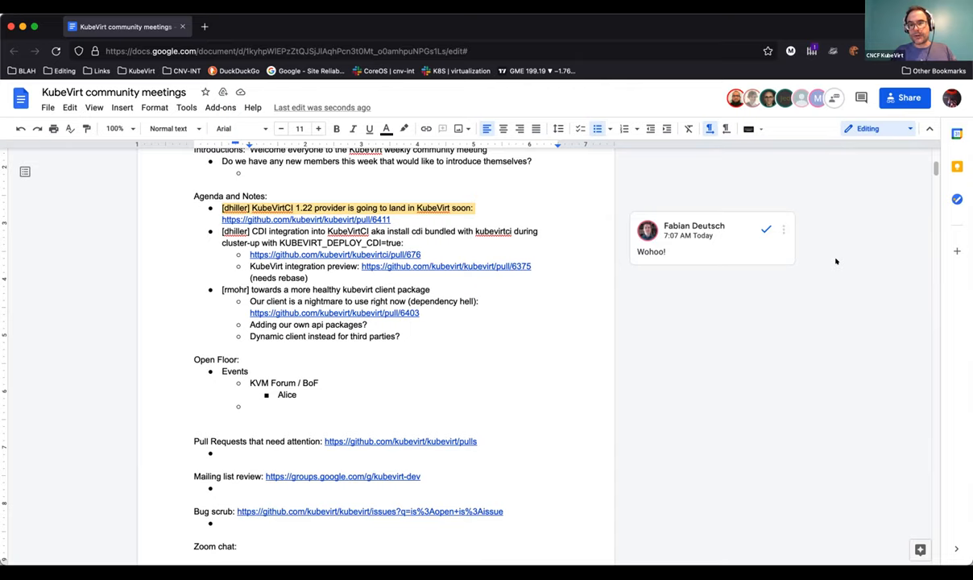
mouse_move(844, 261)
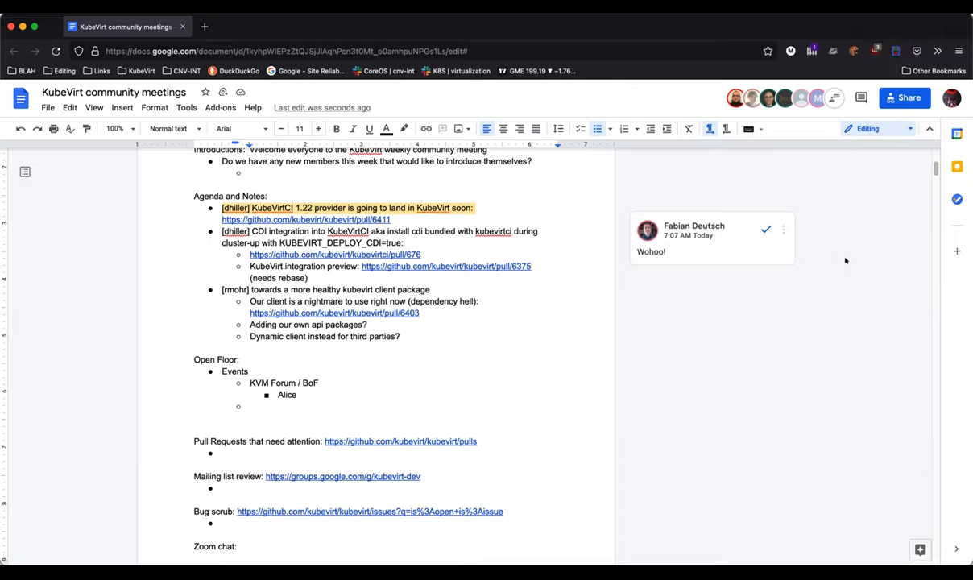
mouse_move(786, 261)
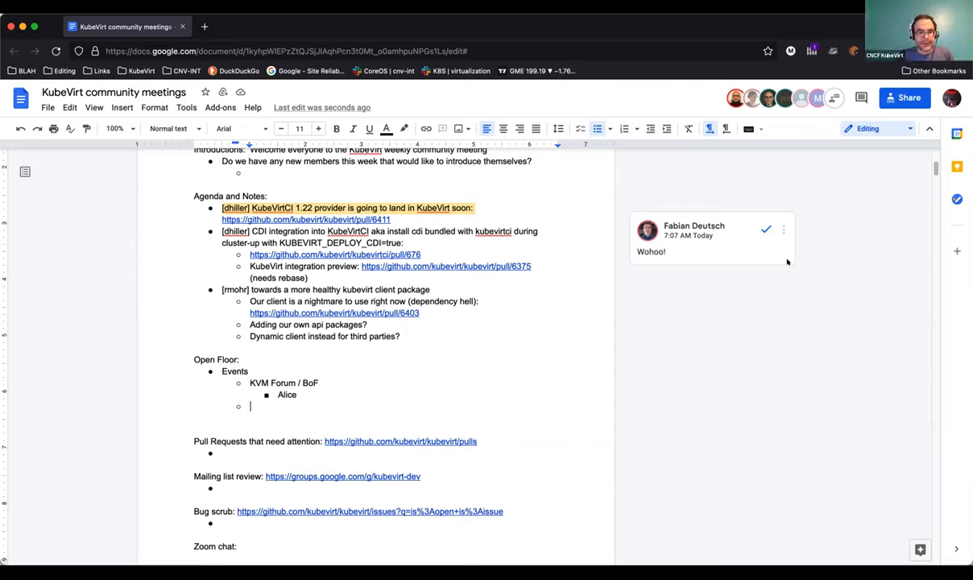
mouse_move(628, 326)
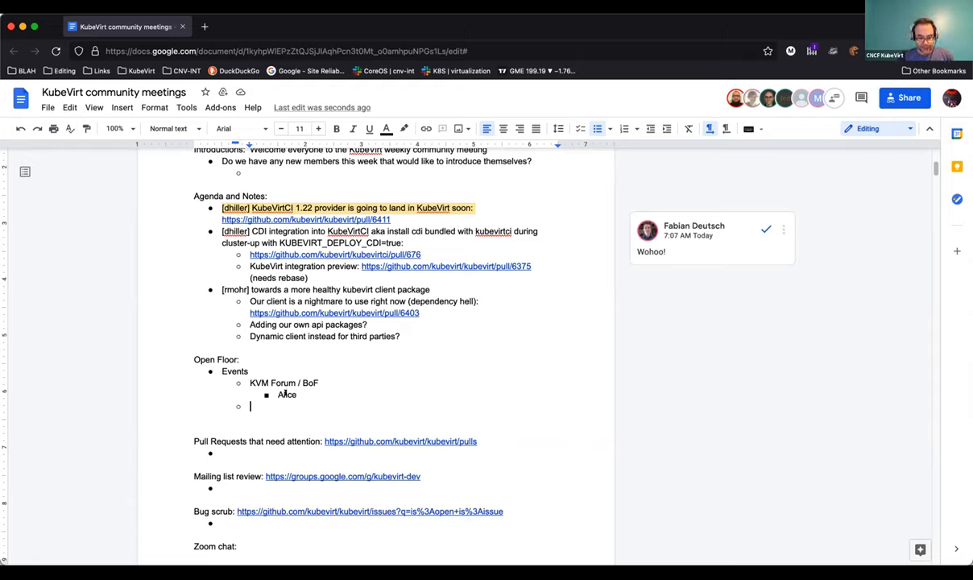
Step: Add "KubeCon L.A. / Office Hours" as a second event under Events
text(Ku)
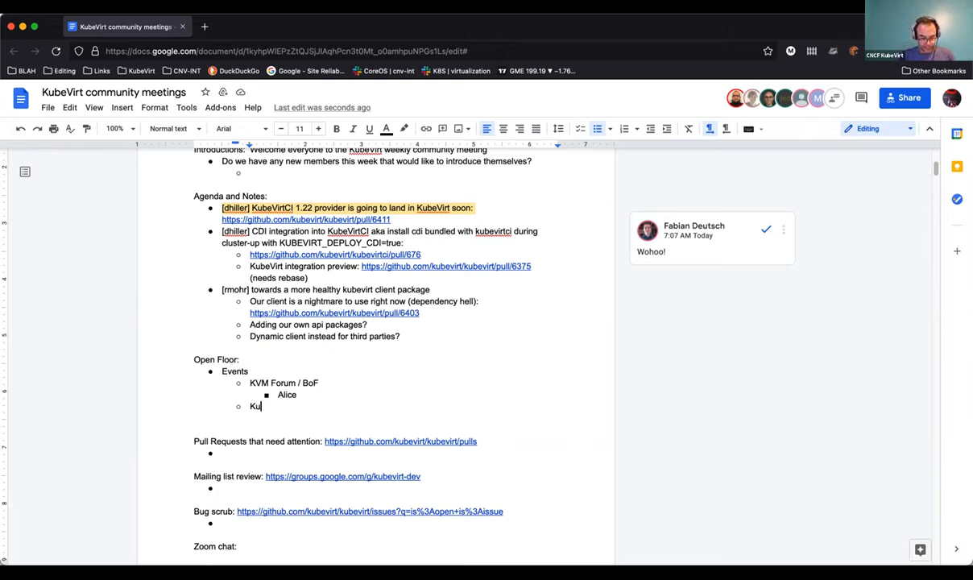
text(beCon)
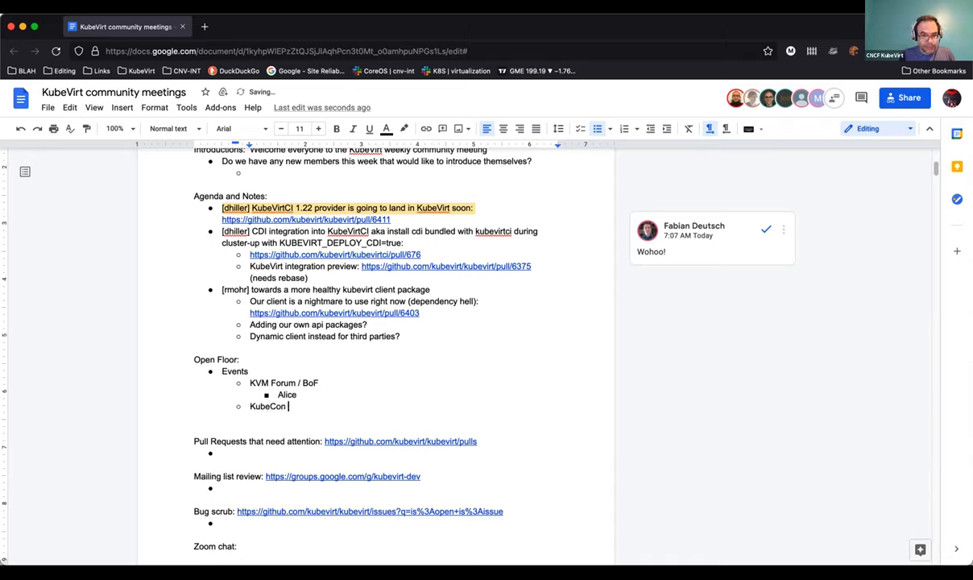
text(L)
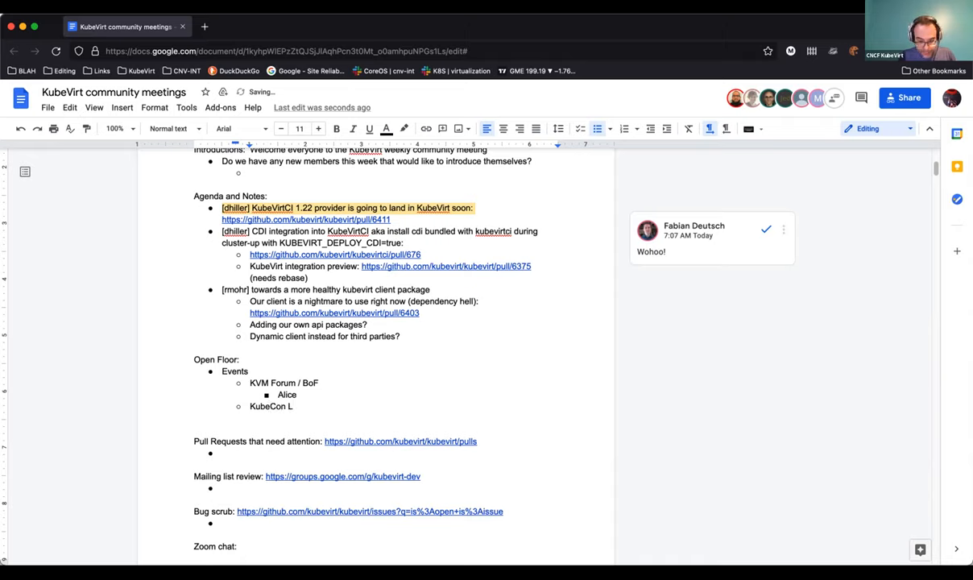
text(.A)
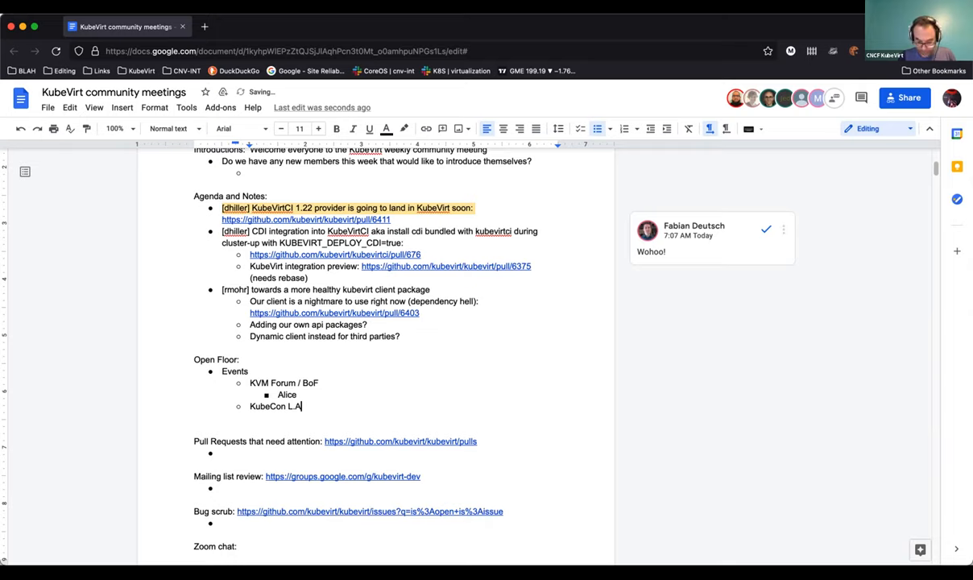
text(/)
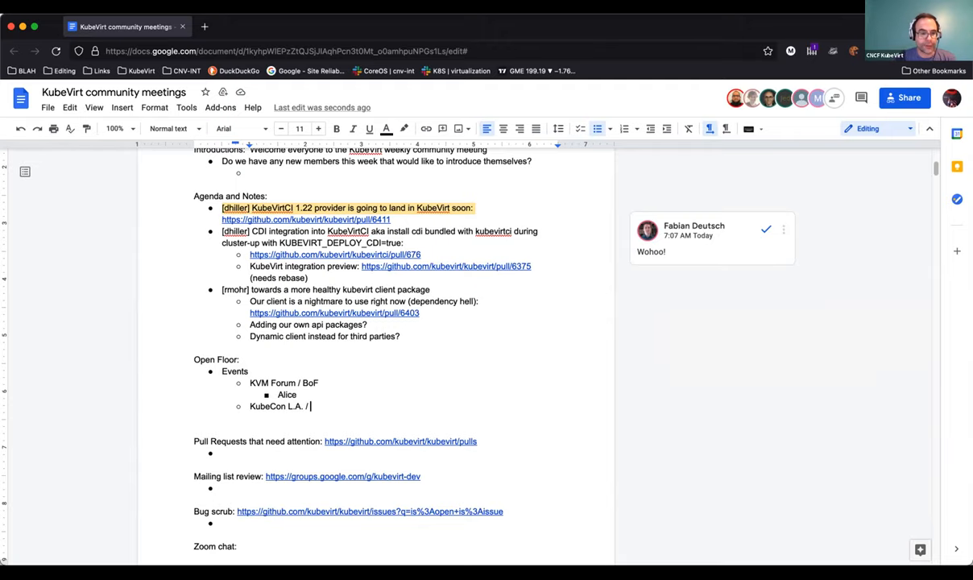
text(Office)
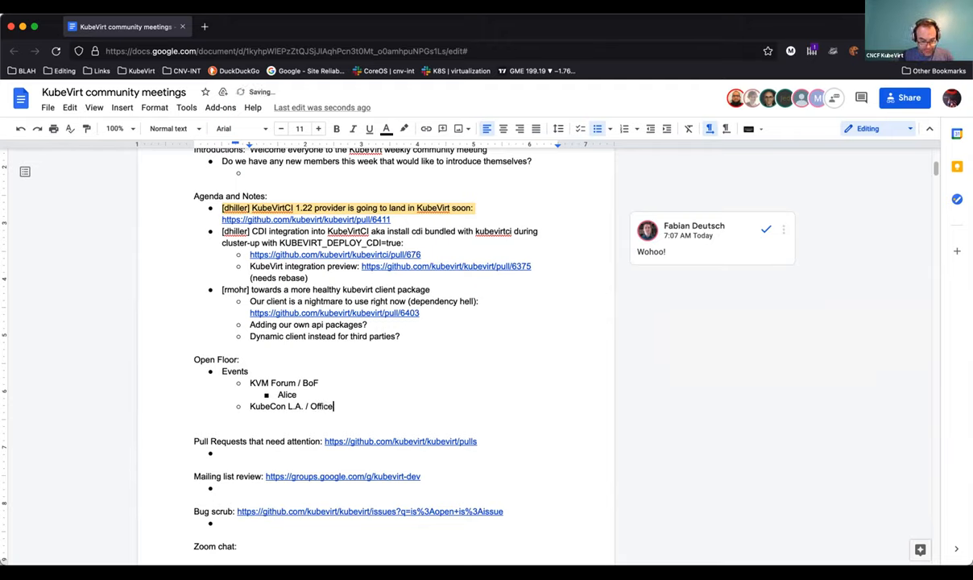
text(Hours)
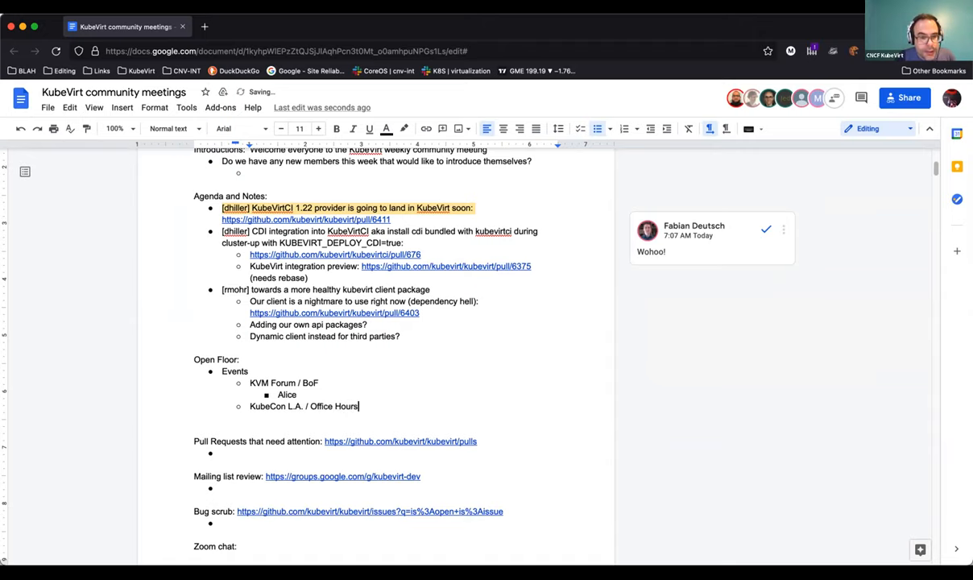
text(Chris)
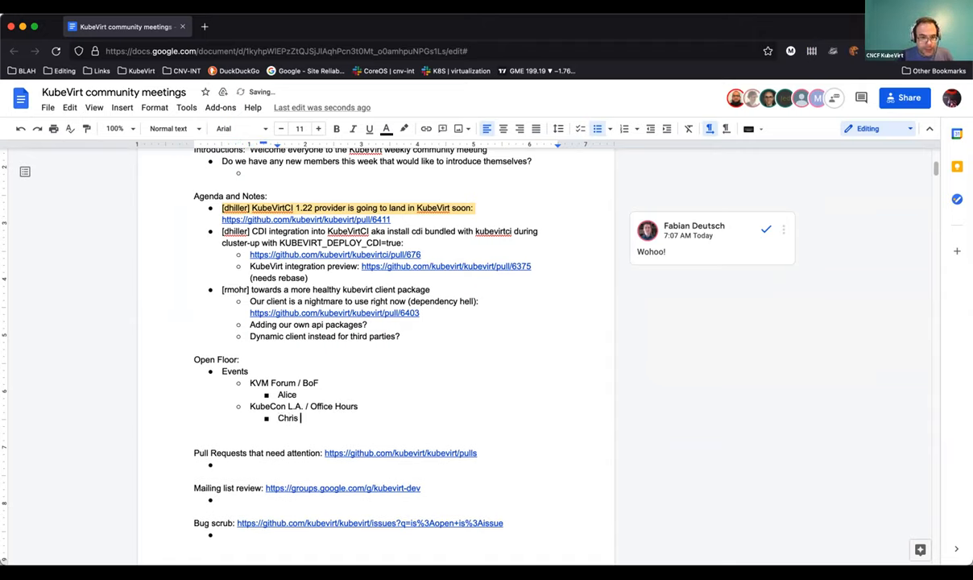
text(/ David)
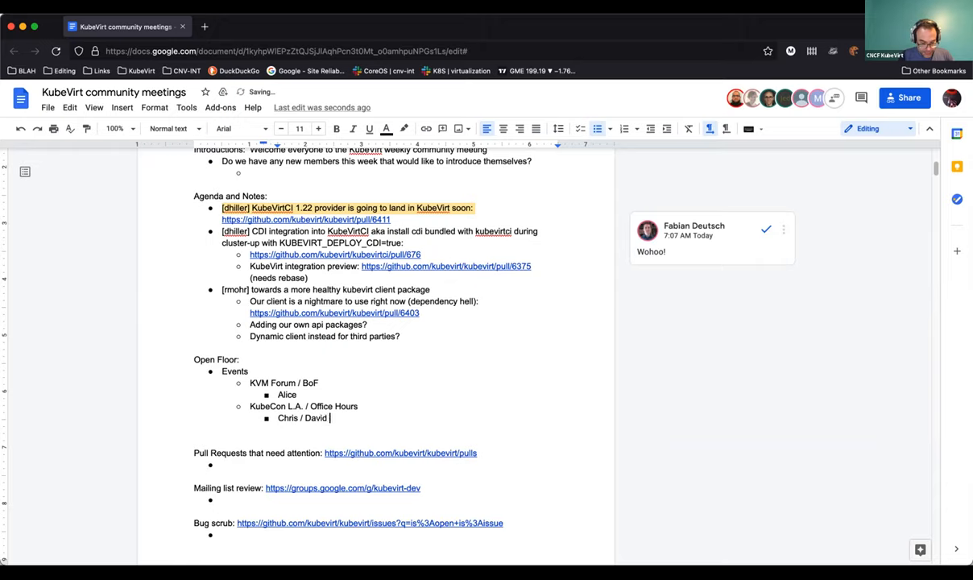
text(Vossel)
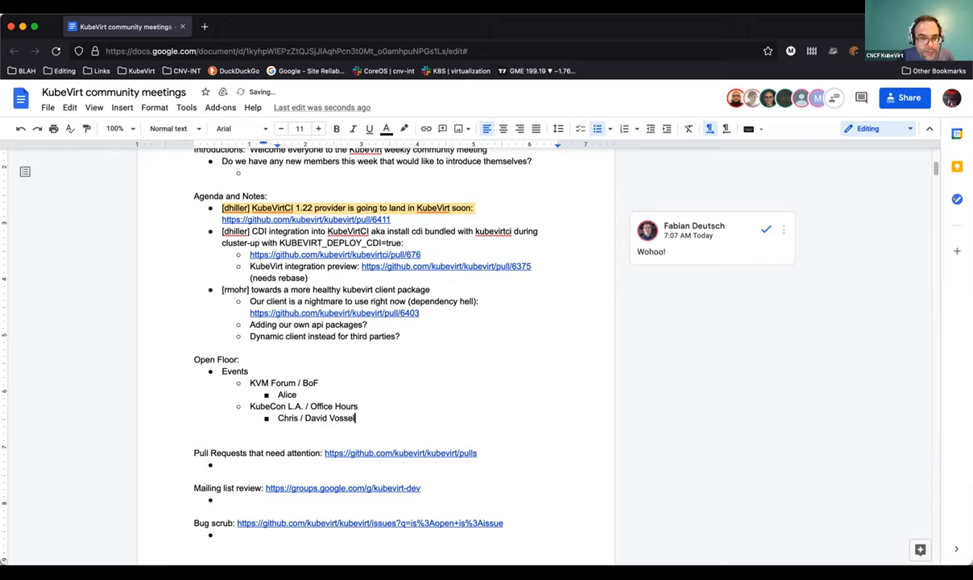
key(Enter)
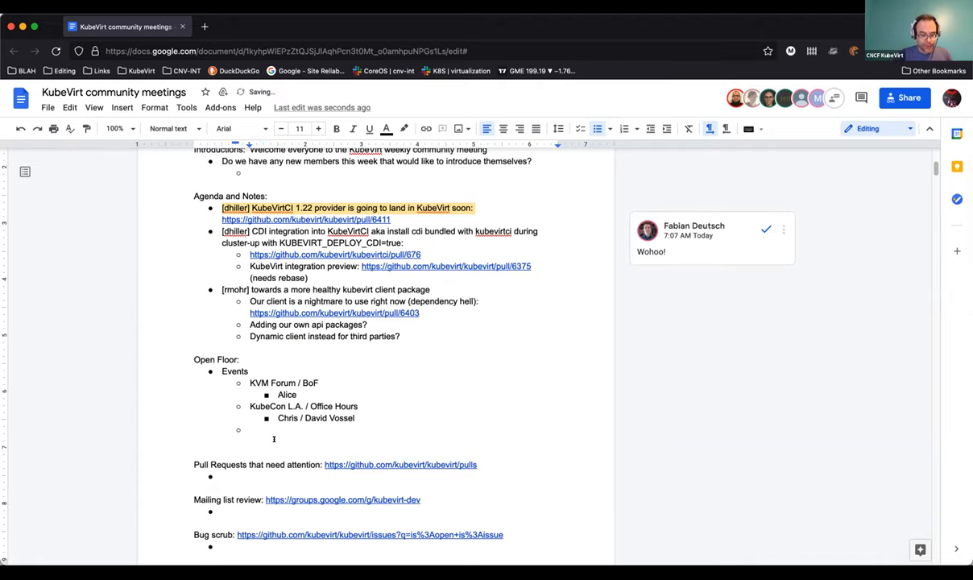
text(All Things)
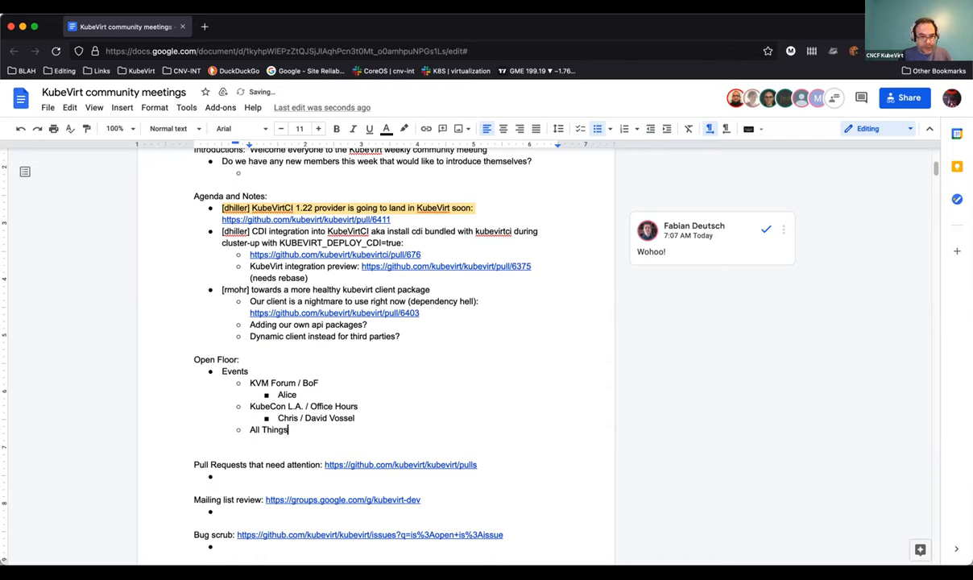
text(Open 2021)
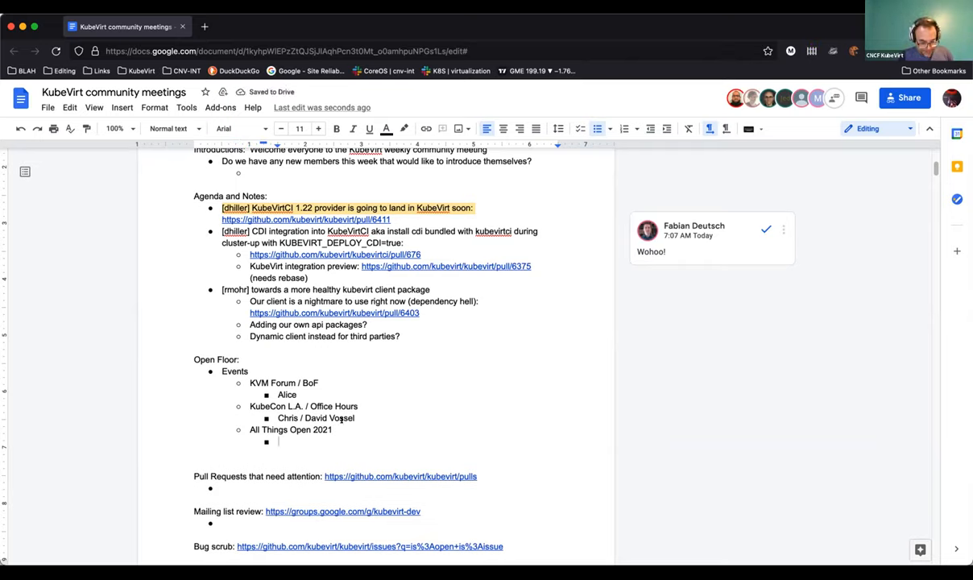
text(Chris /)
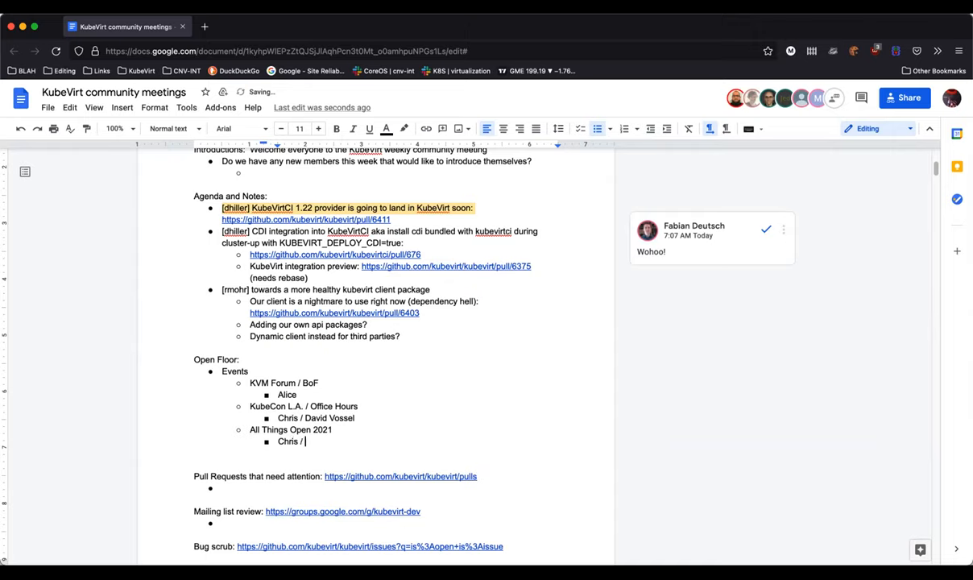
text(Sam / St)
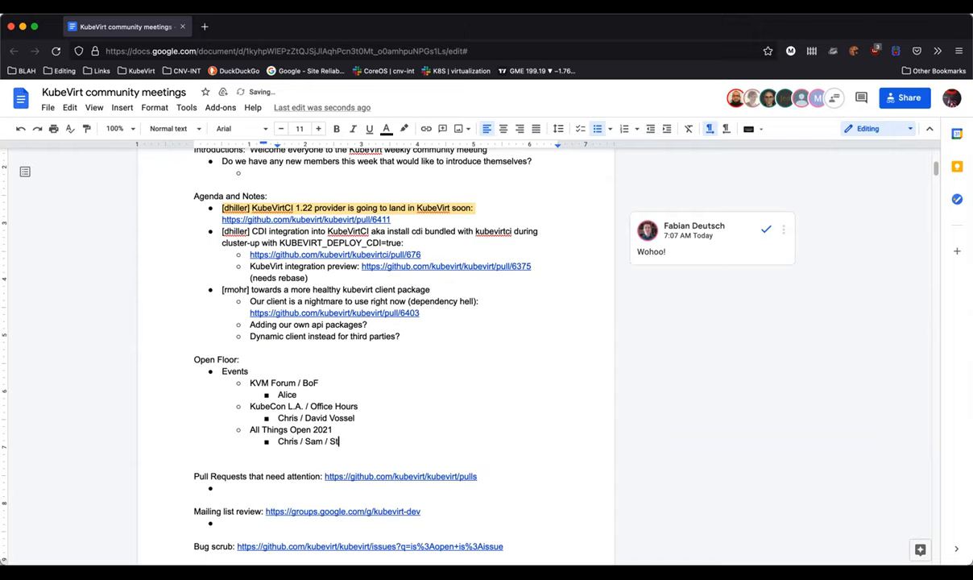
text(u)
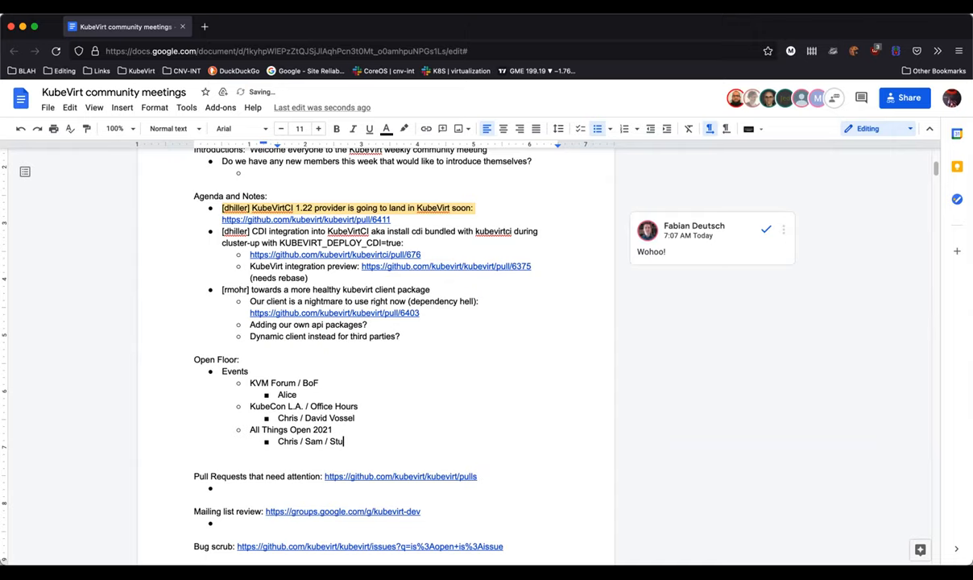
text(/ Kevin)
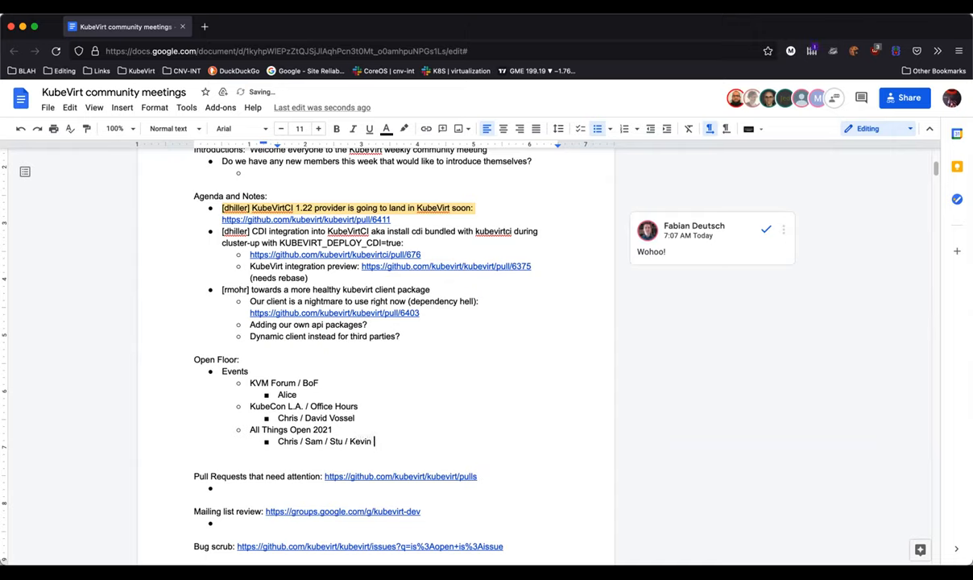
text(W)
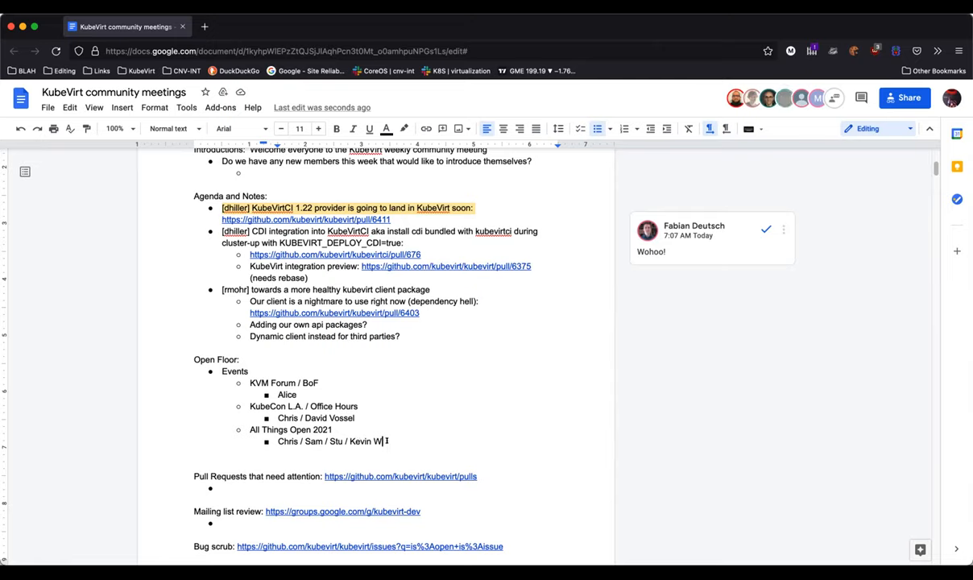
Step: Note "Slack superthread" as a further nested point under All Things Open 2021
key(enter)
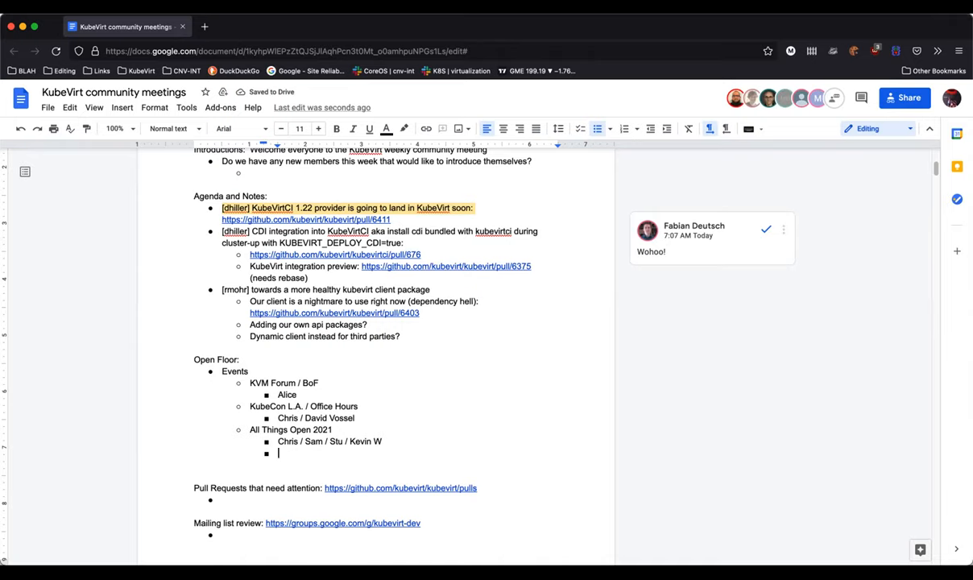
text(Slack)
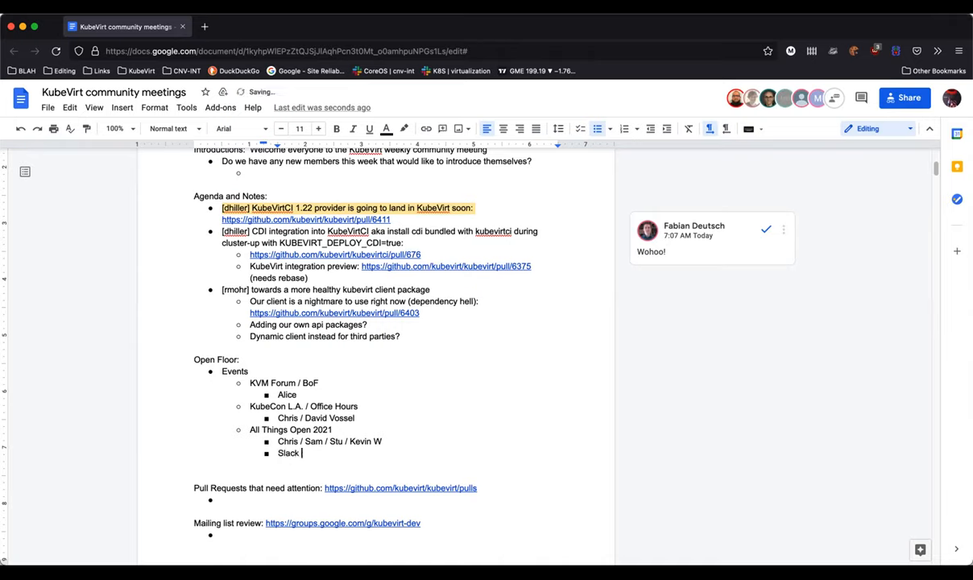
text(superthread)
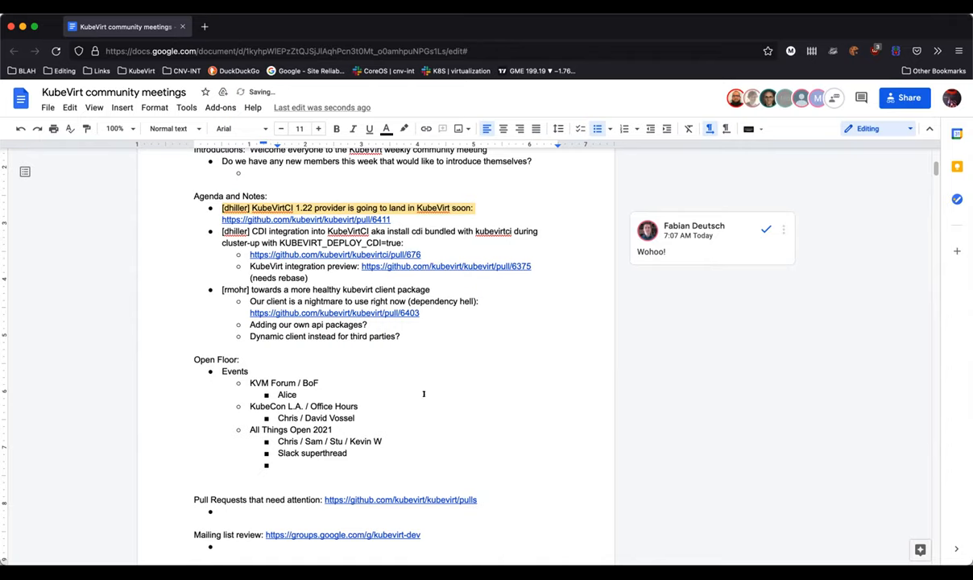
click(267, 464)
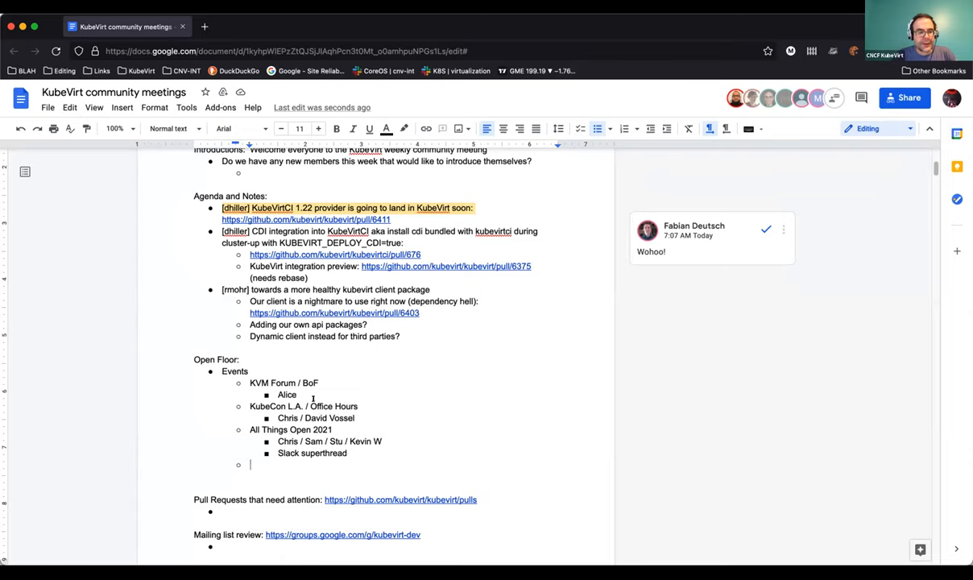
scroll(down, 3)
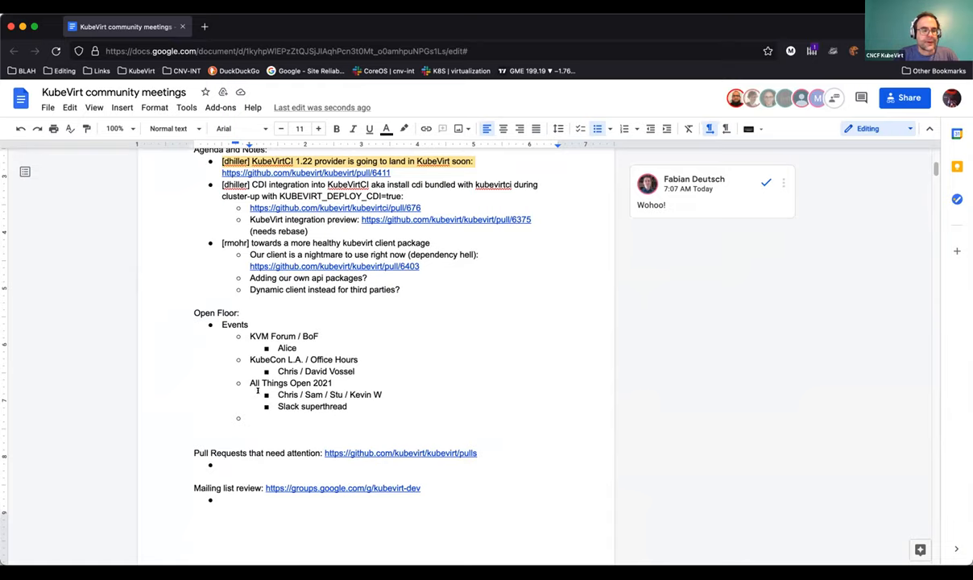
click(251, 418)
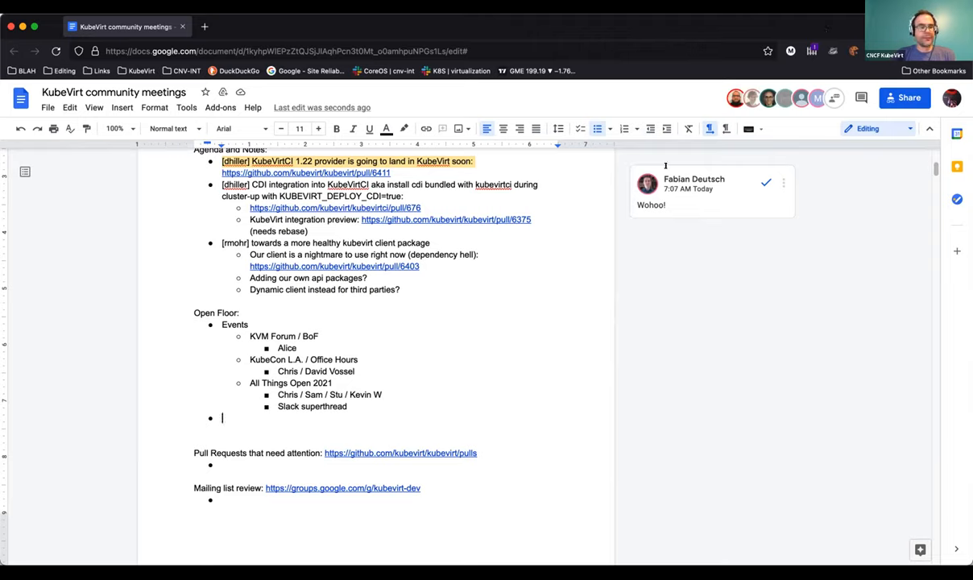
Step: Scroll the meeting notes before moving to a blank browser tab
scroll(down, 3)
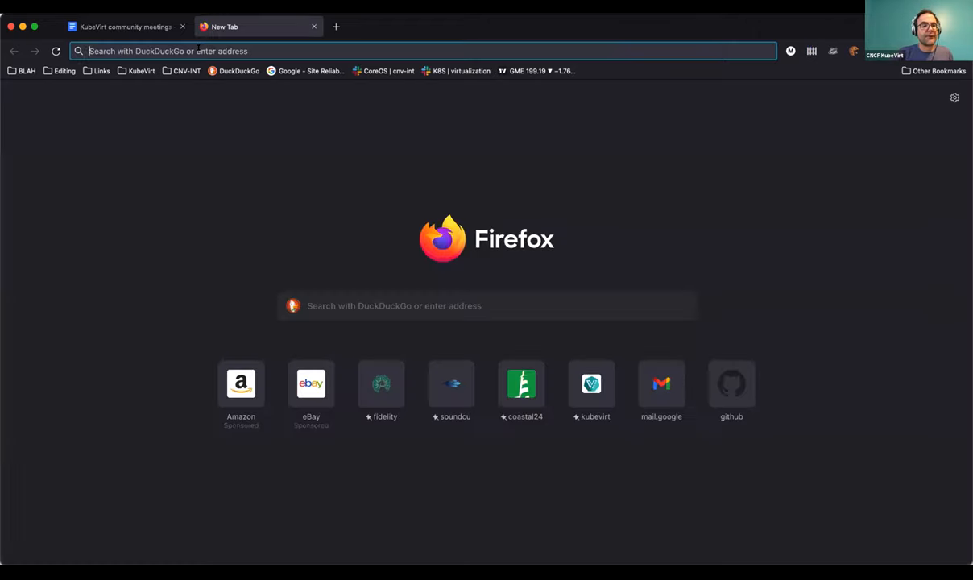
Step: Navigate to the kubevirt/community repository's open pull requests list and select its URL
text(kubevirt.io/)
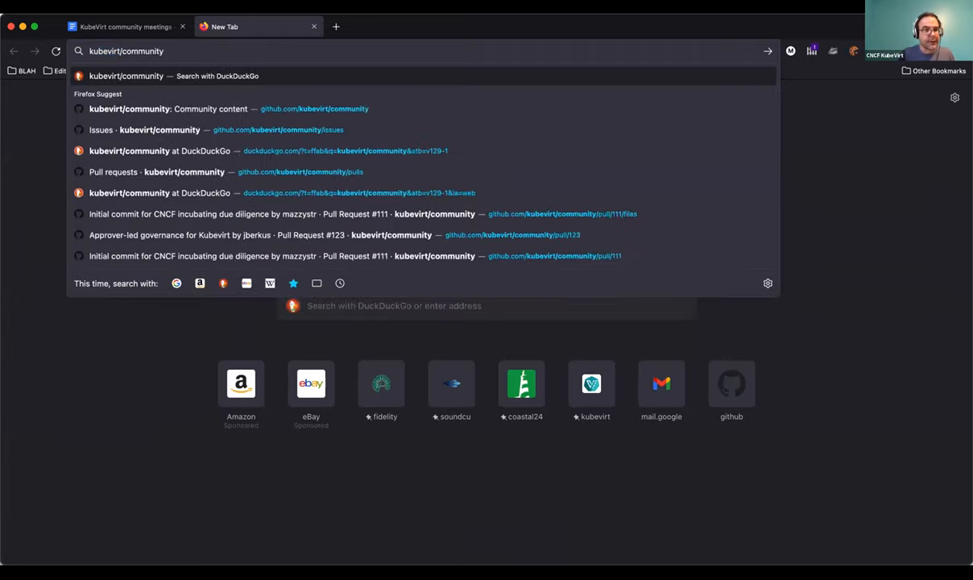
click(158, 151)
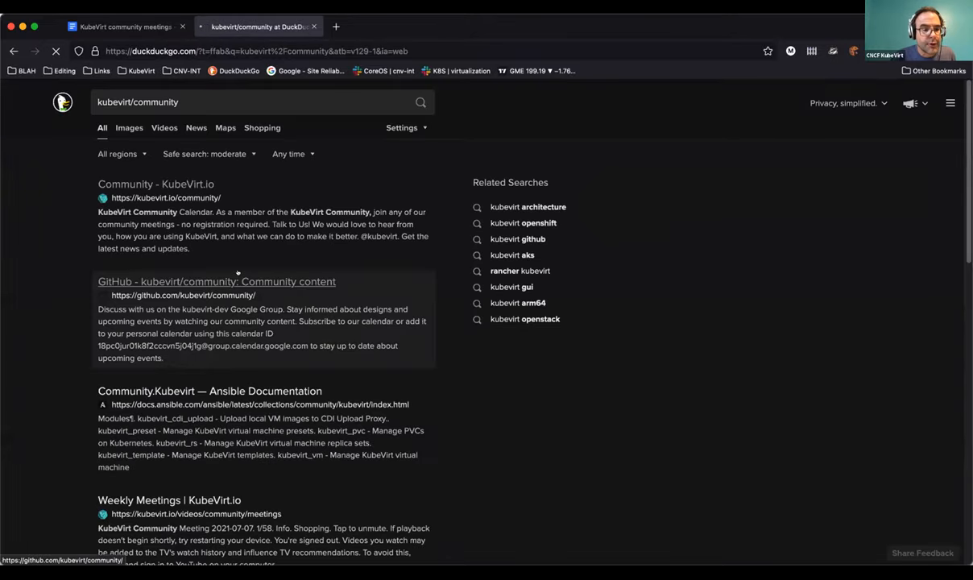
click(216, 280)
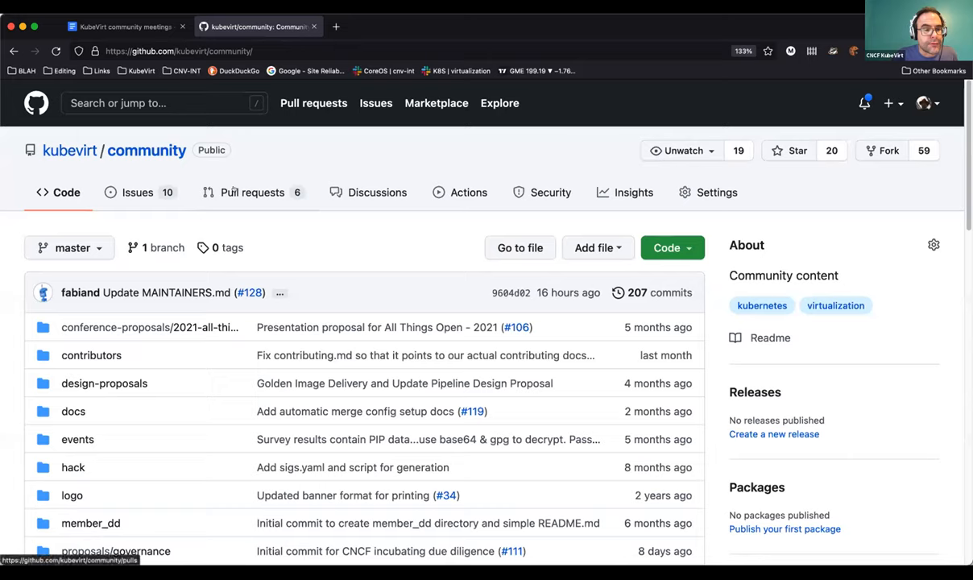
click(251, 192)
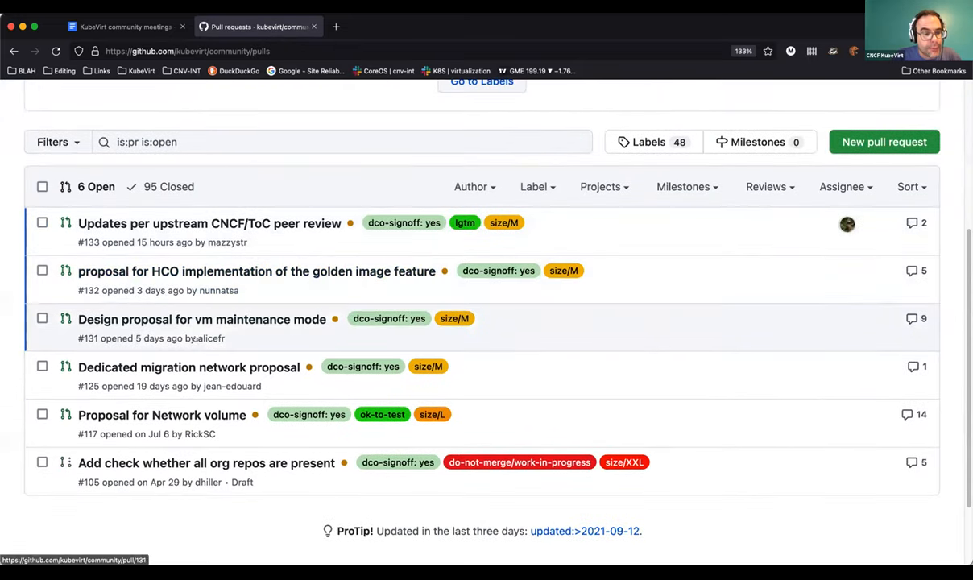
scroll(down, 3)
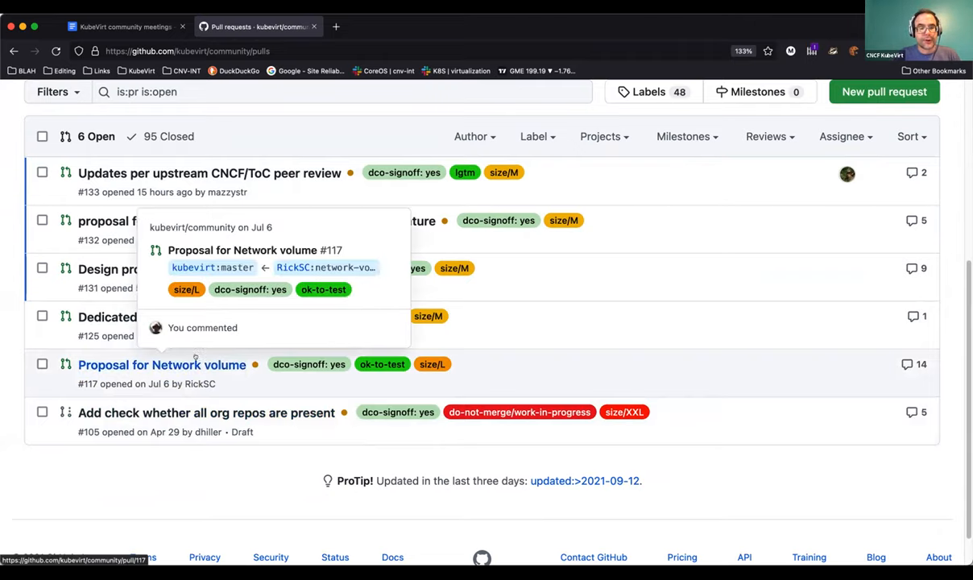
mouse_move(631, 357)
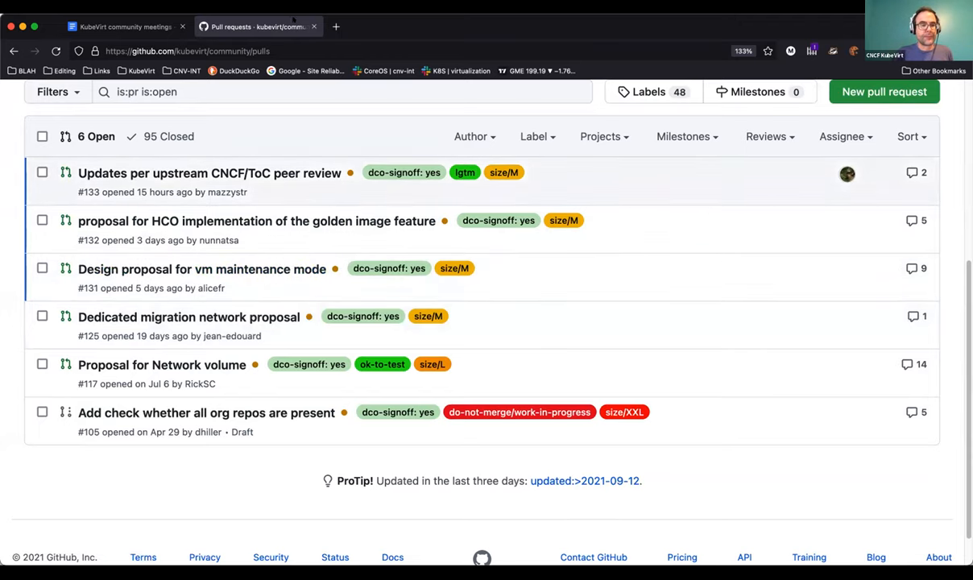
click(187, 50)
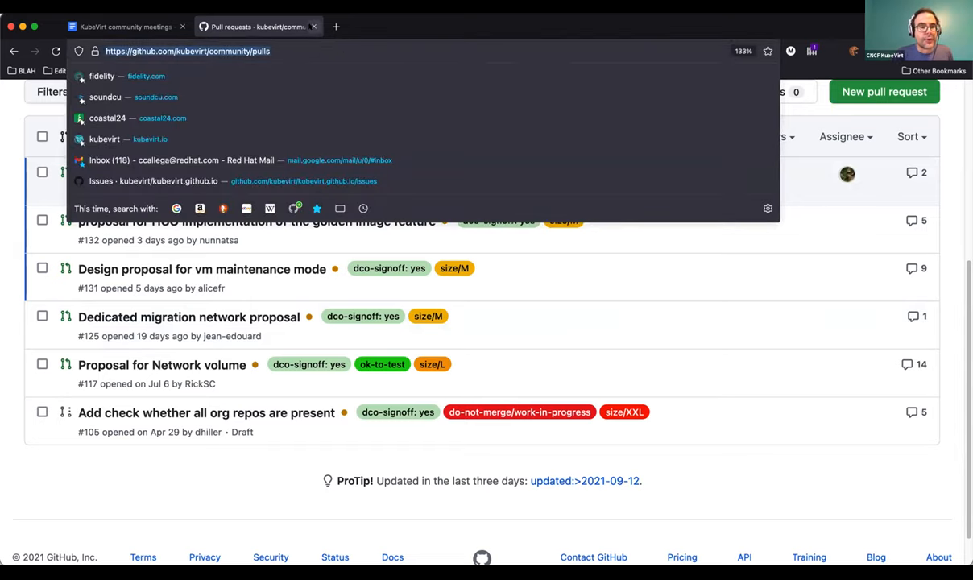
Step: Paste the community pulls link with sub-point "Let's get some attention on the pending design proposals"
click(126, 26)
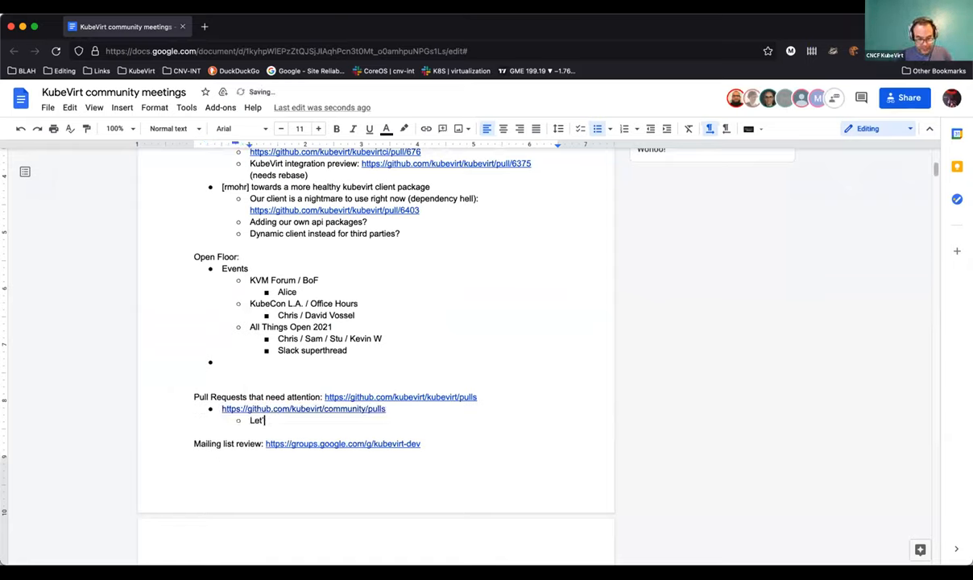
text(s get some)
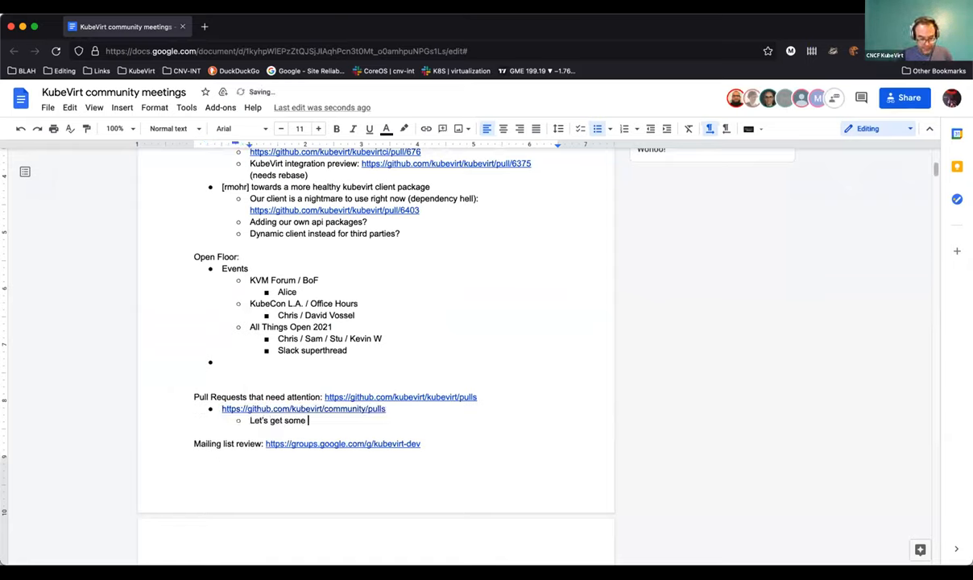
text(attention on the)
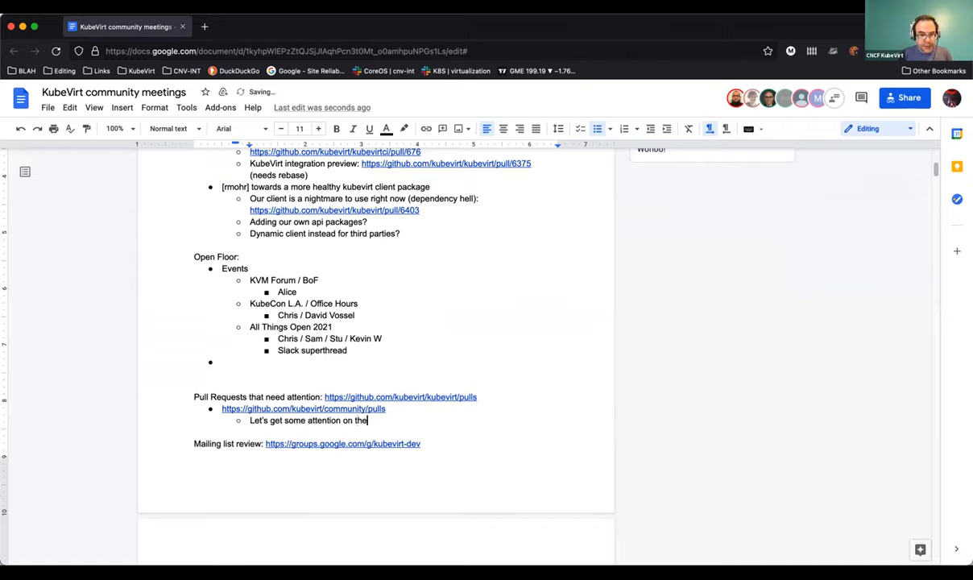
text(pending)
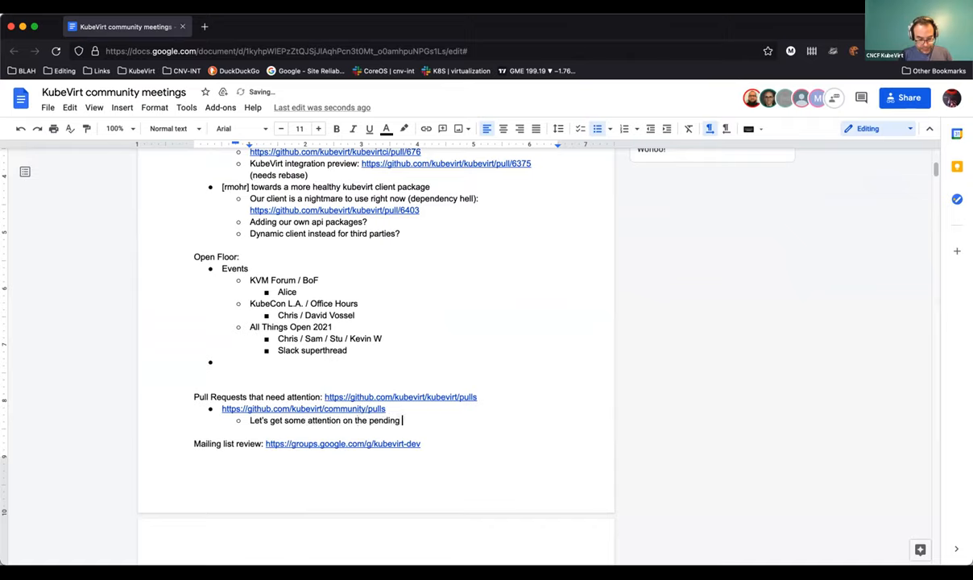
text(design p)
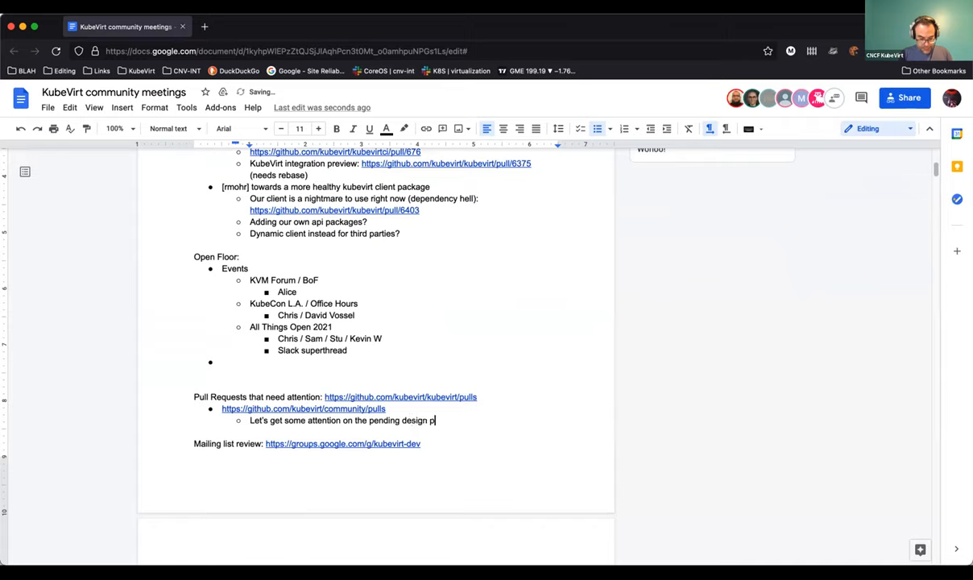
text(roposals)
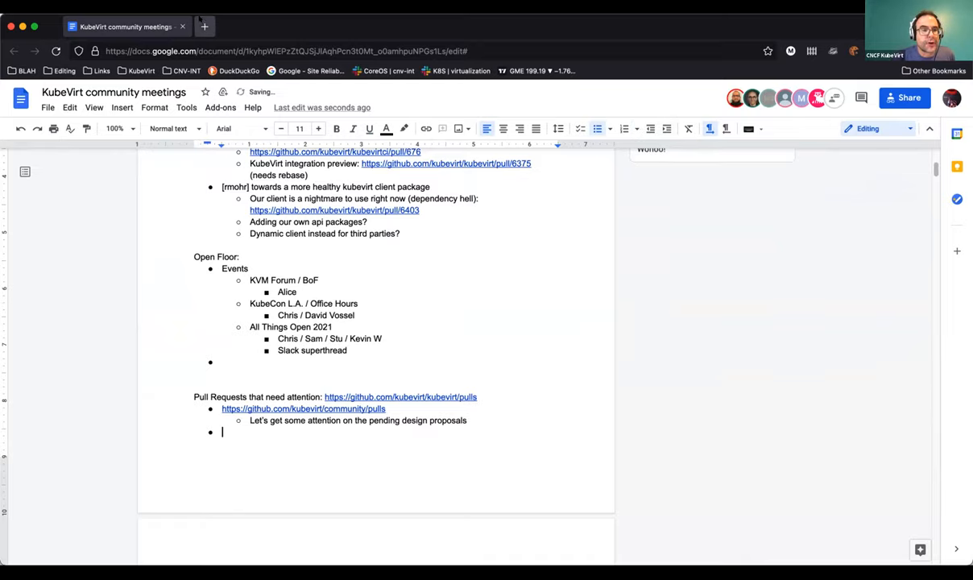
click(335, 25)
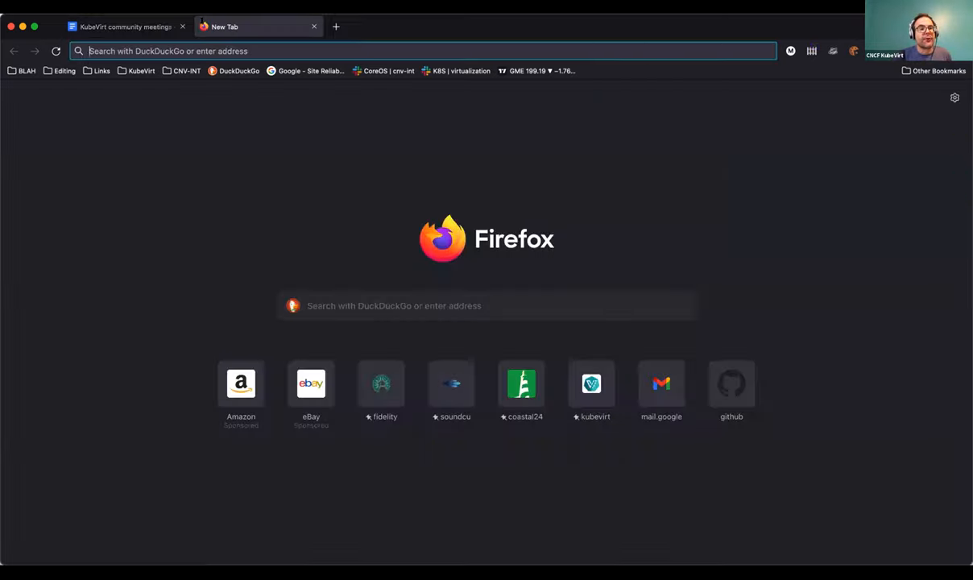
Step: Reach cncf/toc pull request #715 "Add kubevirt proposal for incubation" and take its address
text(CNF)
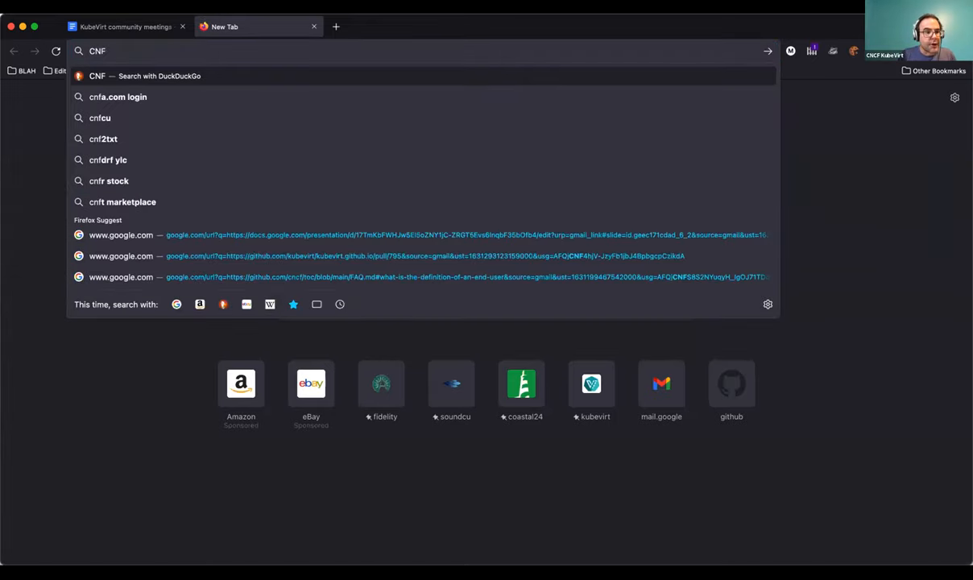
key(Backspace)
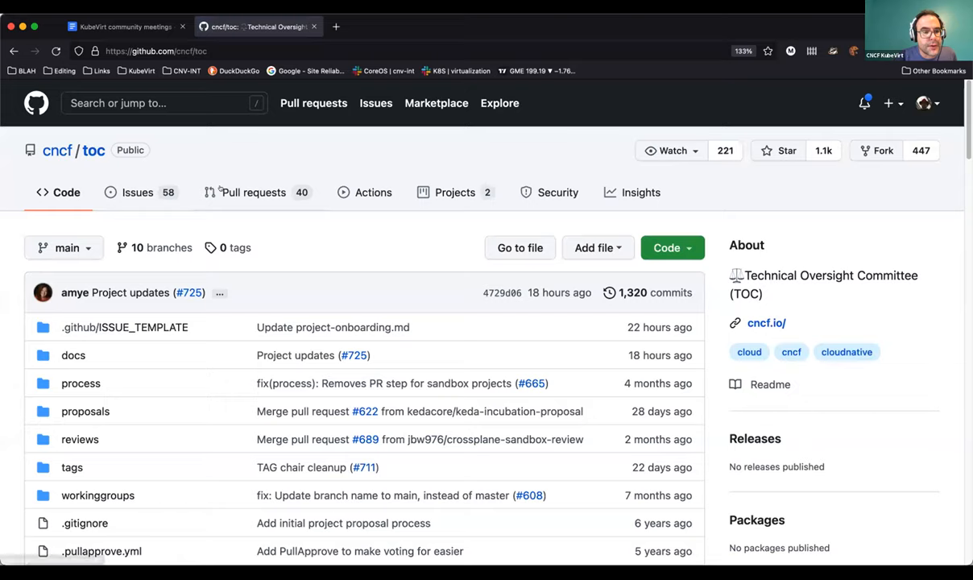
click(253, 192)
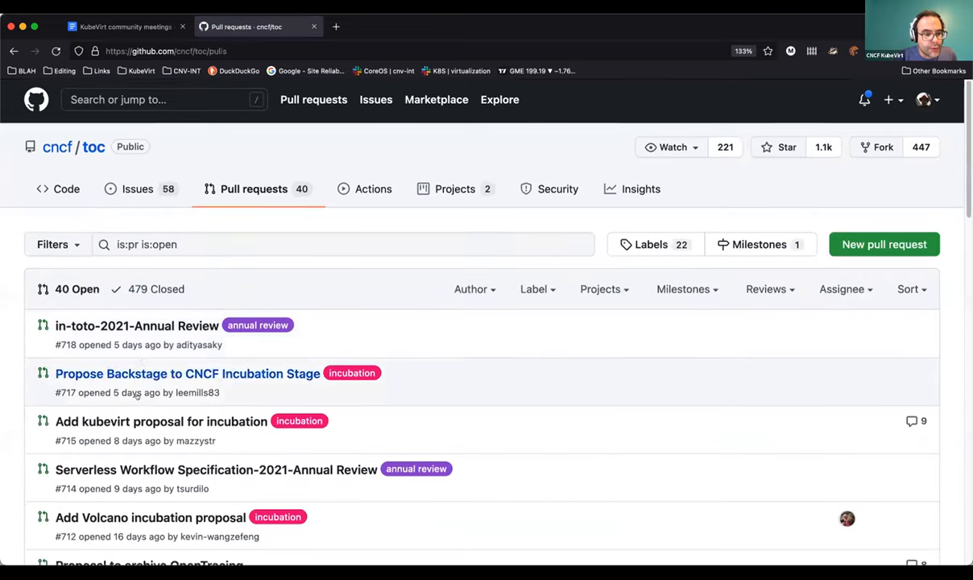
click(162, 422)
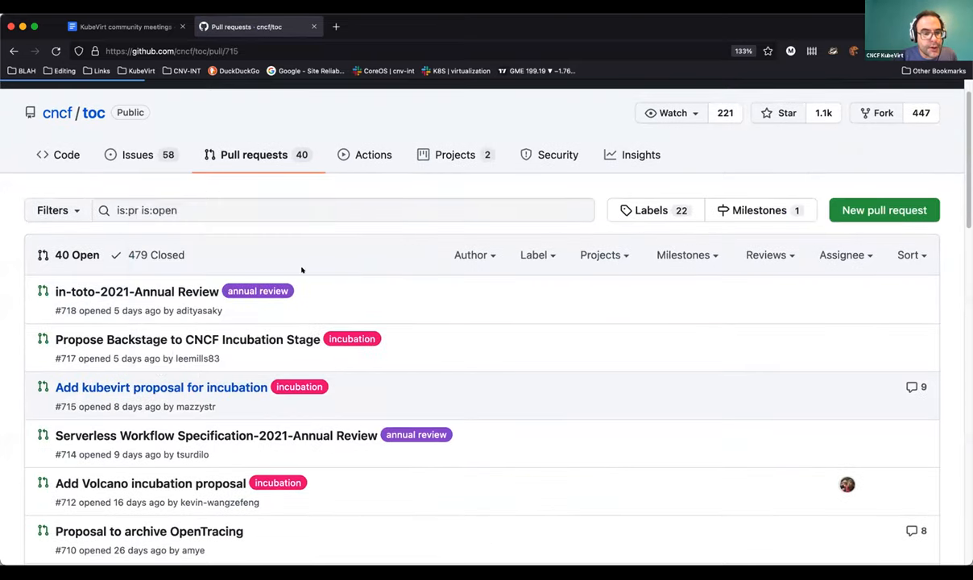
click(161, 386)
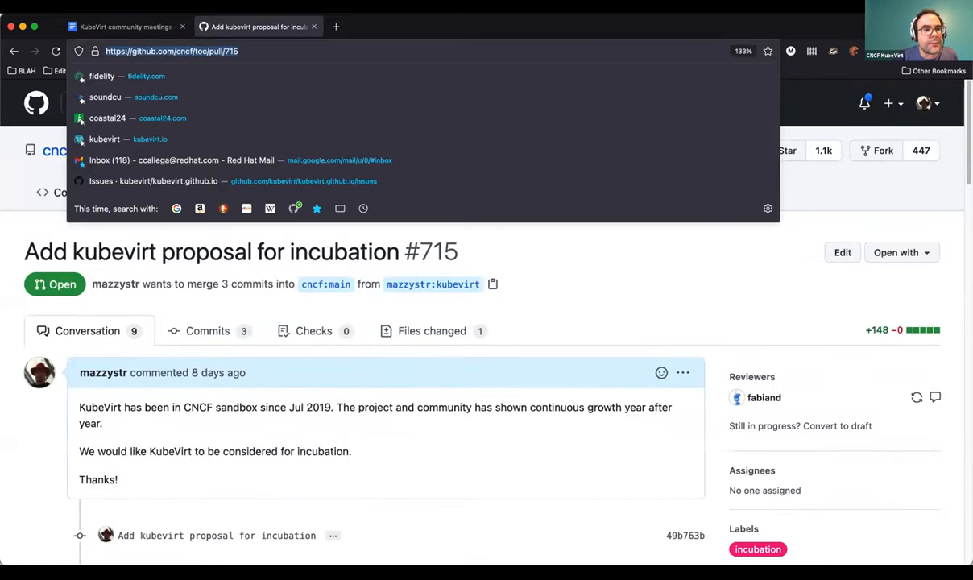
click(125, 25)
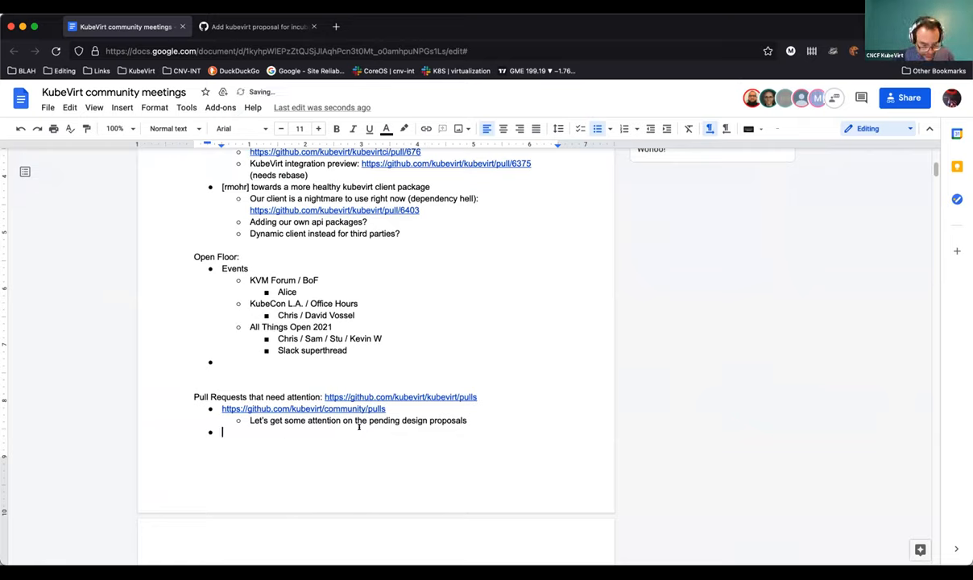
text(https://github.com/cncf/toc/pull/715)
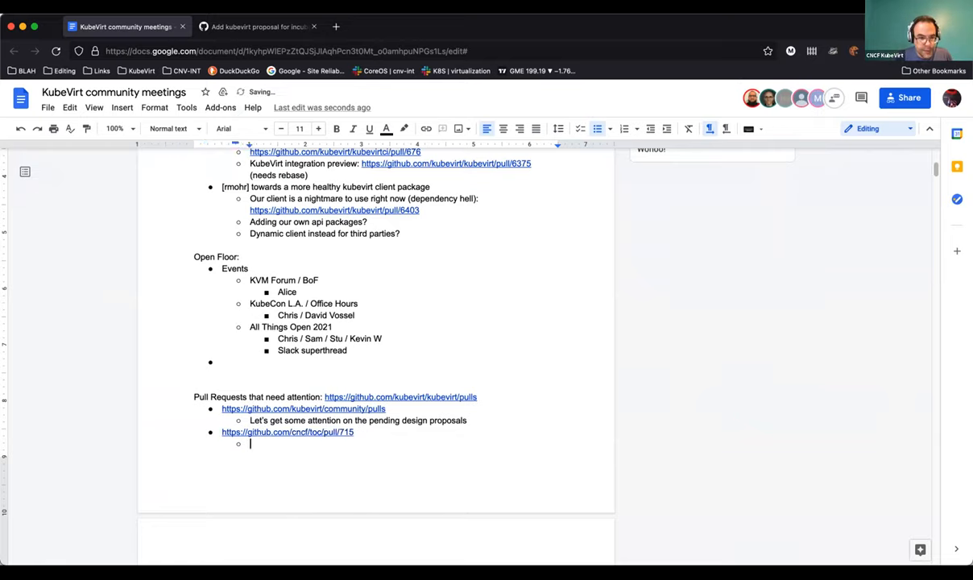
text(Please d)
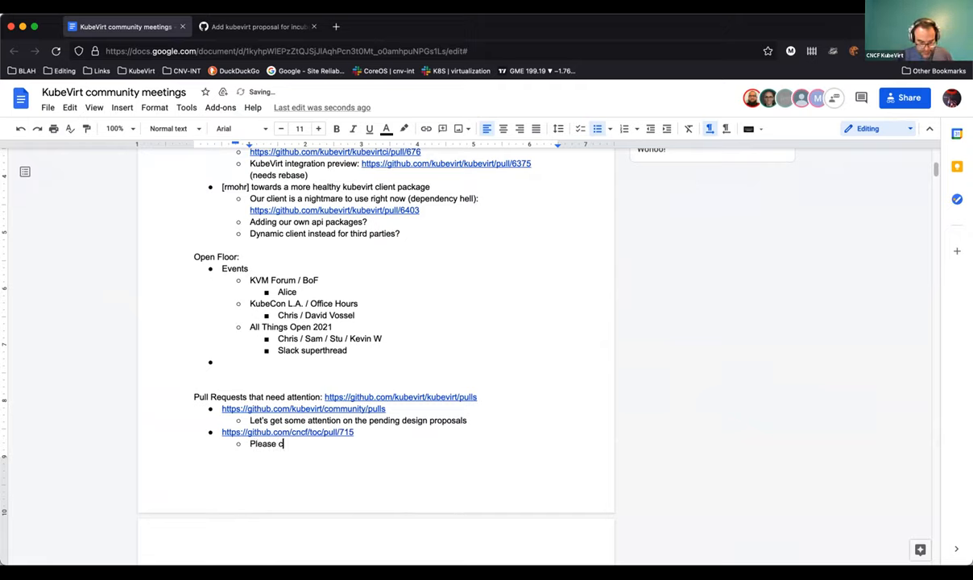
text(omment and)
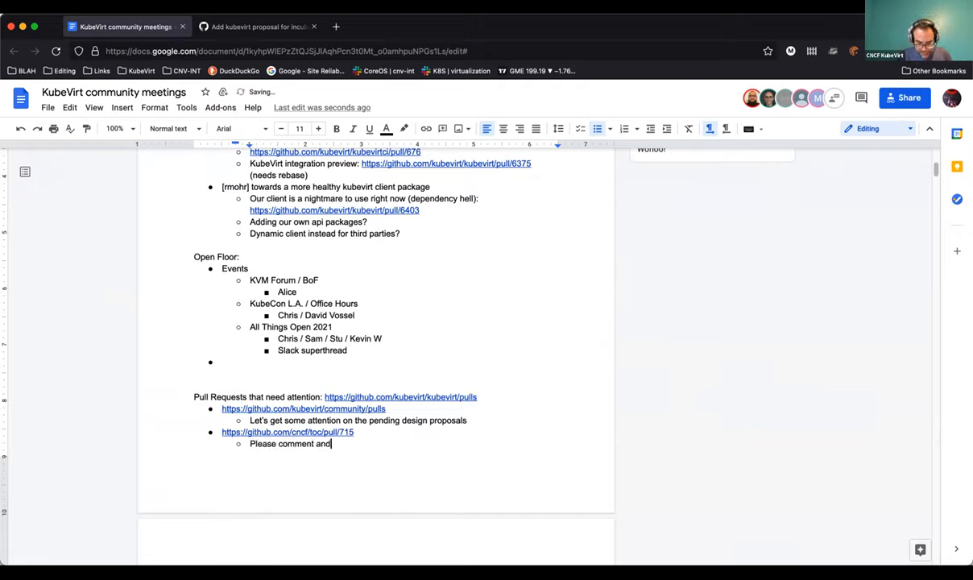
text(/or)
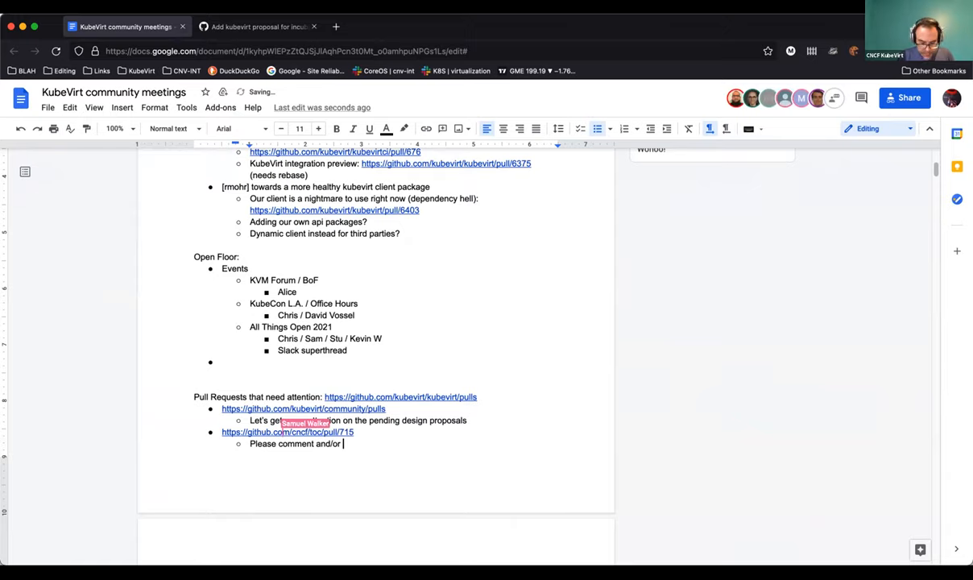
text(monitor)
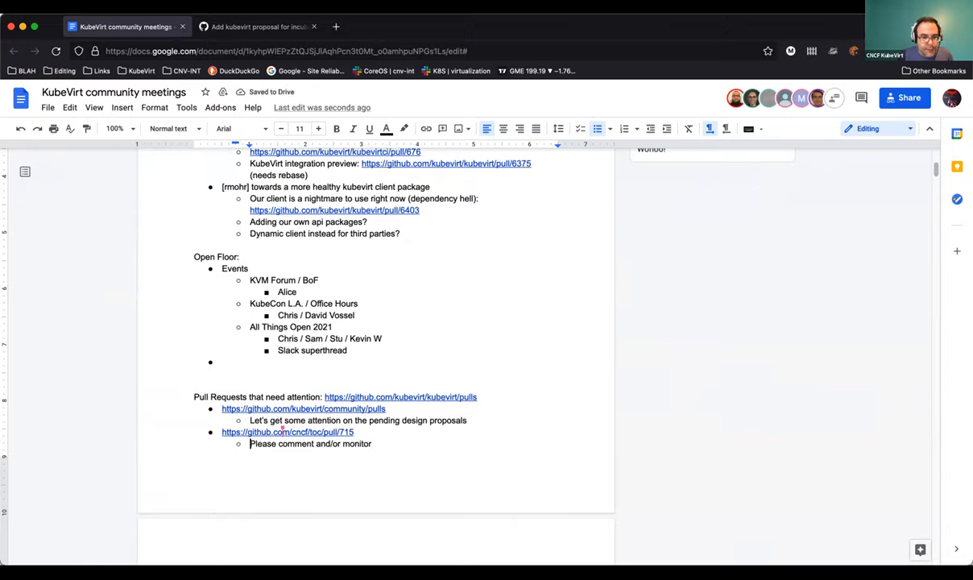
Step: Add "Process for graduation to incubation" as another sub-point under the toc link
text(Process)
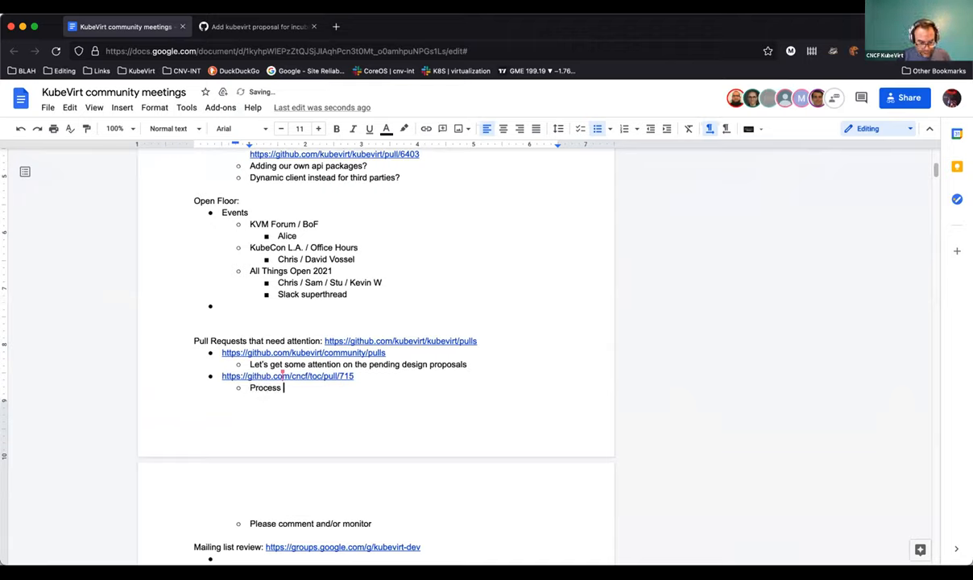
text(for)
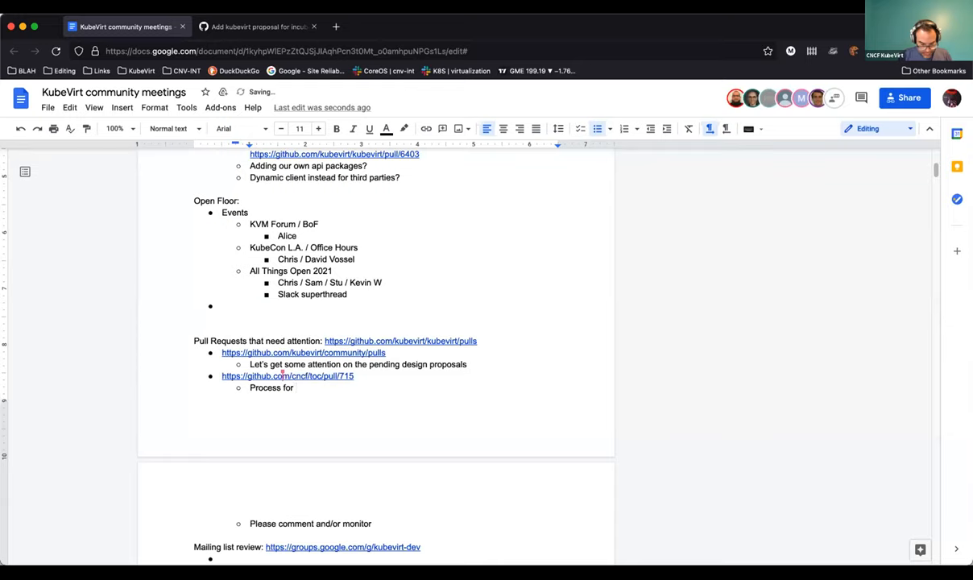
text(gradua)
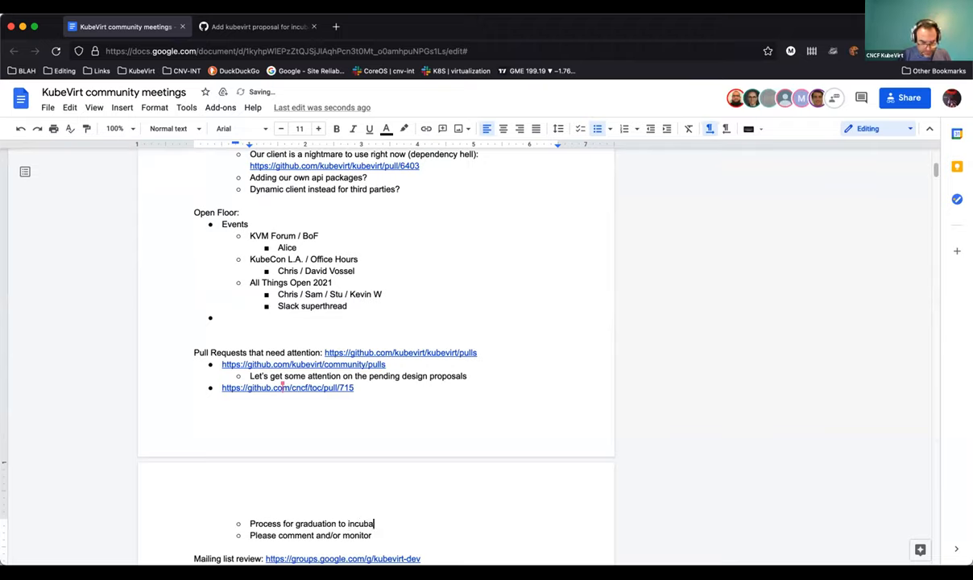
text(tion)
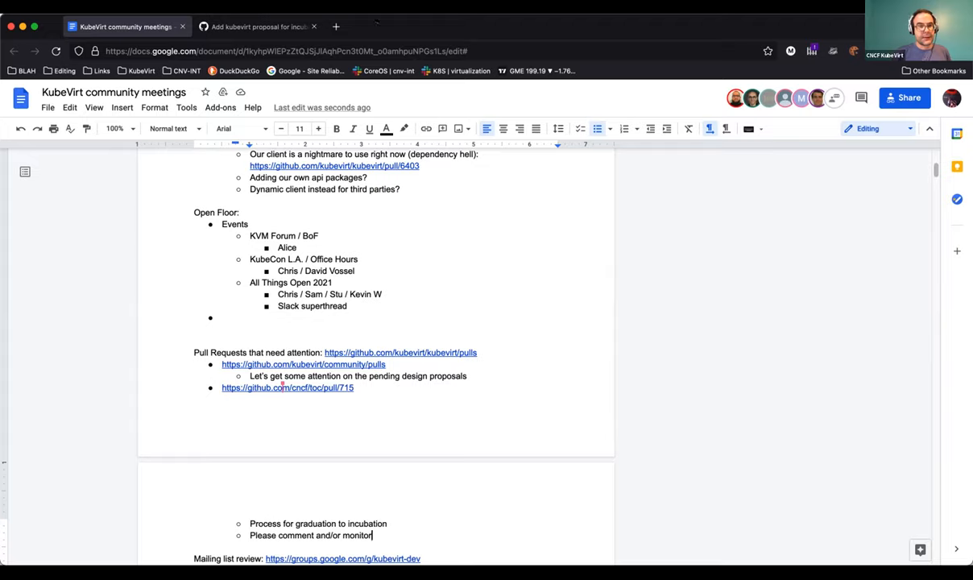
click(467, 25)
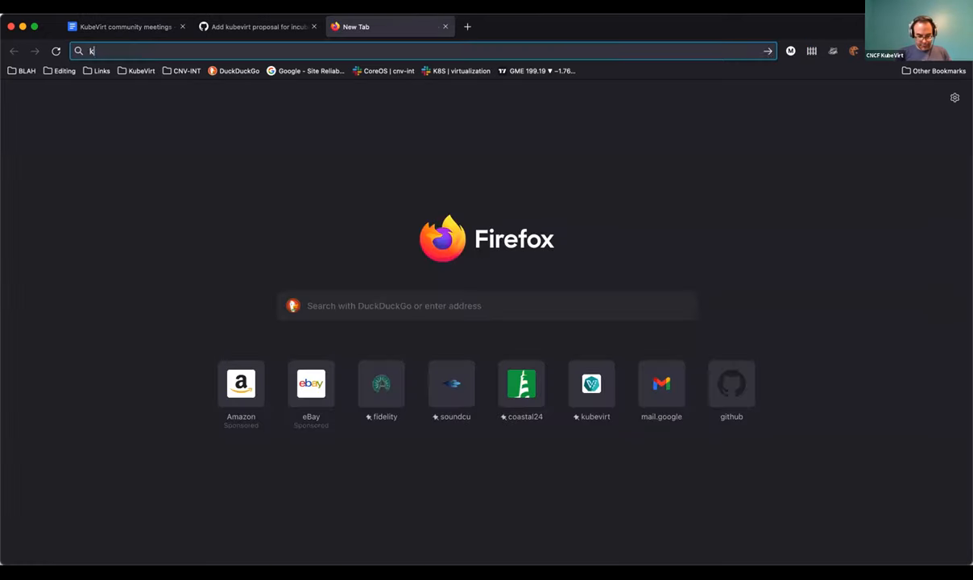
Step: Visit kubevirt.io in the new tab, then return to the incubation proposal tab
text(ubevirt.o)
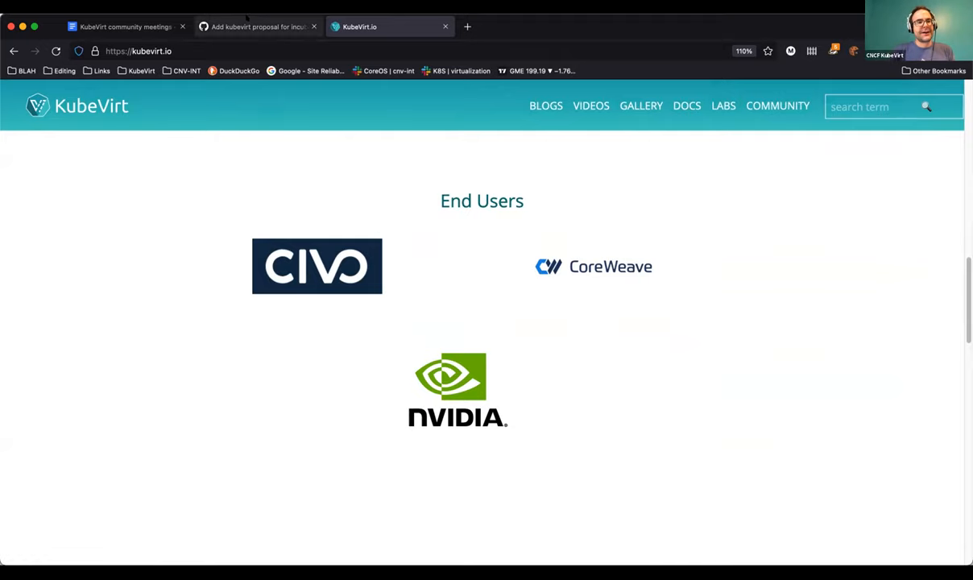
click(256, 26)
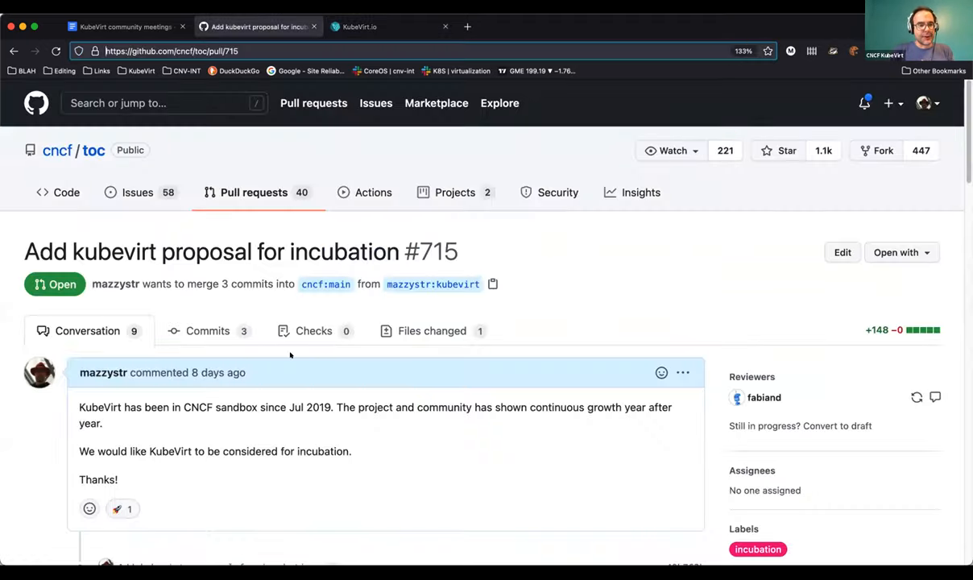
Step: View PR #715's changed file proposals/incubation/kubevirt.adoc and read through the proposal
scroll(down, 3)
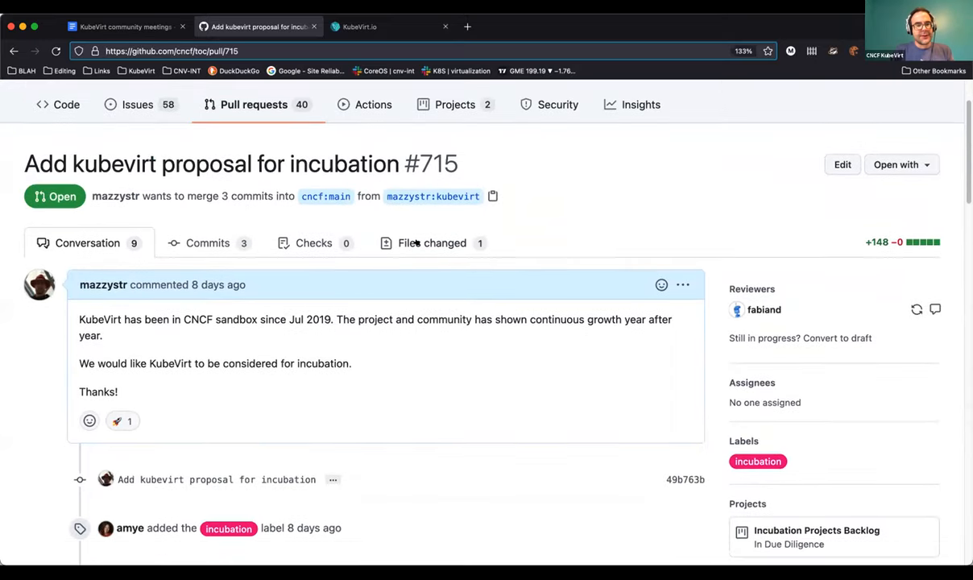
click(432, 241)
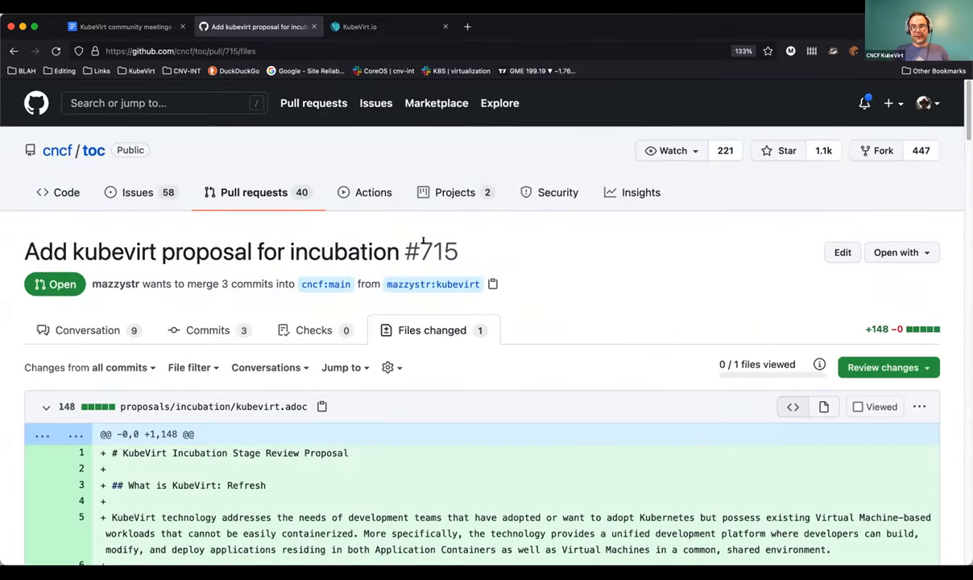
scroll(down, 3)
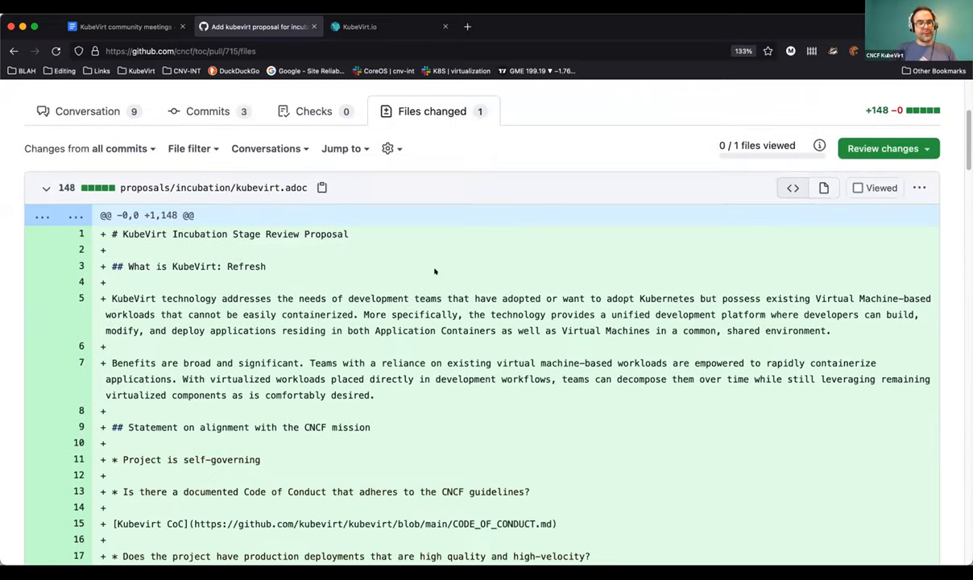
scroll(down, 3)
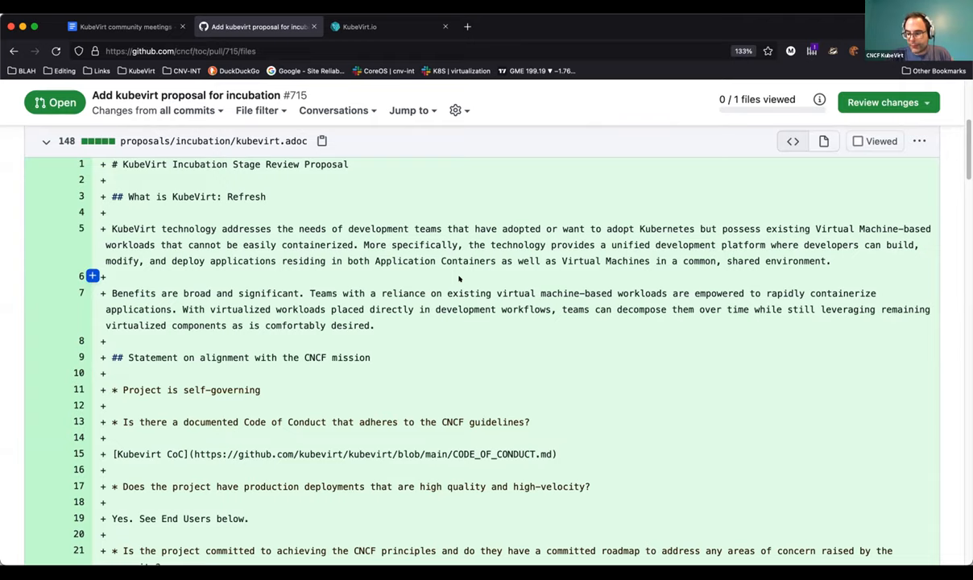
mouse_move(509, 213)
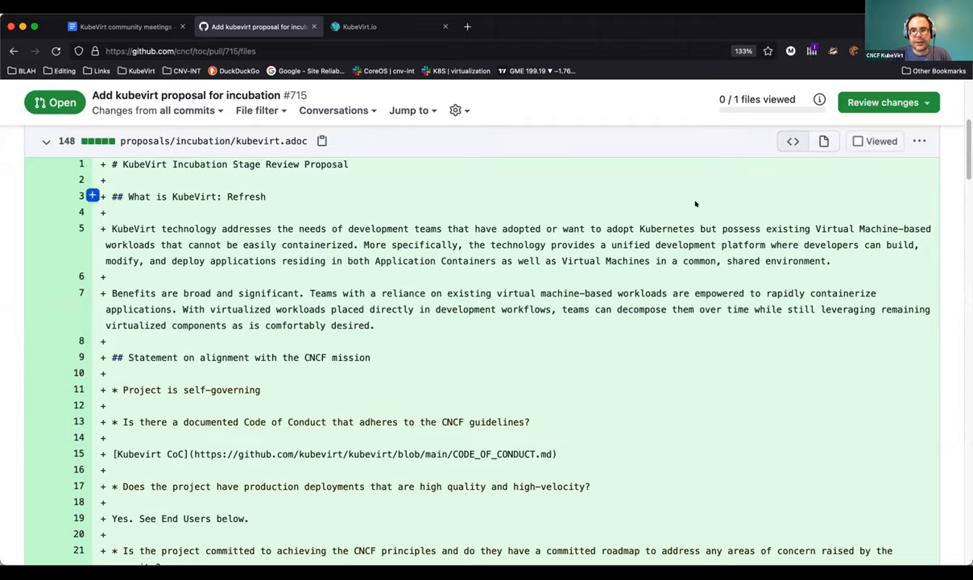
mouse_move(630, 120)
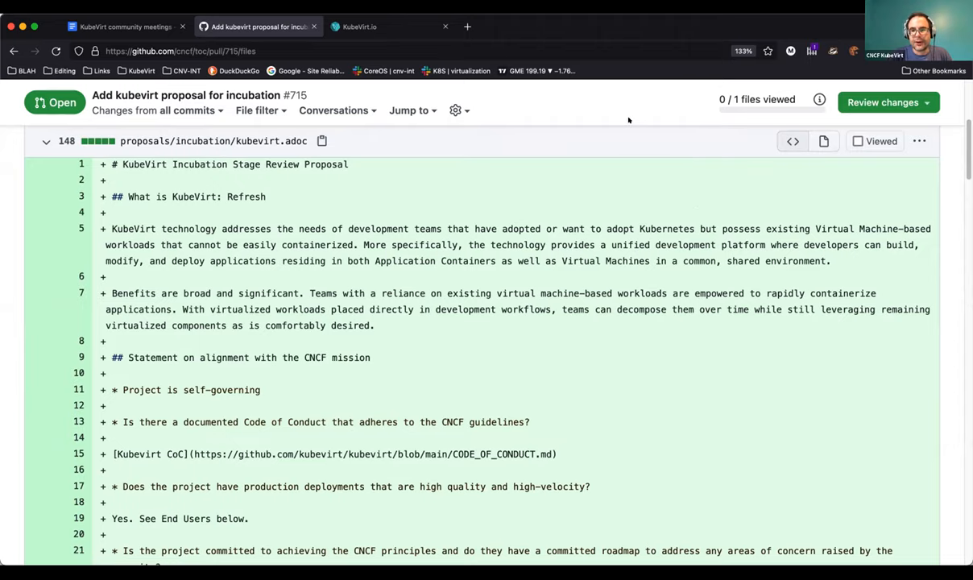
mouse_move(696, 100)
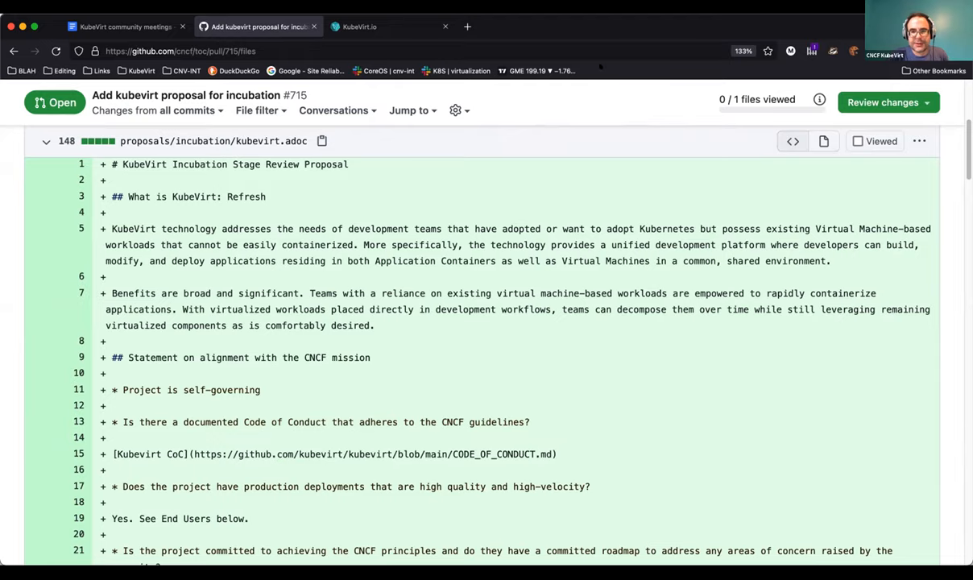
mouse_move(618, 105)
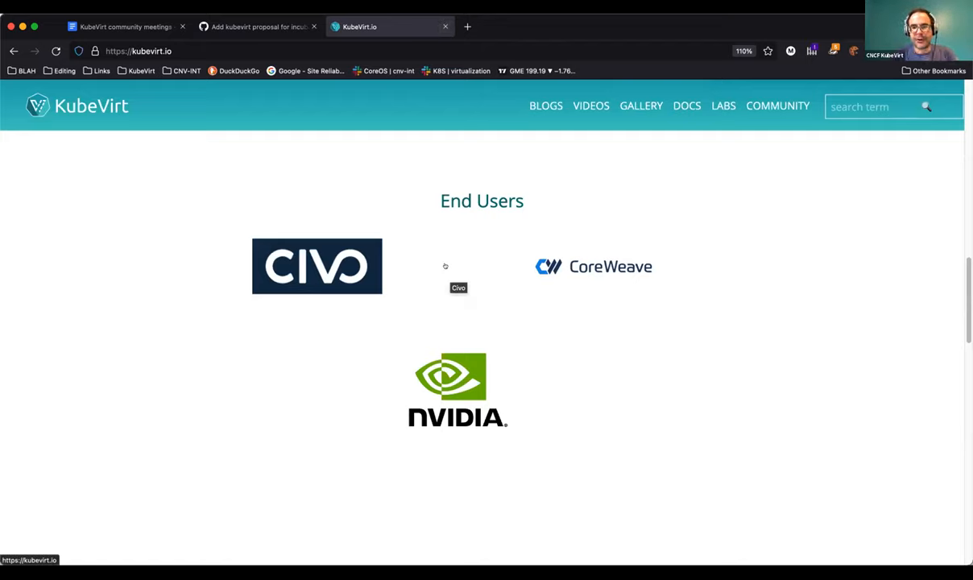
mouse_move(474, 280)
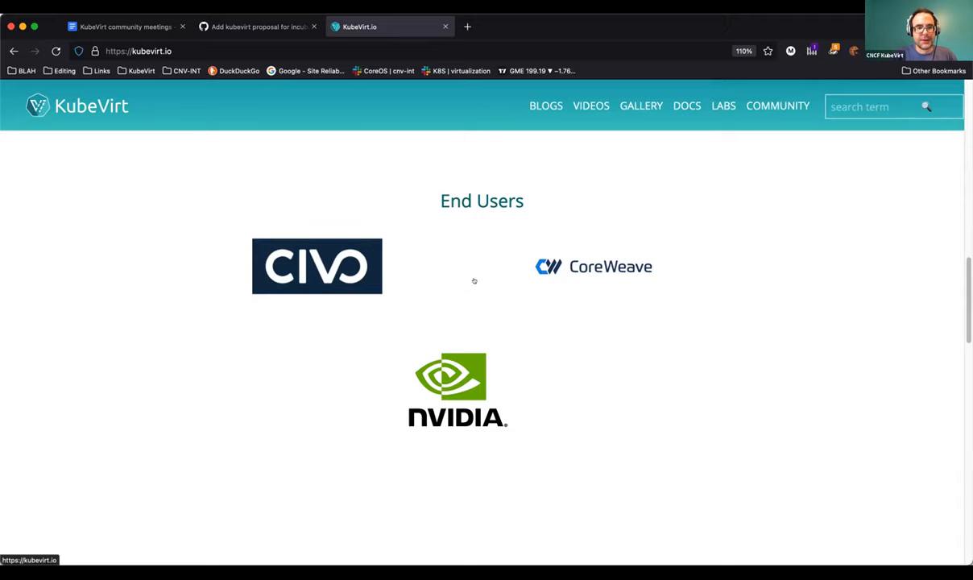
mouse_move(393, 185)
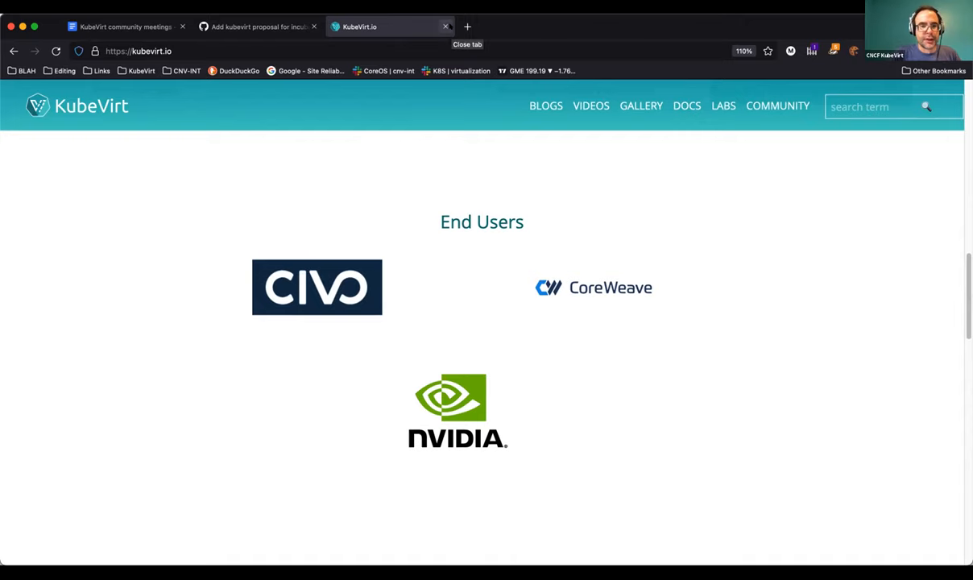
click(258, 25)
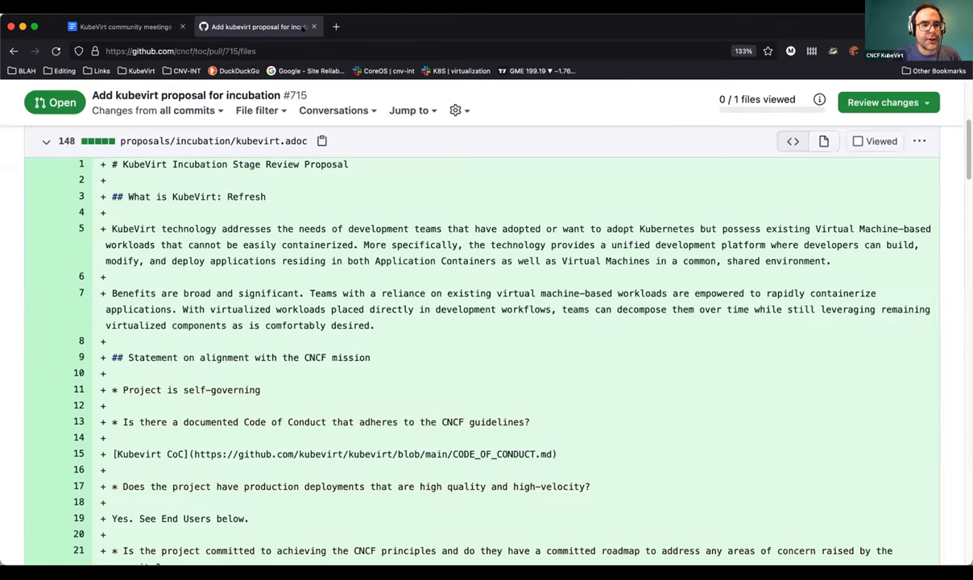
Step: From the notes' Mailing list review section, follow the groups.google.com link to kubevirt-dev
click(126, 25)
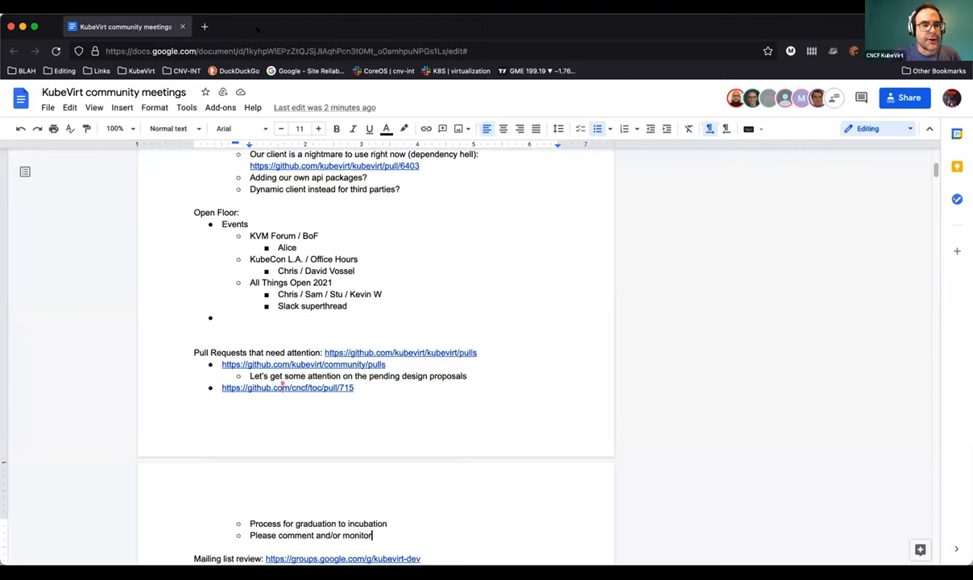
scroll(down, 3)
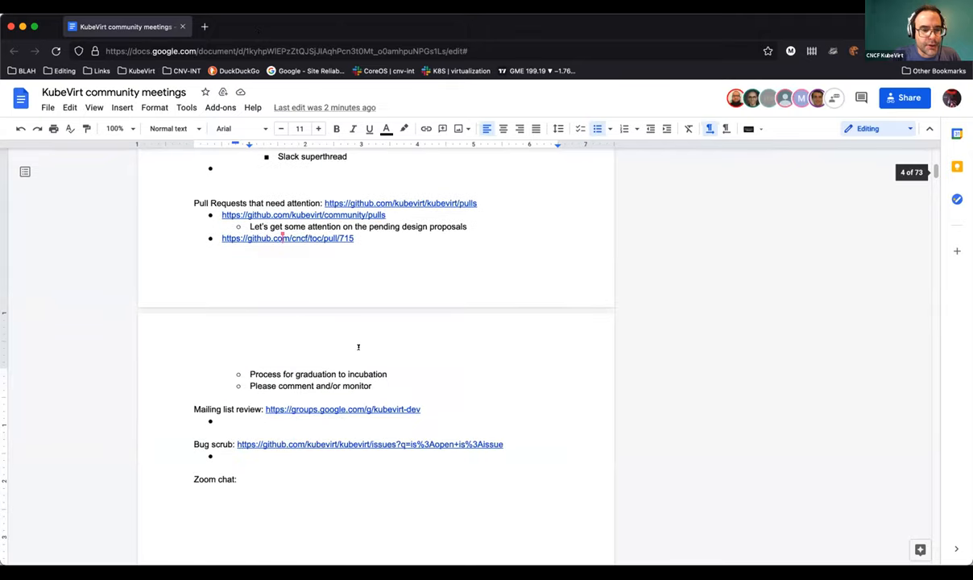
scroll(down, 3)
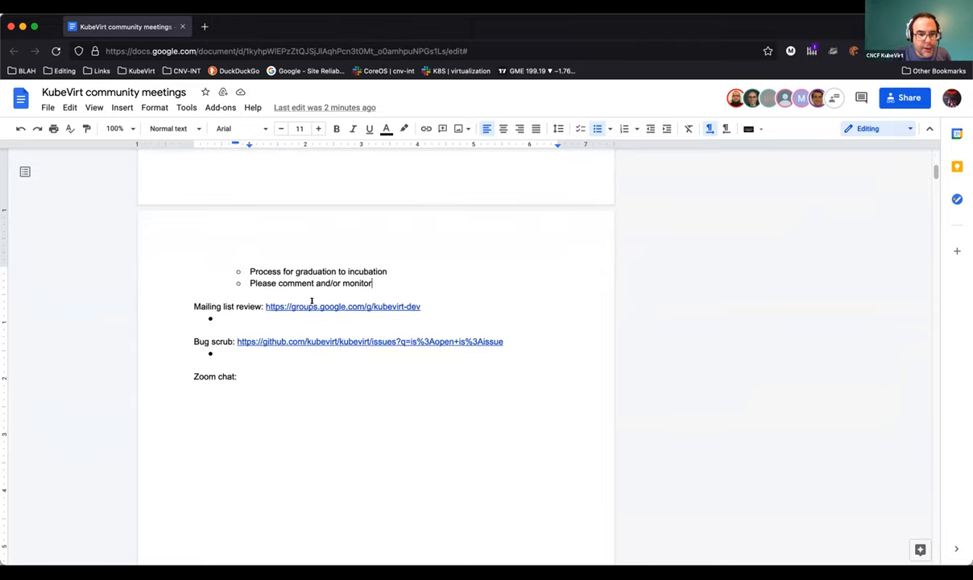
click(342, 306)
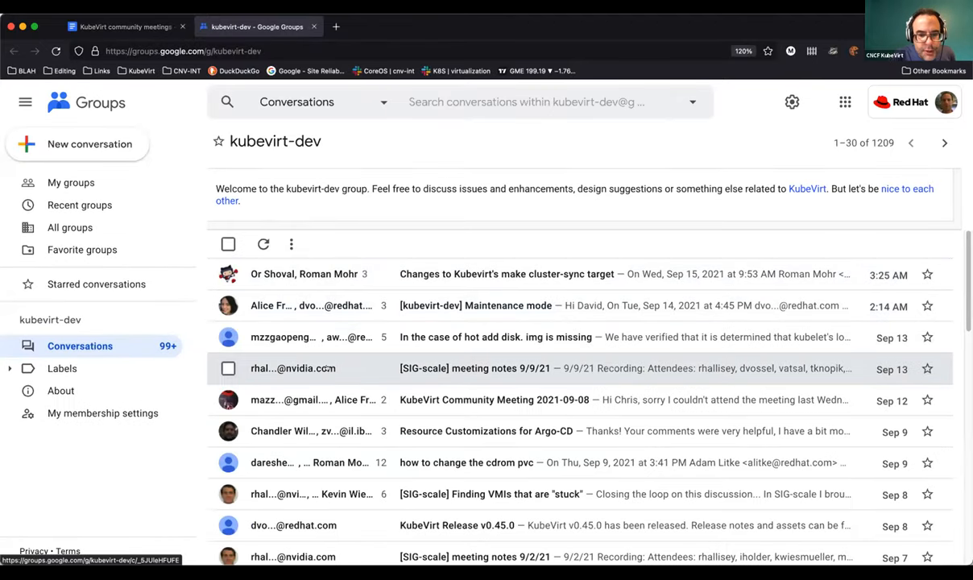
Step: Skim the recent kubevirt-dev conversations, then close the Google Groups tab
scroll(down, 3)
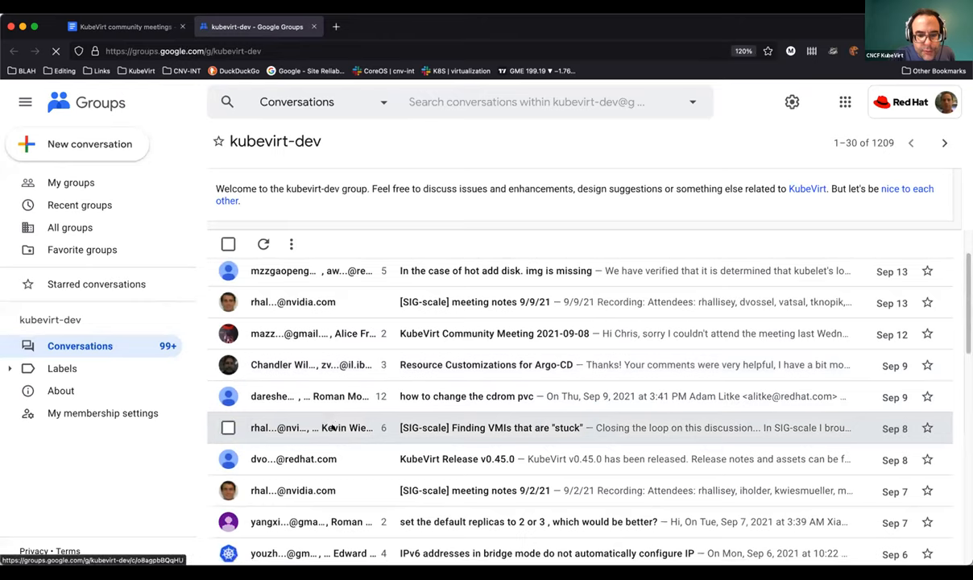
scroll(down, 3)
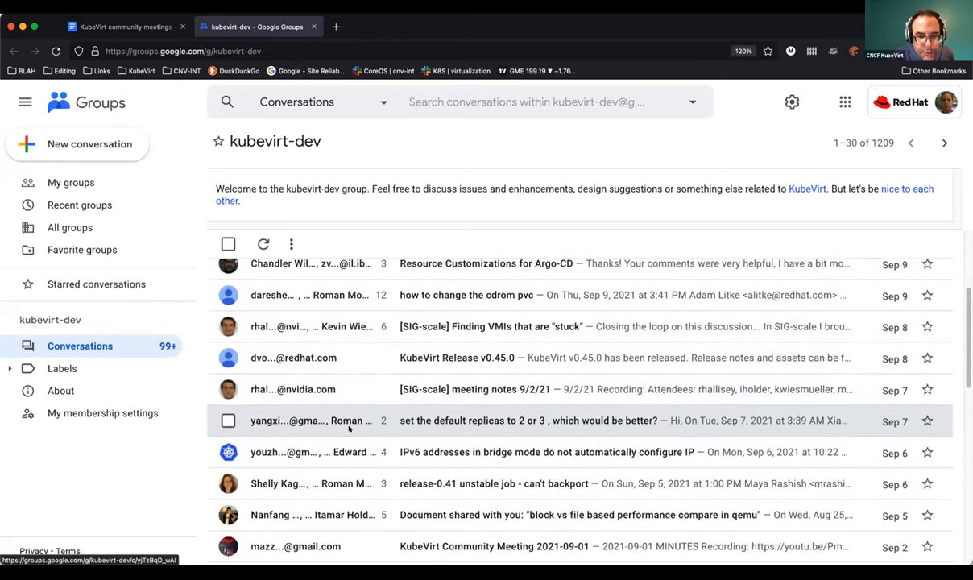
scroll(down, 3)
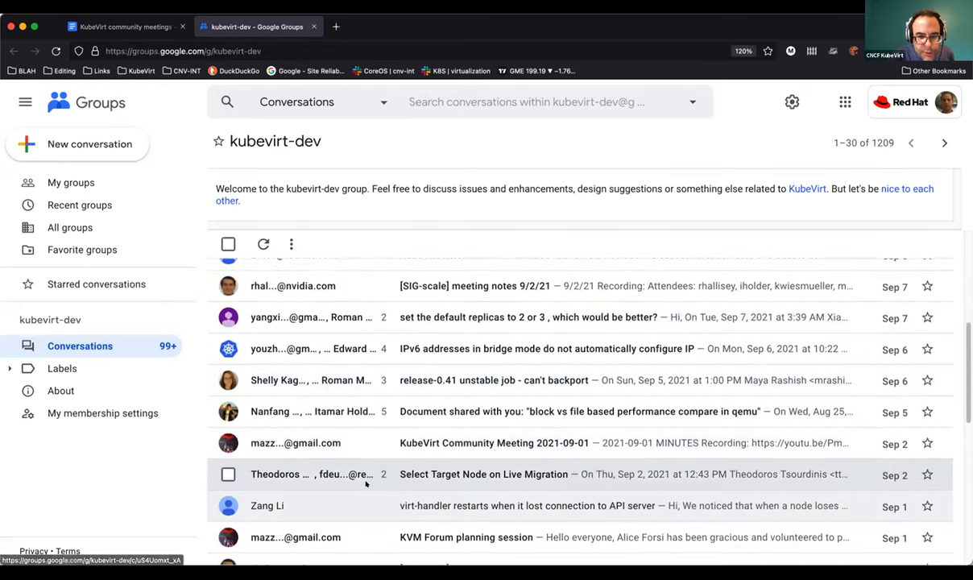
scroll(down, 3)
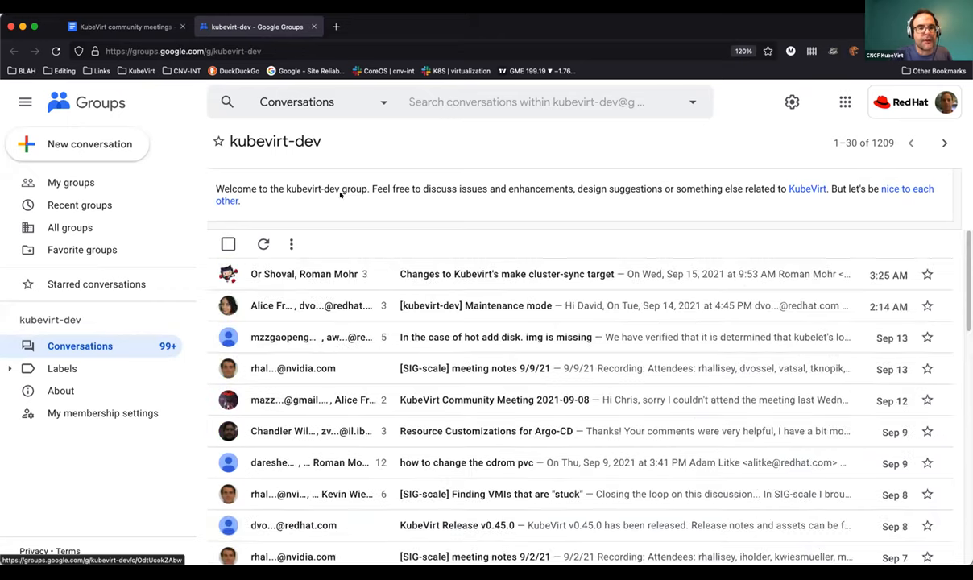
mouse_move(313, 26)
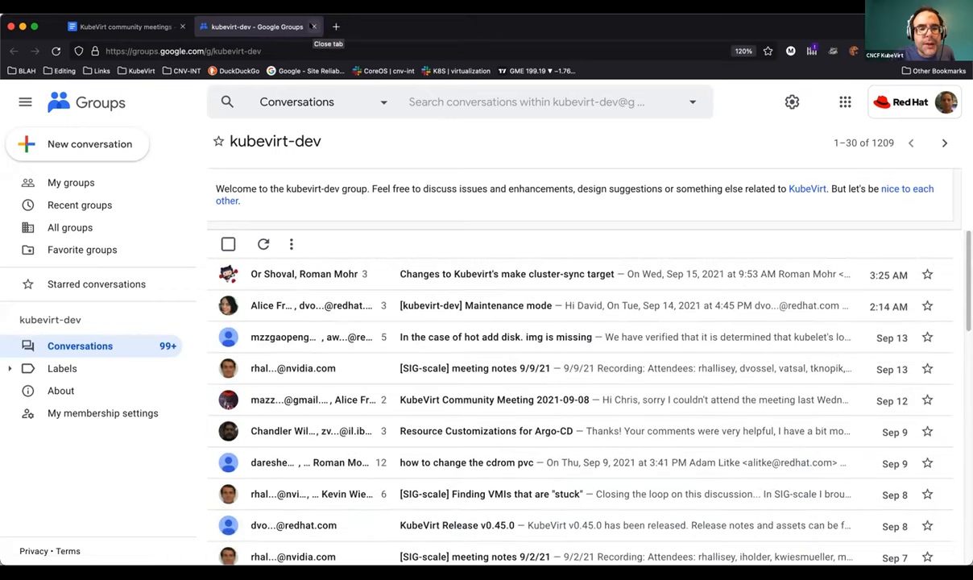
click(312, 25)
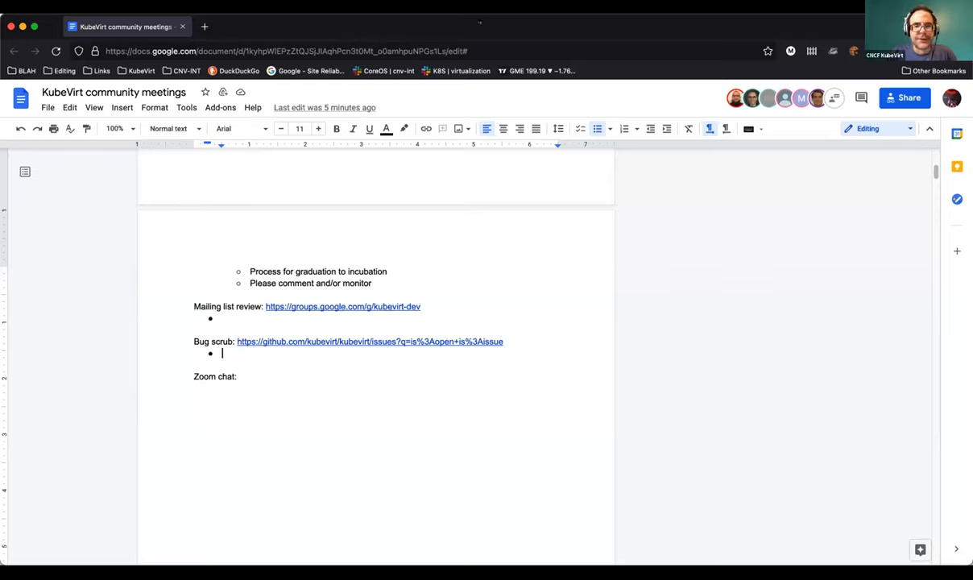
mouse_move(534, 129)
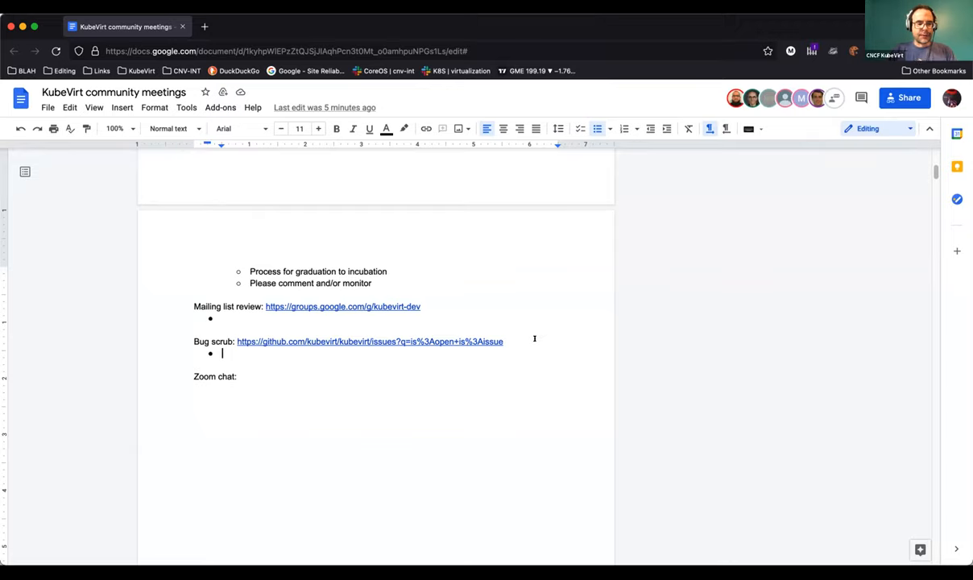
mouse_move(319, 279)
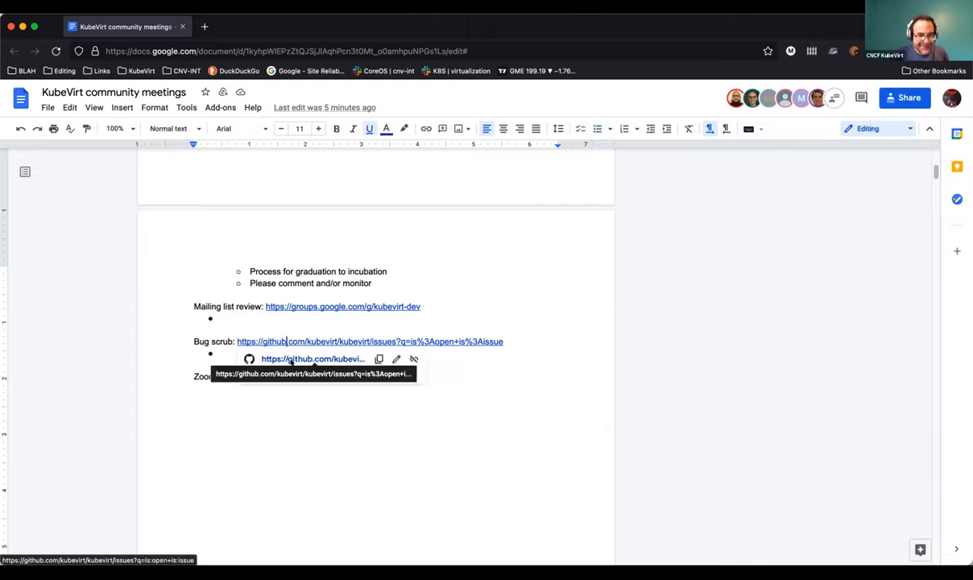
Step: From the Bug scrub list, review issue #6417 about running a mac VM, then close it
click(313, 358)
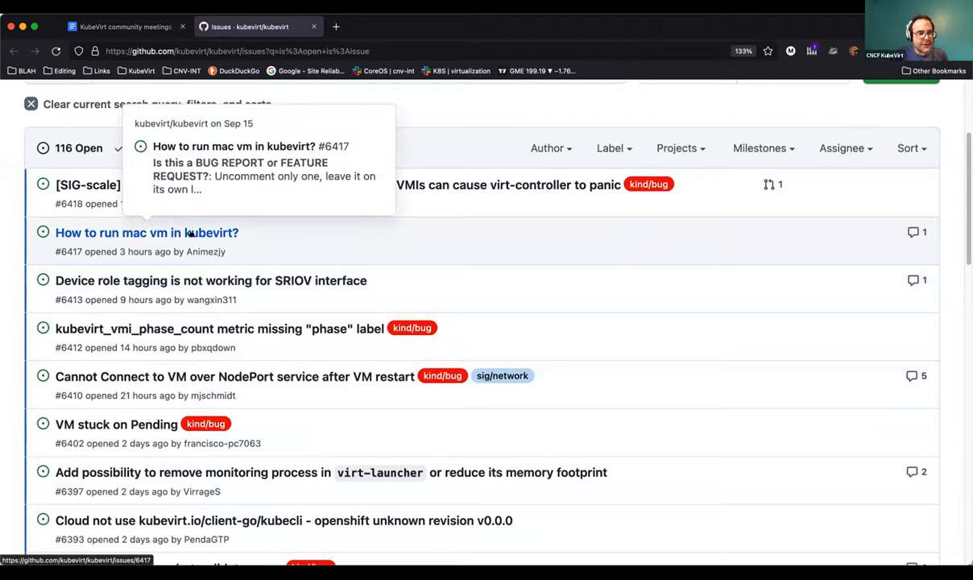
click(147, 232)
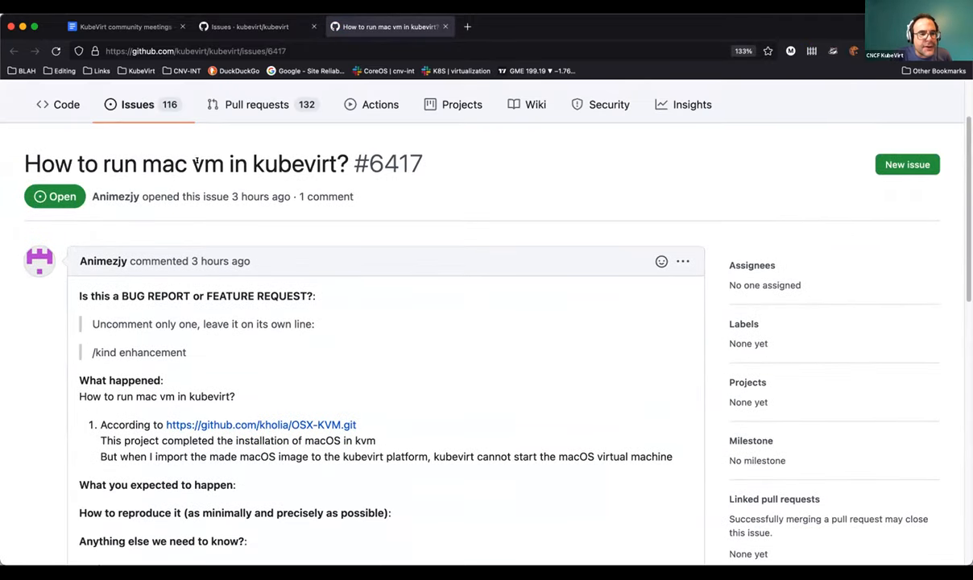
scroll(down, 3)
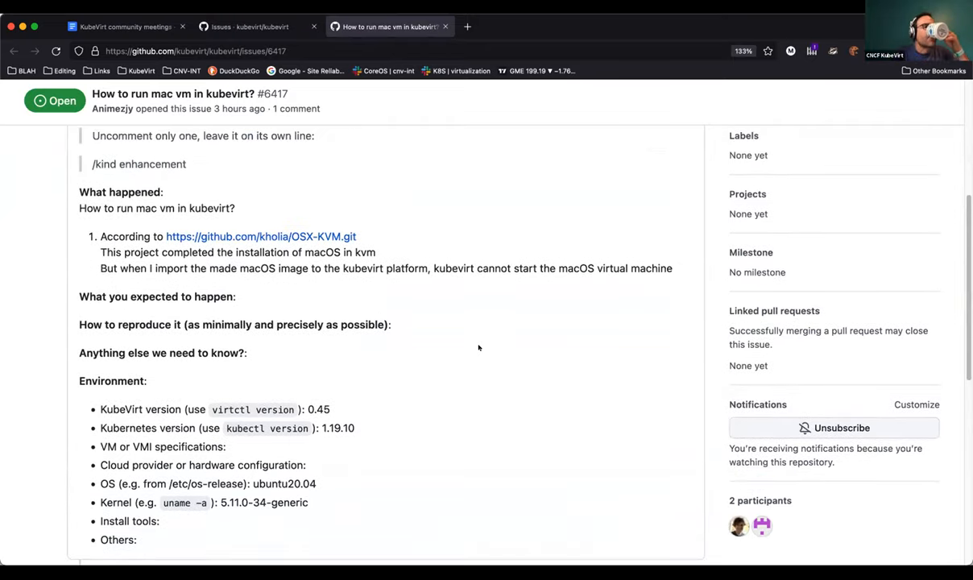
mouse_move(330, 288)
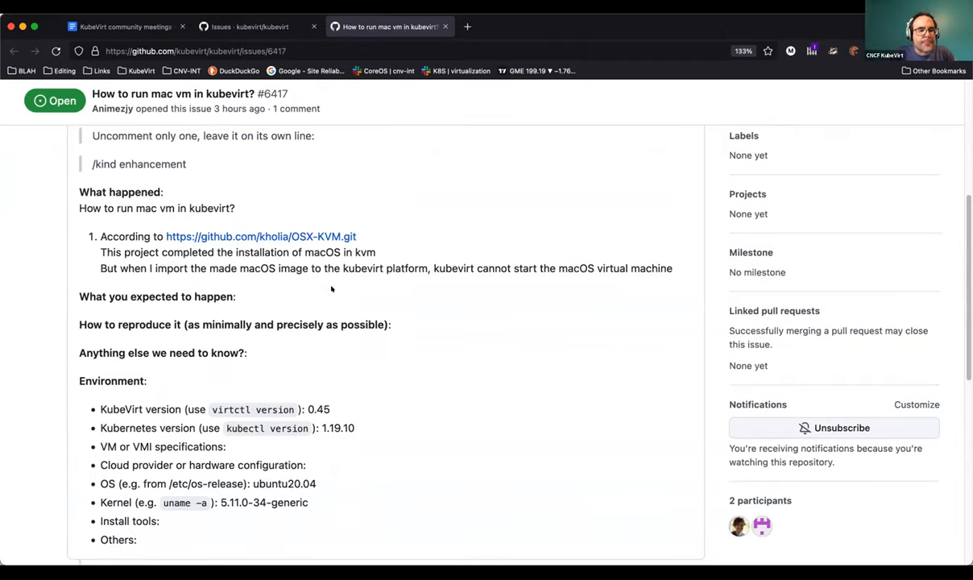
mouse_move(350, 267)
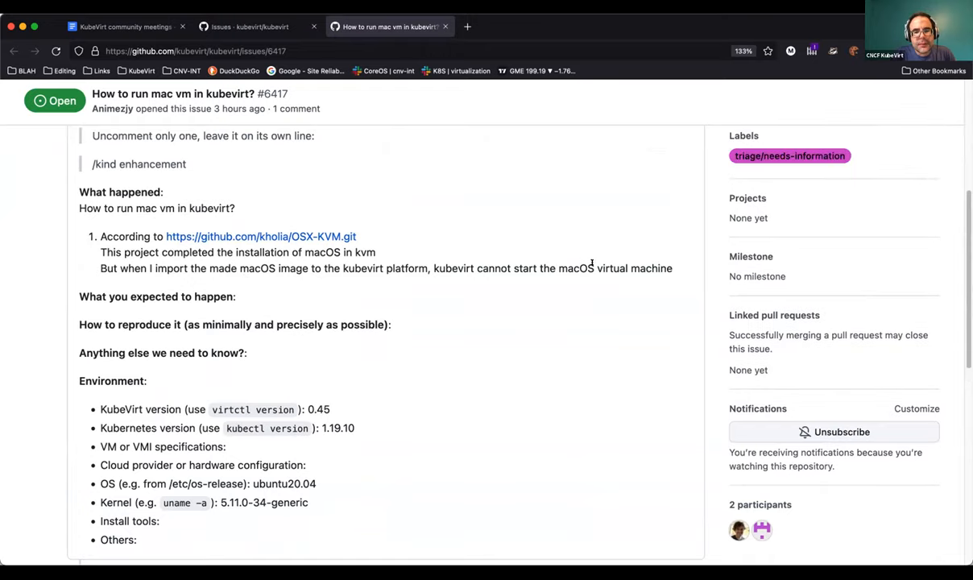
mouse_move(665, 152)
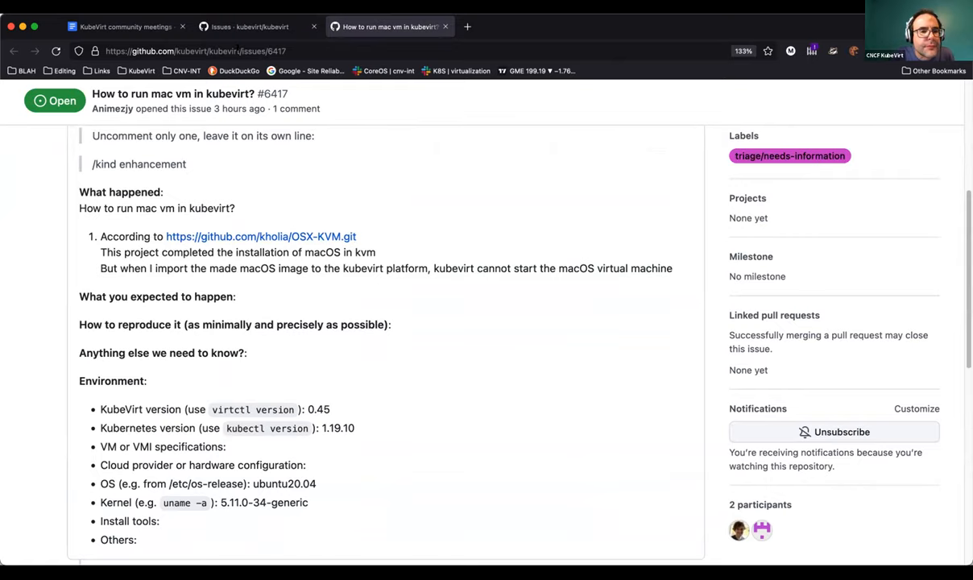
click(194, 50)
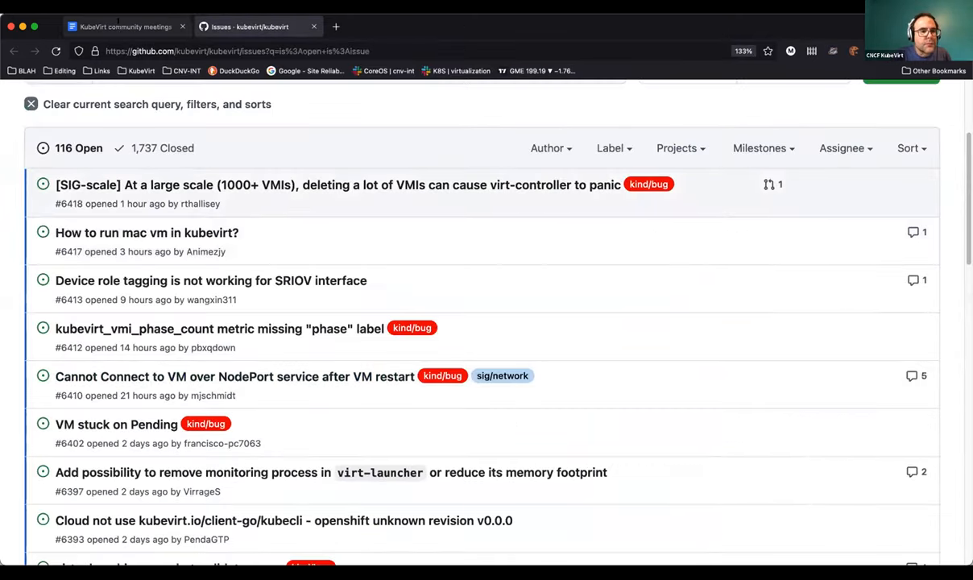
Step: Note '[kubevirt/kubevirt/issues/6417] needs-more-information' under Bug scrub, then return to the issues list
click(125, 26)
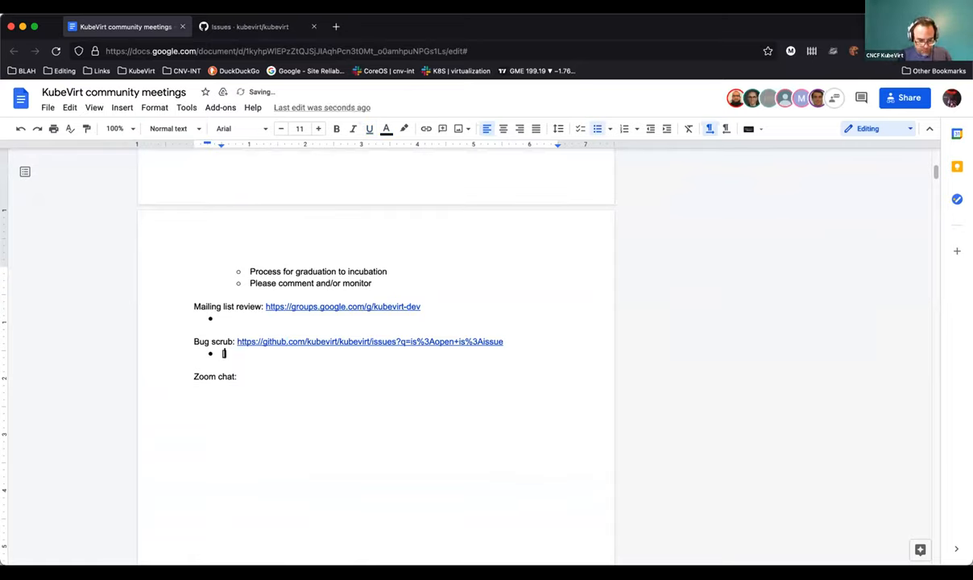
text([kubevirt/kubevirt/issues/6417] need)
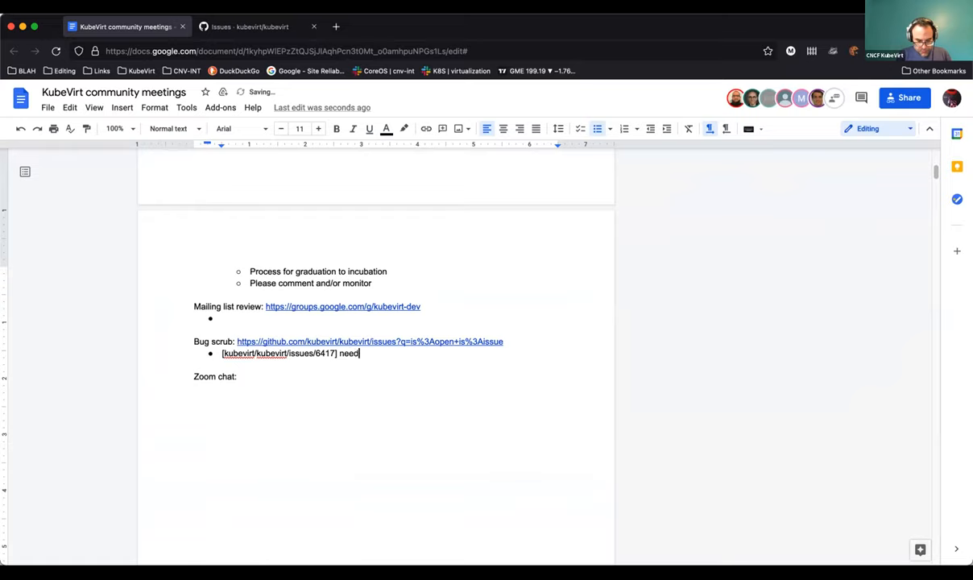
text(s)
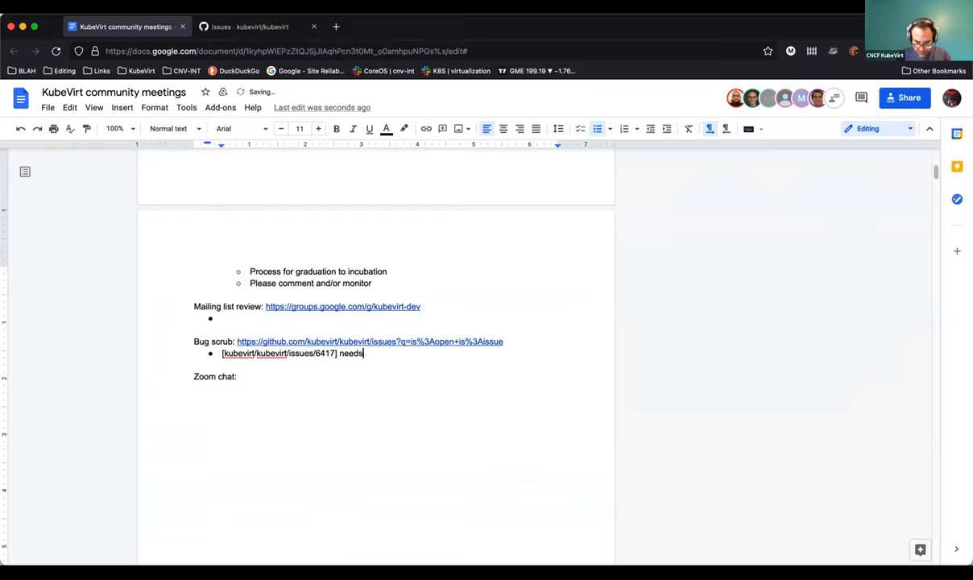
text(-more-in)
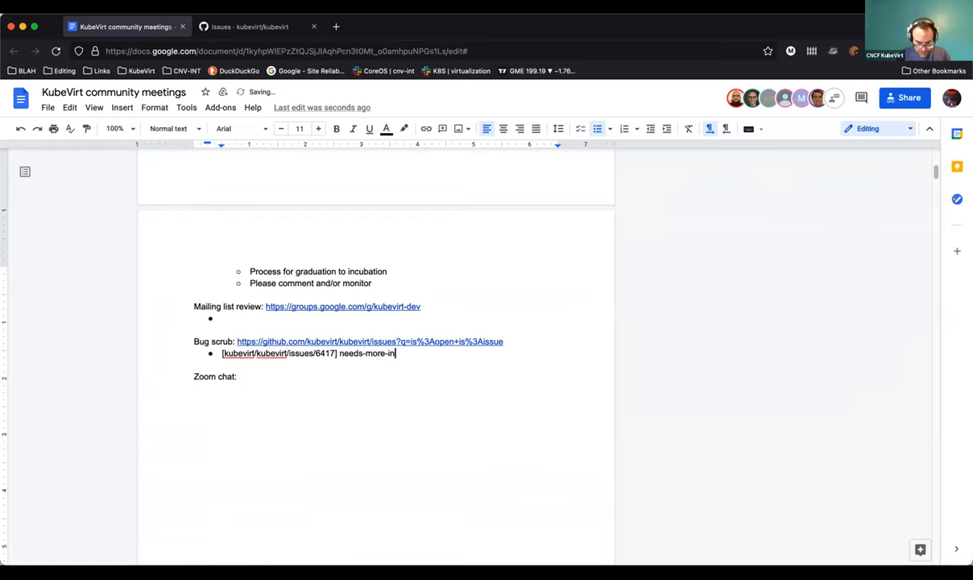
text(formation)
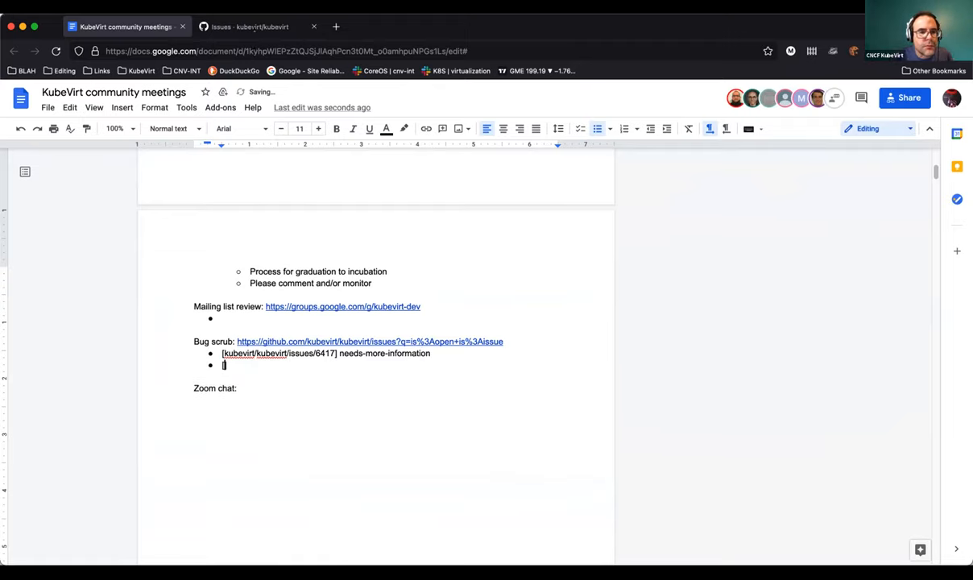
click(249, 26)
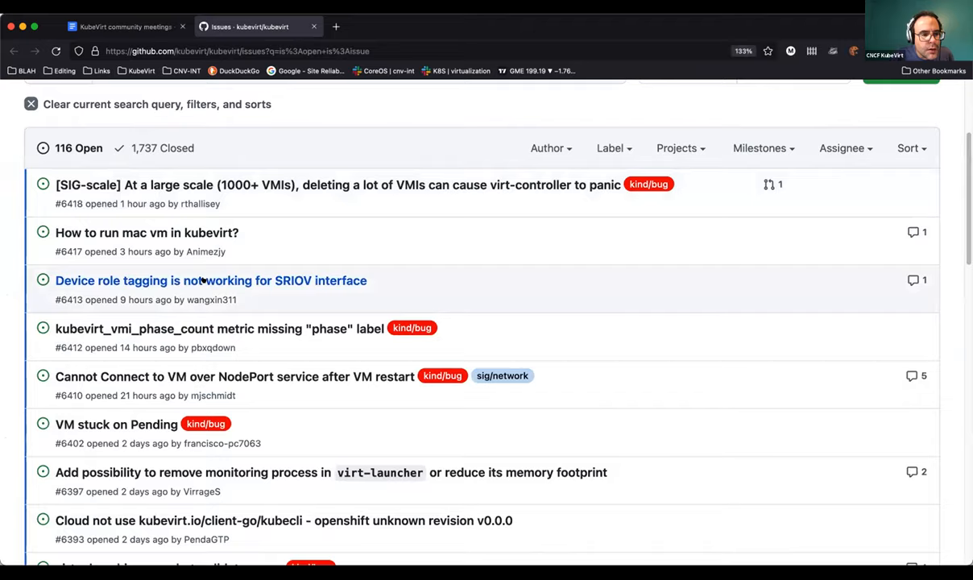
Step: Read through issue #6413 on SRIOV device role tagging and its discussion
click(211, 280)
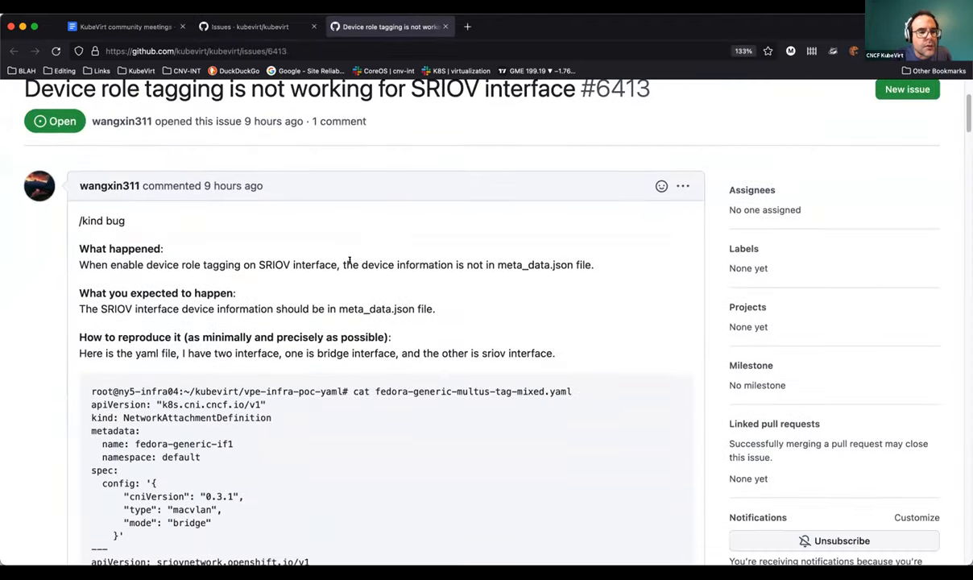
scroll(down, 3)
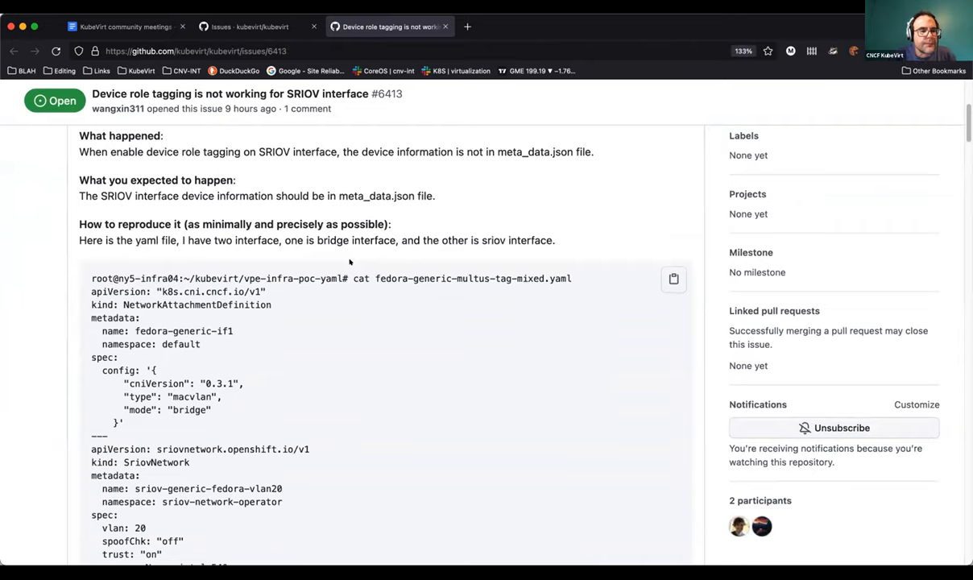
mouse_move(490, 269)
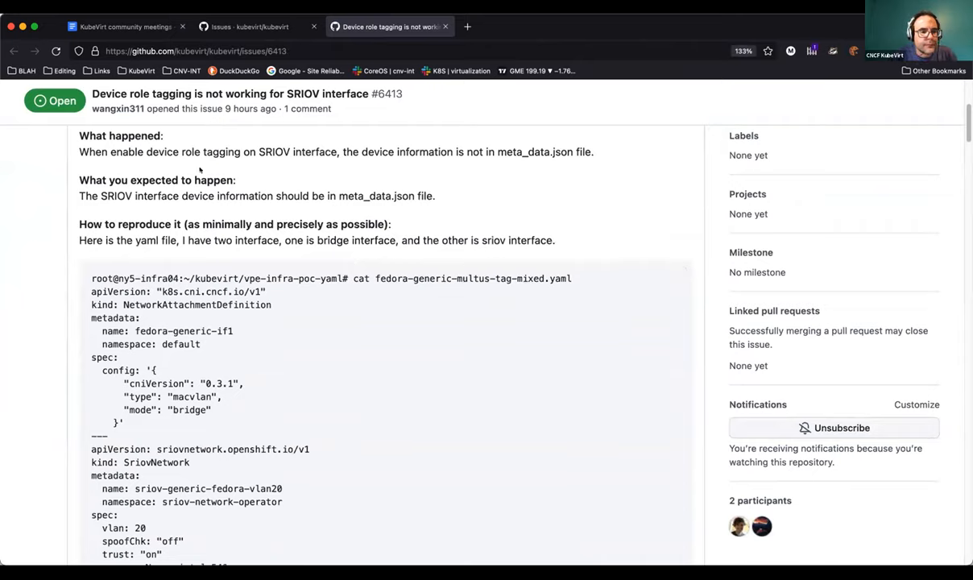
scroll(down, 3)
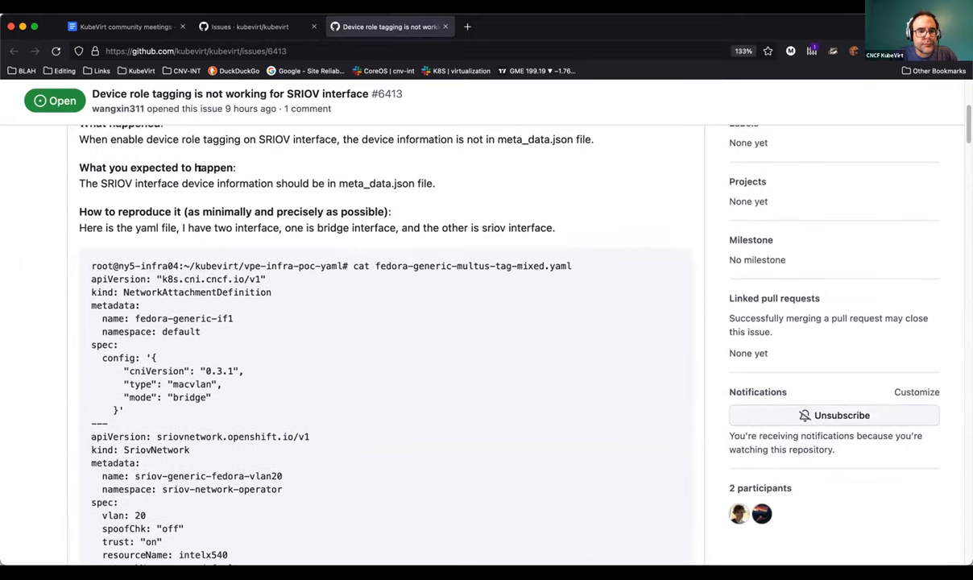
scroll(down, 3)
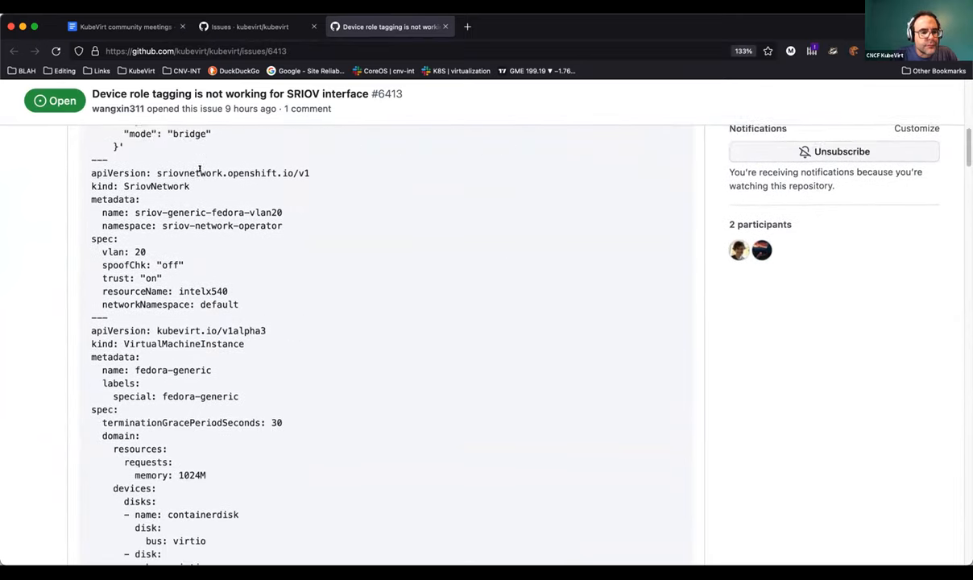
scroll(down, 3)
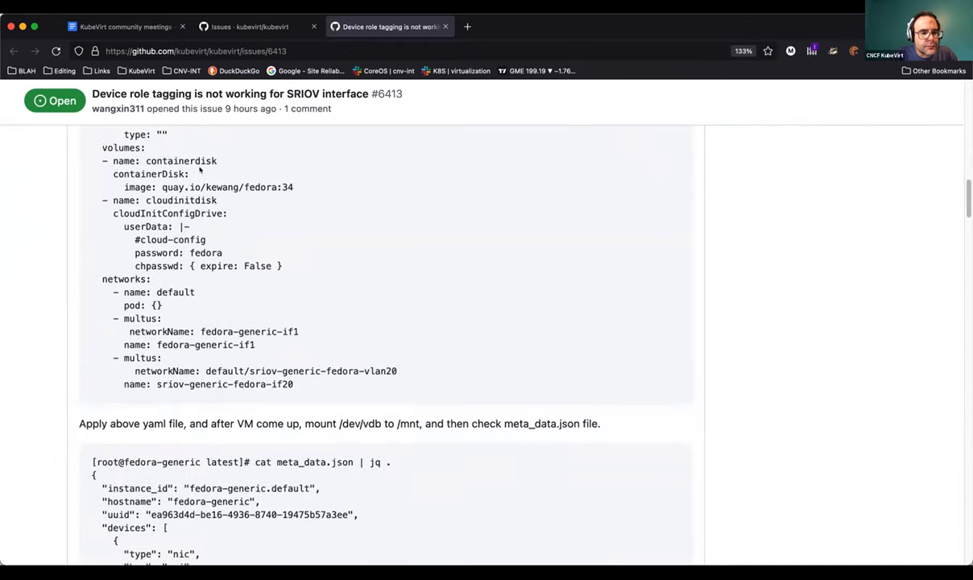
scroll(down, 3)
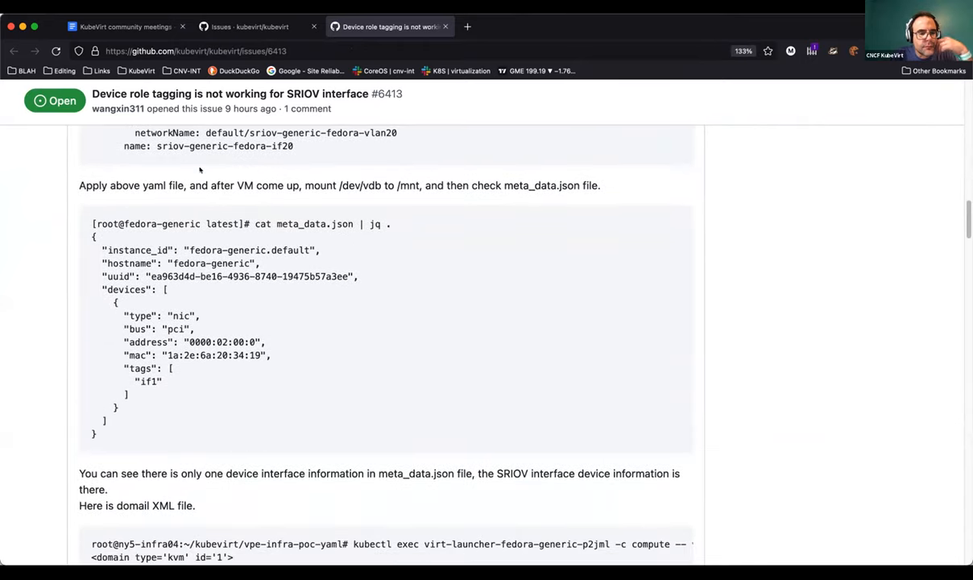
scroll(down, 3)
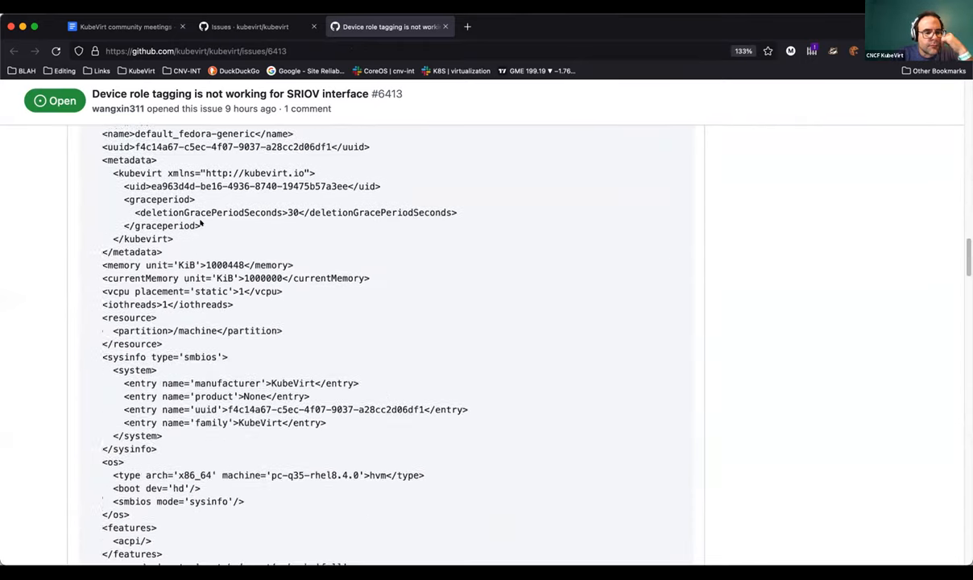
scroll(down, 3)
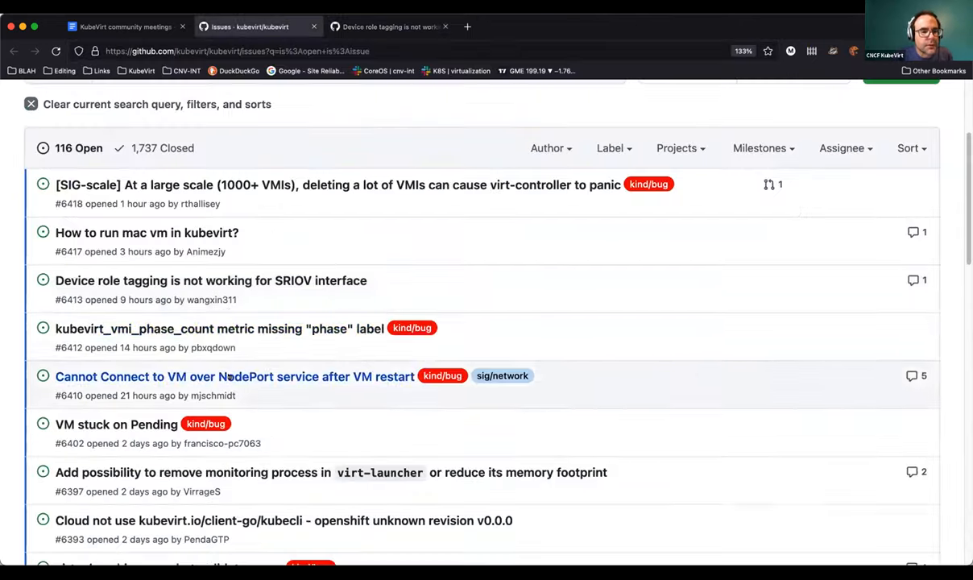
Step: Note '[kubevirt/kubevirt/issues/6413] triage/accepted' under Bug scrub in the meeting notes
click(126, 25)
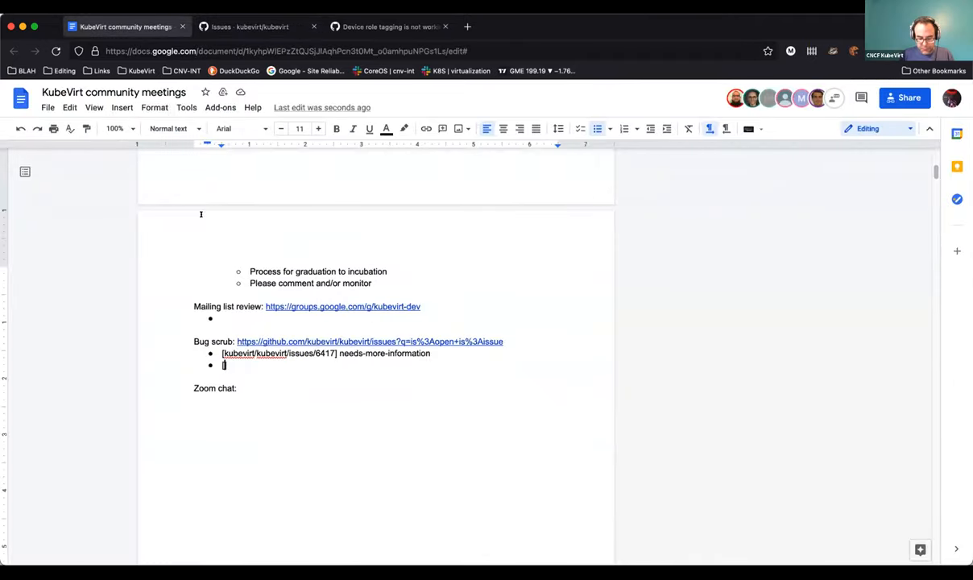
text([kubevirt/kubevirt/issues/6413])
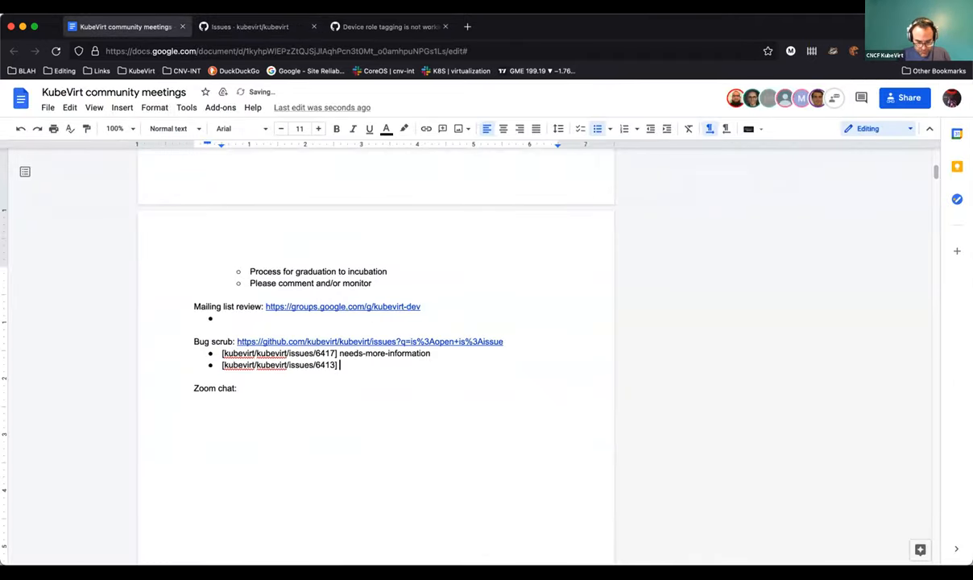
text(triage/acc)
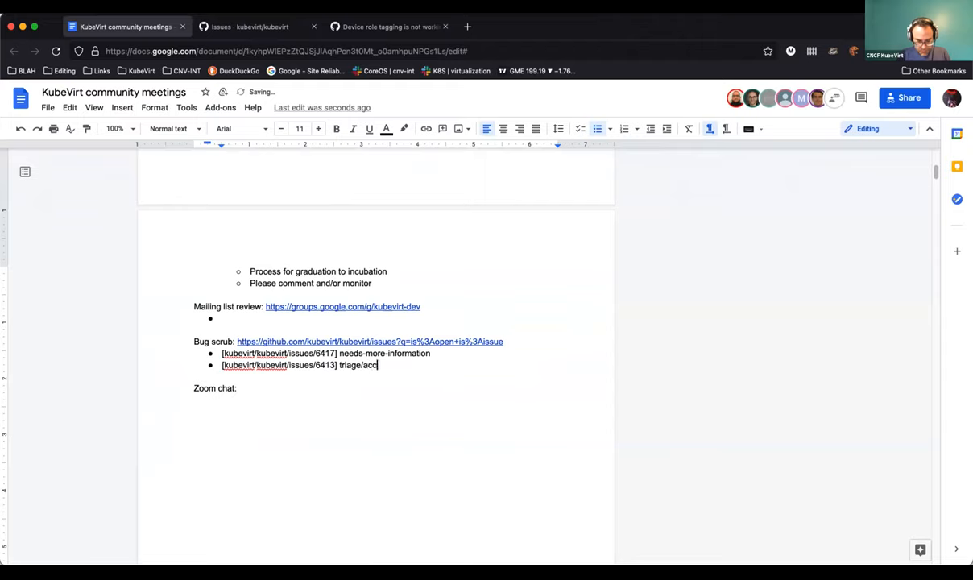
text(epted)
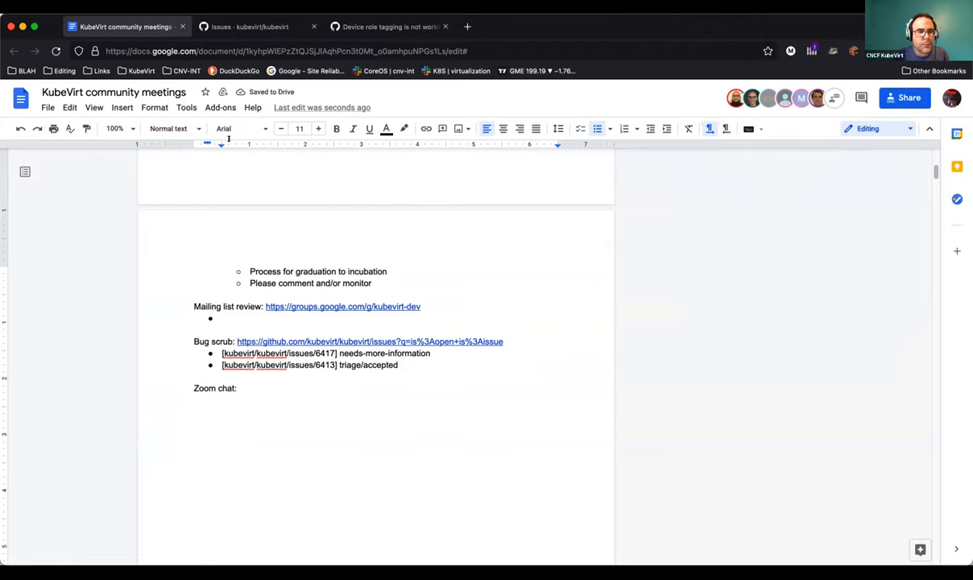
Step: Check issue #6413's Assignees sidebar shows vladikr, then return to the open issues list
click(389, 26)
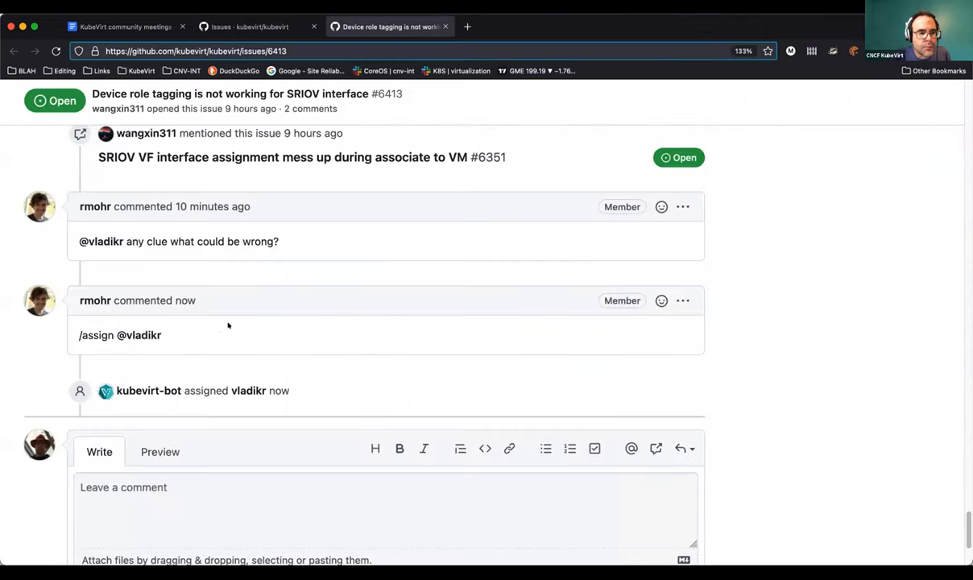
scroll(down, 3)
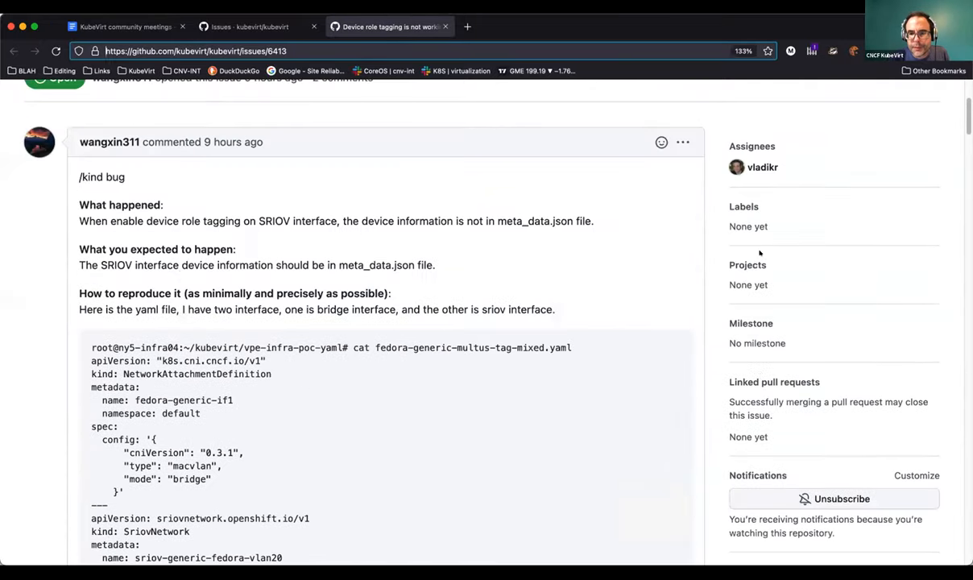
mouse_move(52, 309)
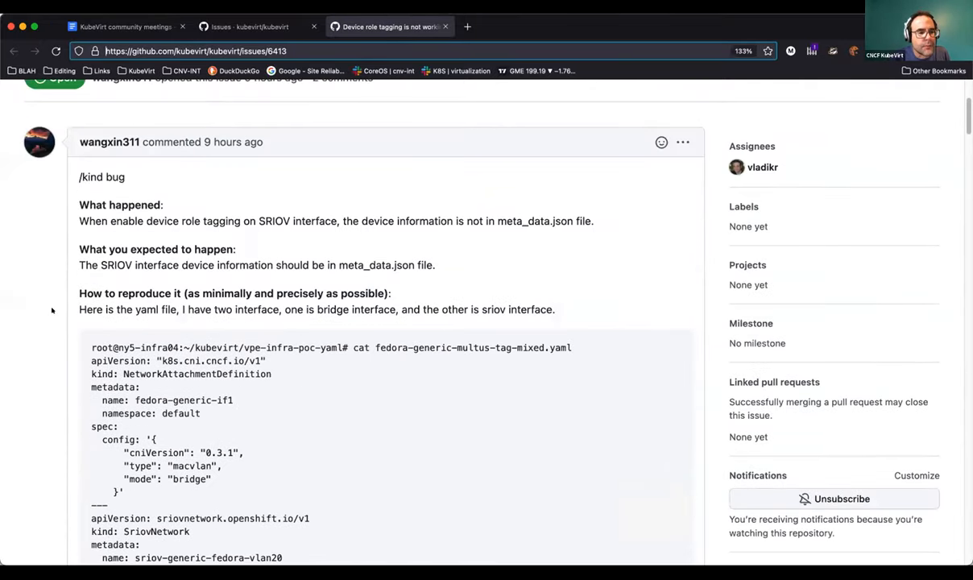
scroll(down, 3)
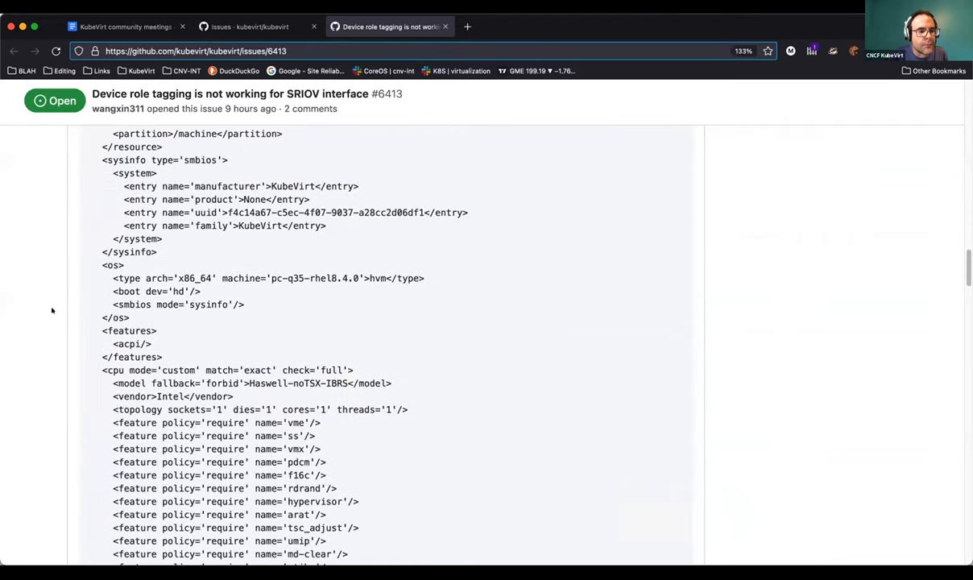
scroll(down, 3)
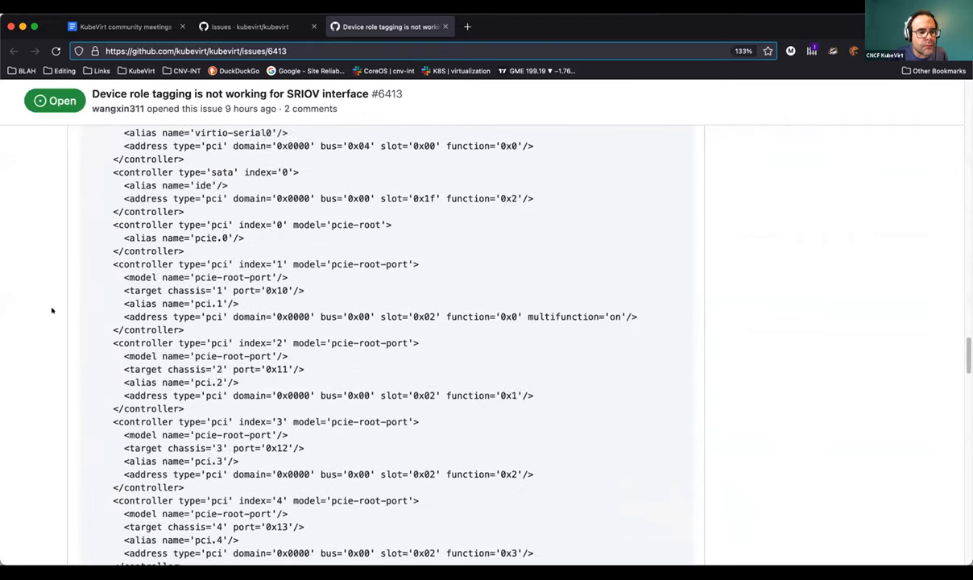
scroll(down, 3)
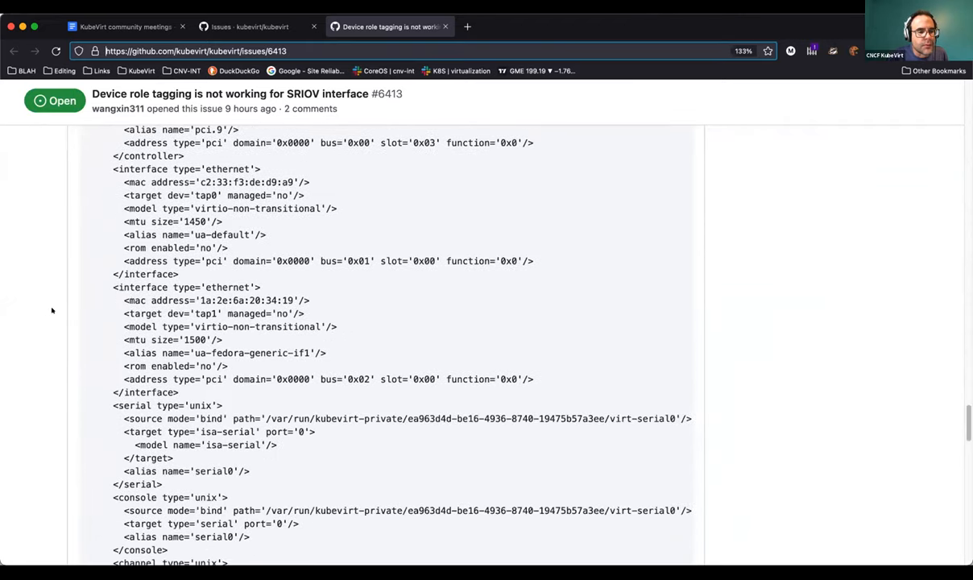
click(250, 25)
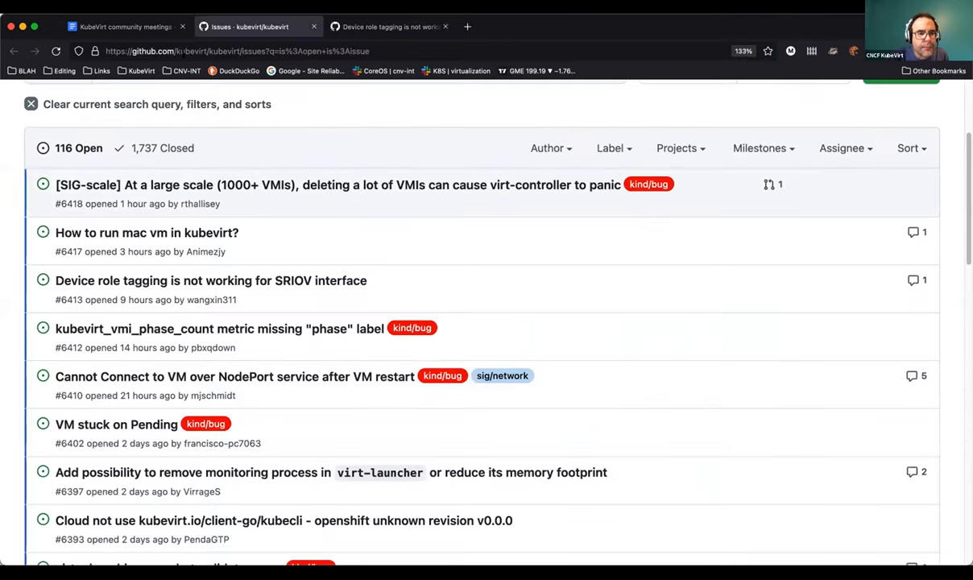
Step: Append 'assigned to Vladik' to the #6413 Bug scrub entry, then return to the issues list
click(126, 25)
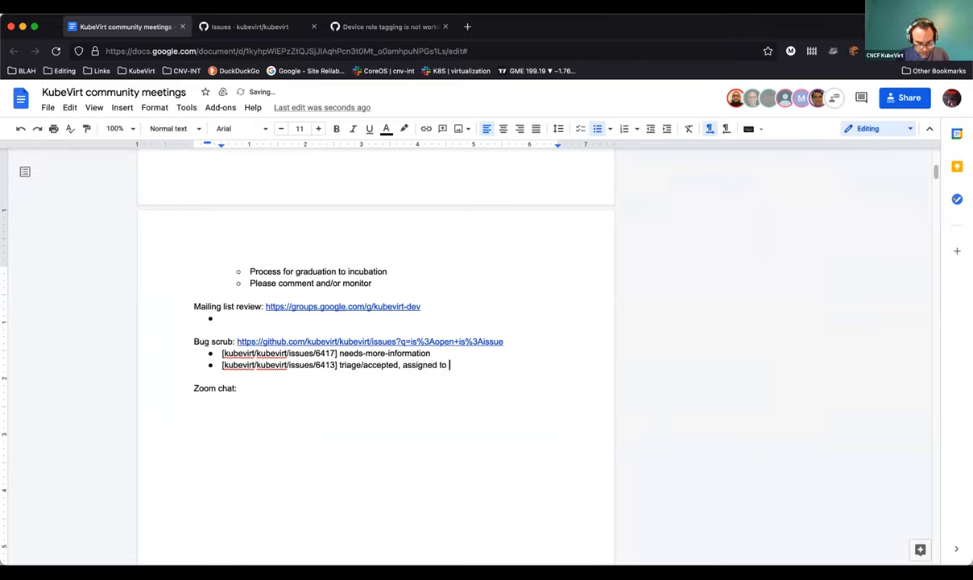
text(Vladik)
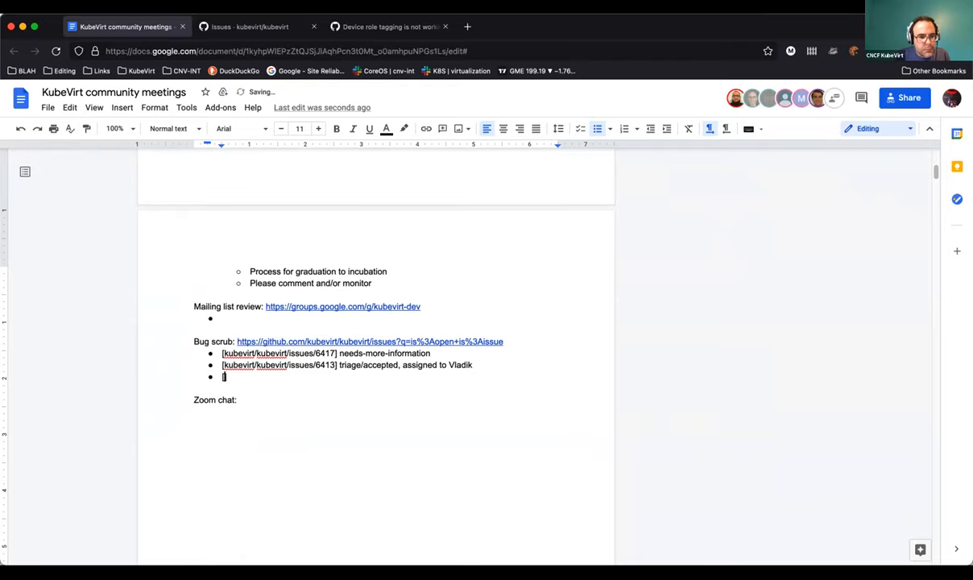
click(248, 26)
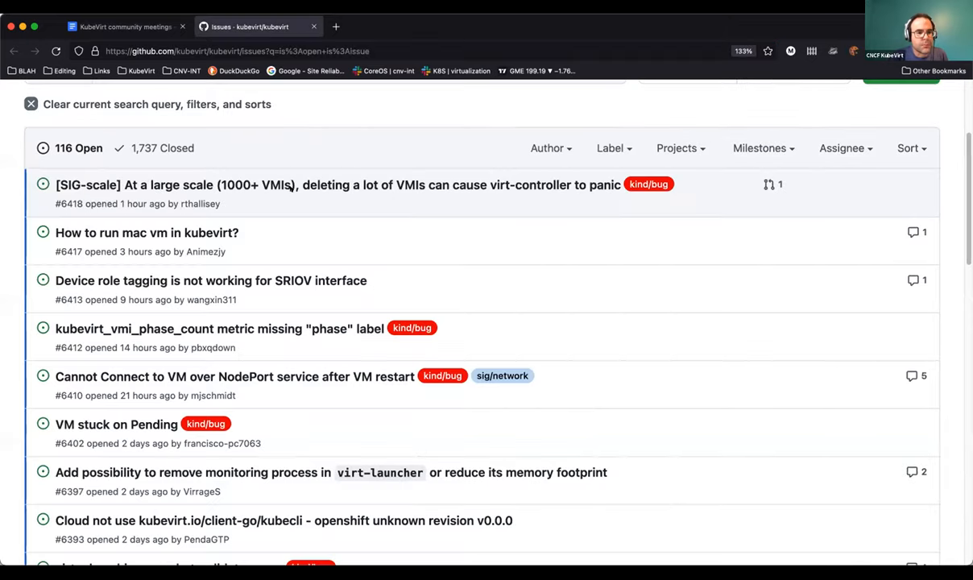
Step: Scroll the open issues list down toward issue #6397 about the virt-launcher monitoring process
scroll(down, 3)
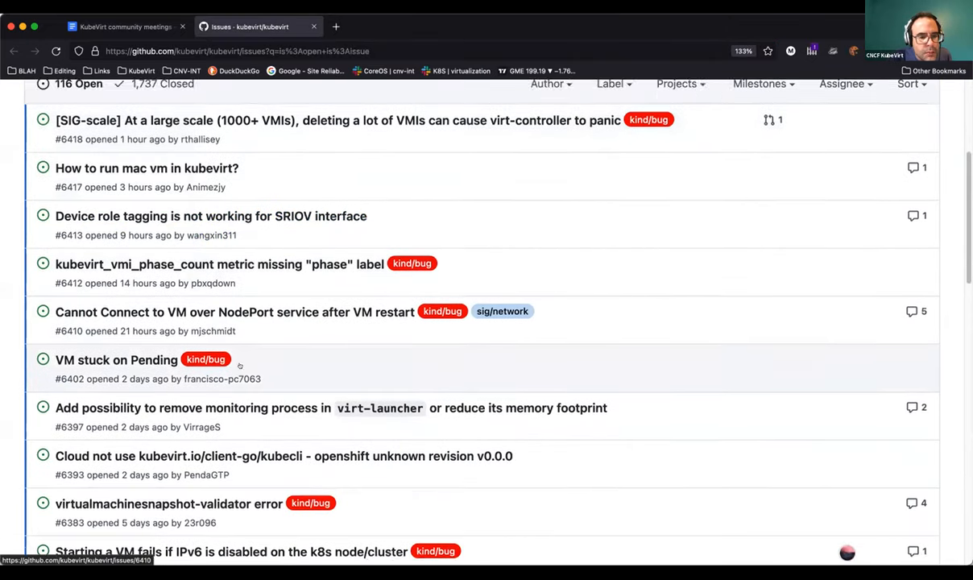
scroll(down, 3)
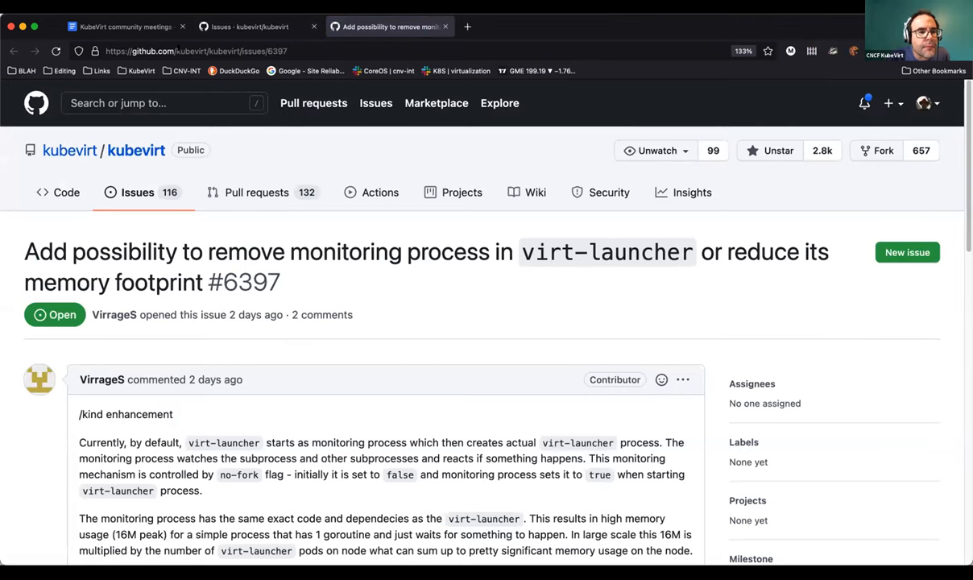
click(196, 50)
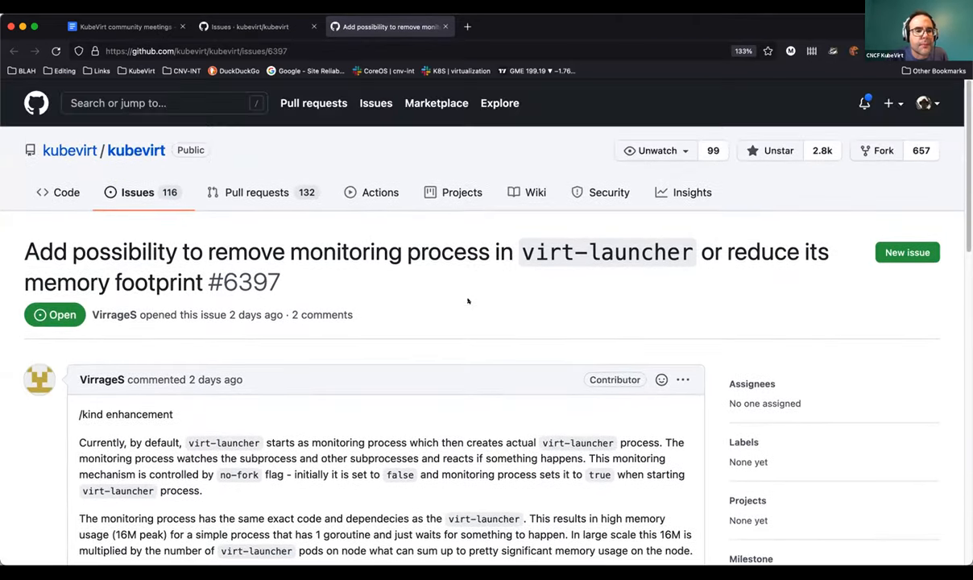
mouse_move(397, 288)
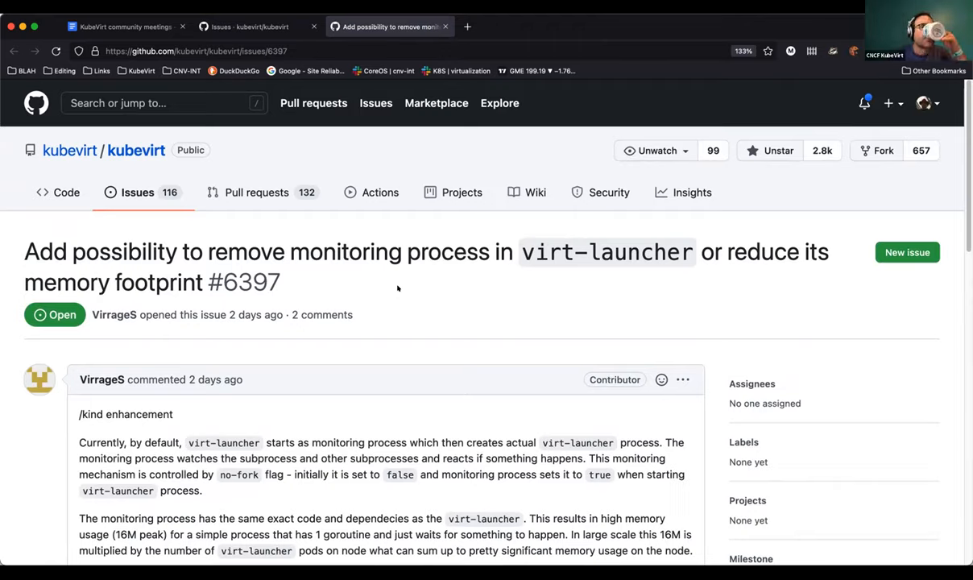
mouse_move(431, 287)
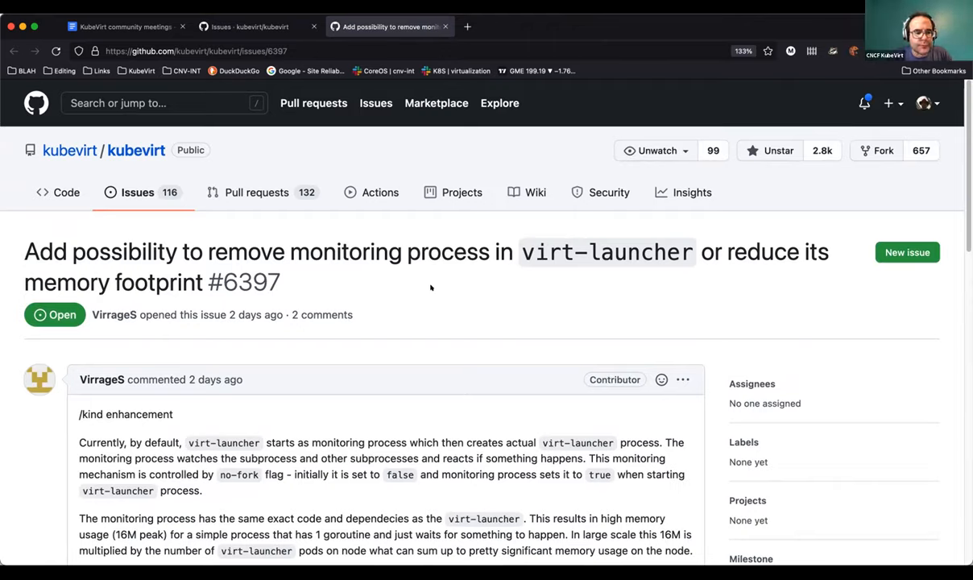
mouse_move(620, 354)
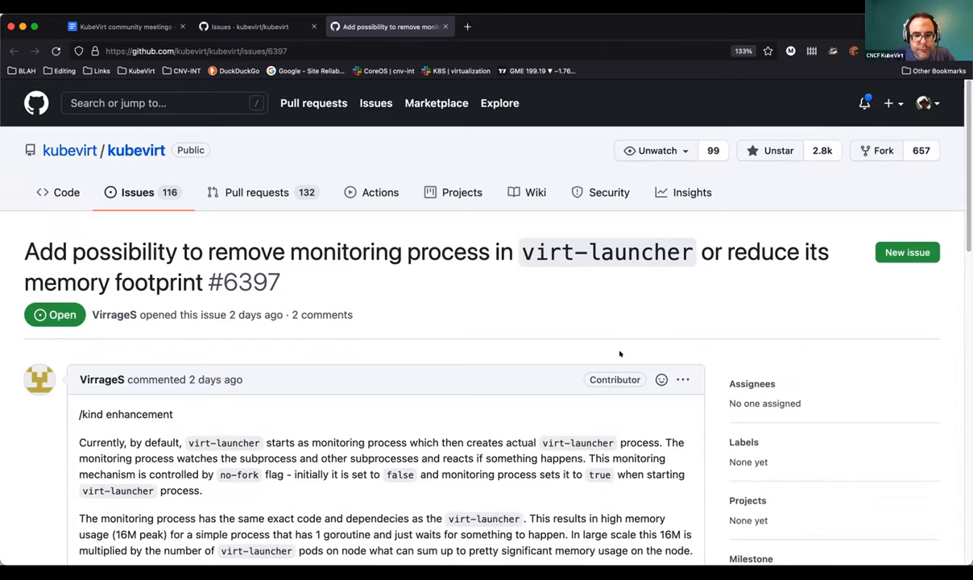
scroll(down, 3)
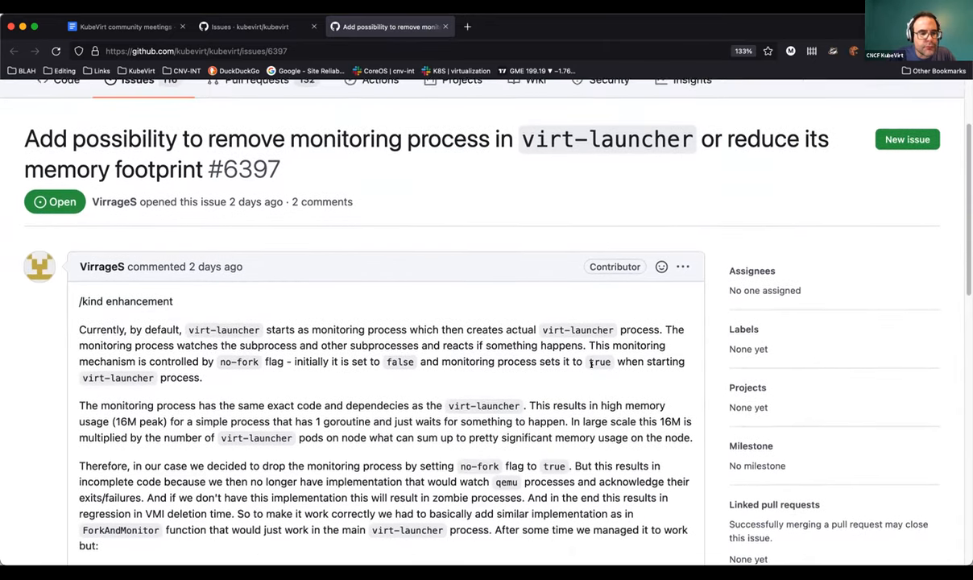
scroll(down, 3)
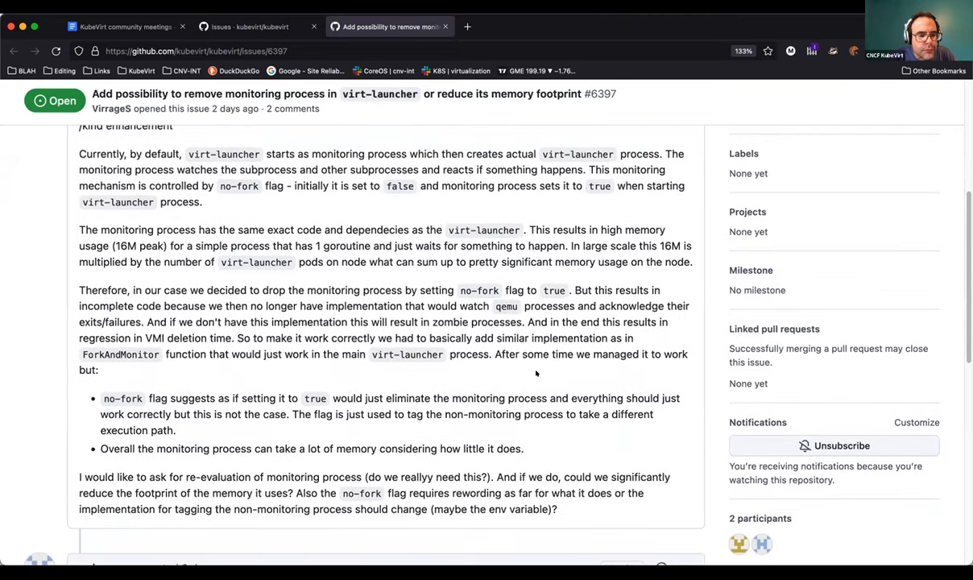
scroll(down, 3)
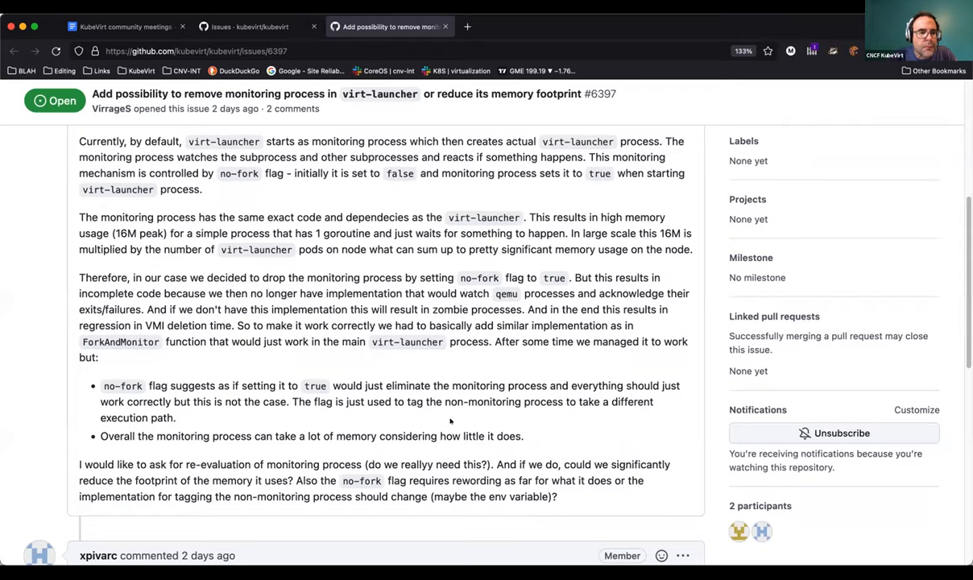
mouse_move(180, 346)
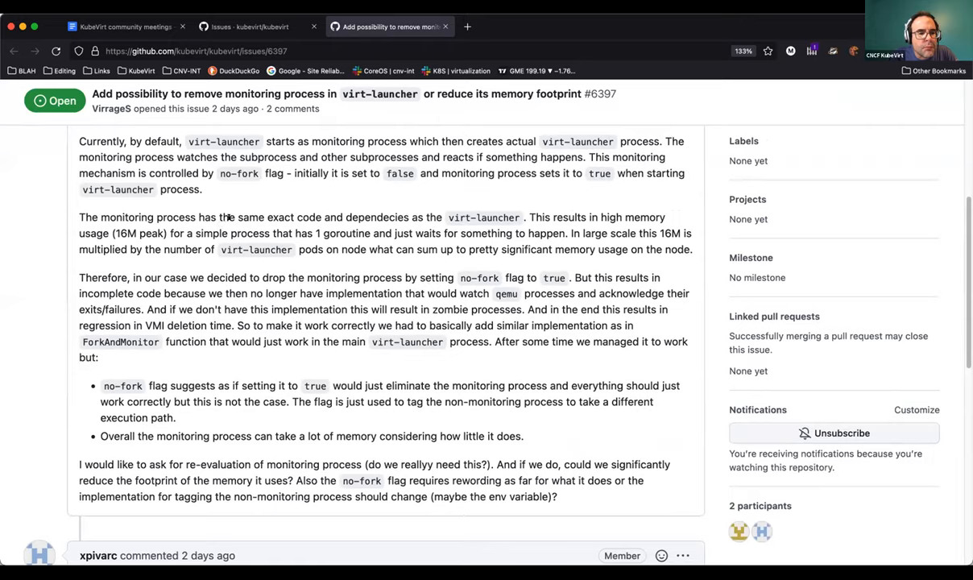
mouse_move(404, 226)
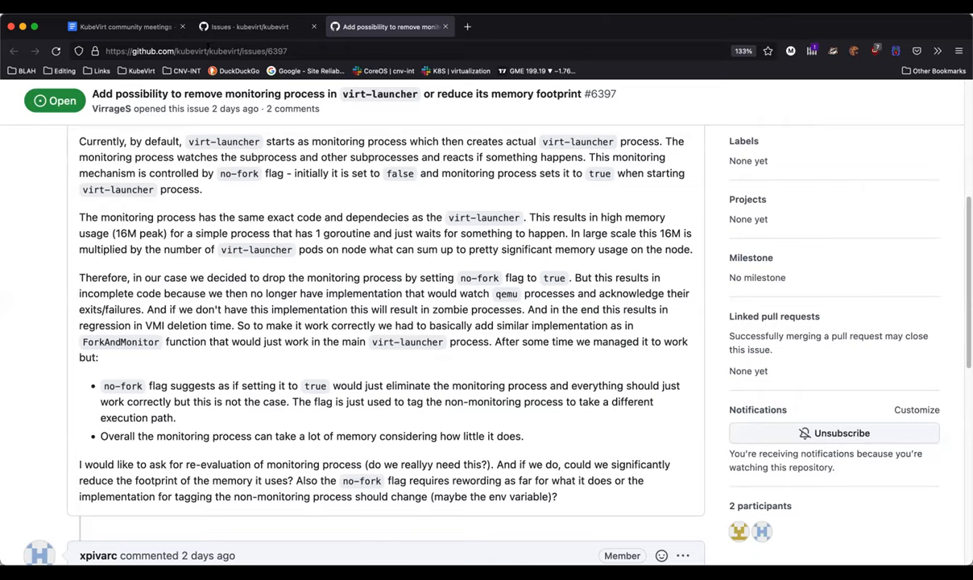
Step: Reload issue #6397 to confirm the kind/enhancement and triage/accepted labels, then return to the notes
click(196, 49)
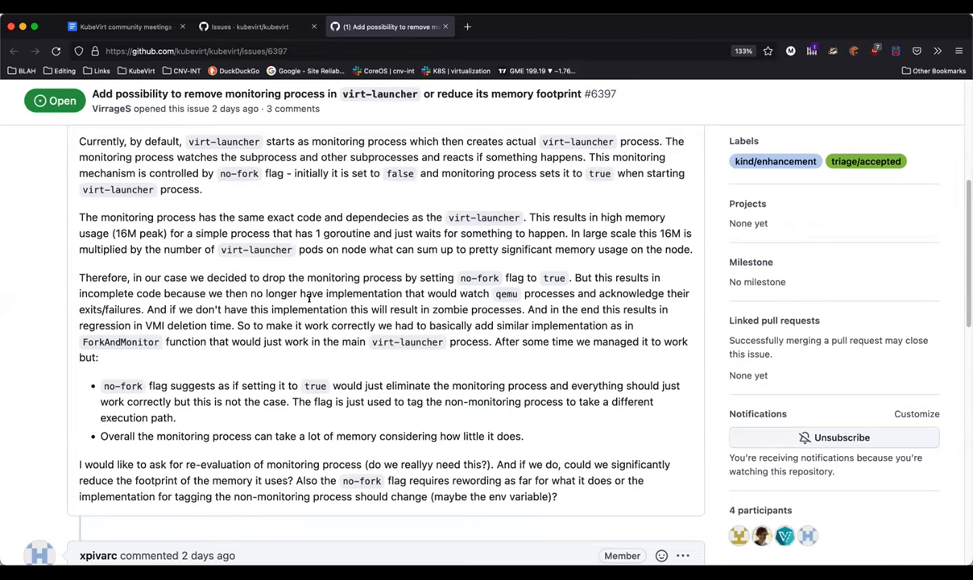
mouse_move(272, 320)
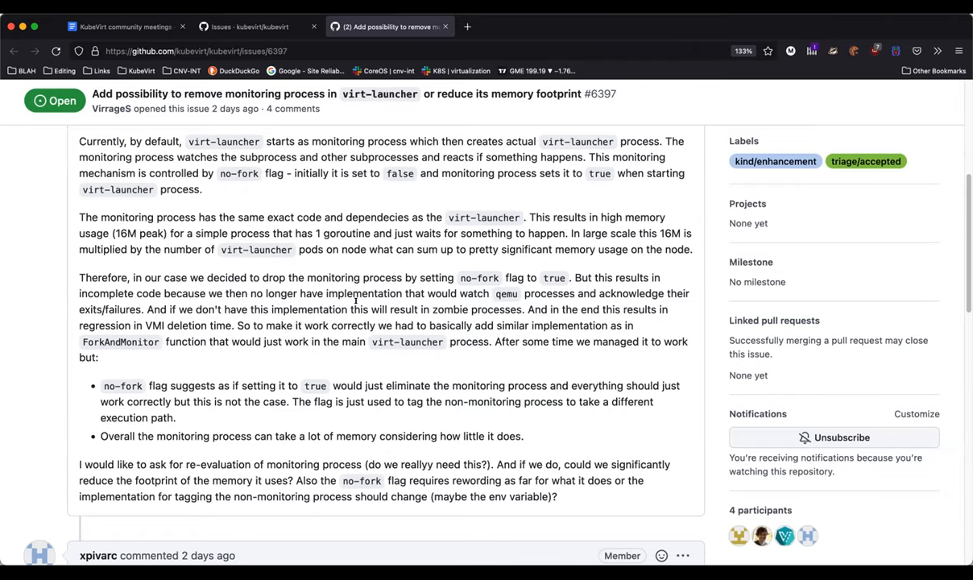
scroll(down, 3)
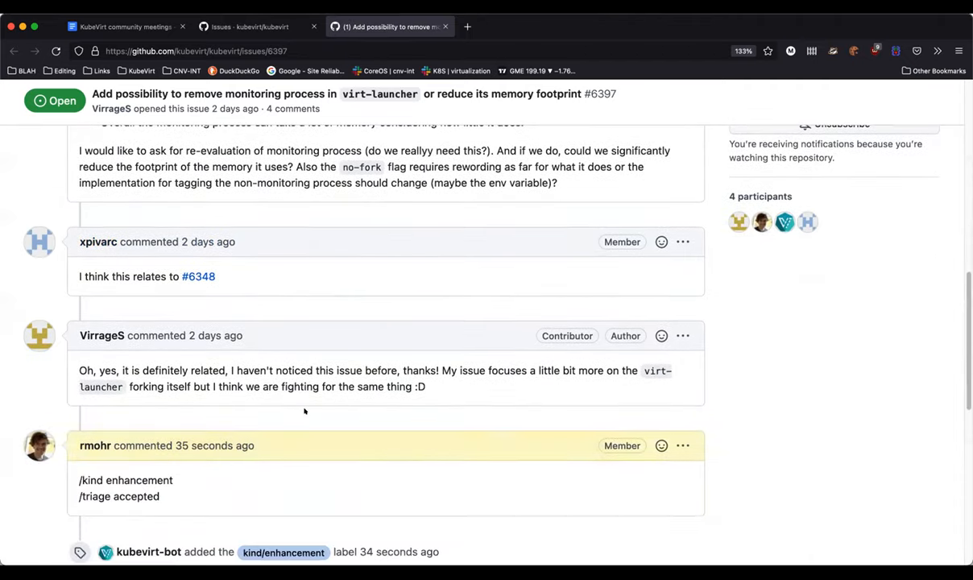
scroll(down, 3)
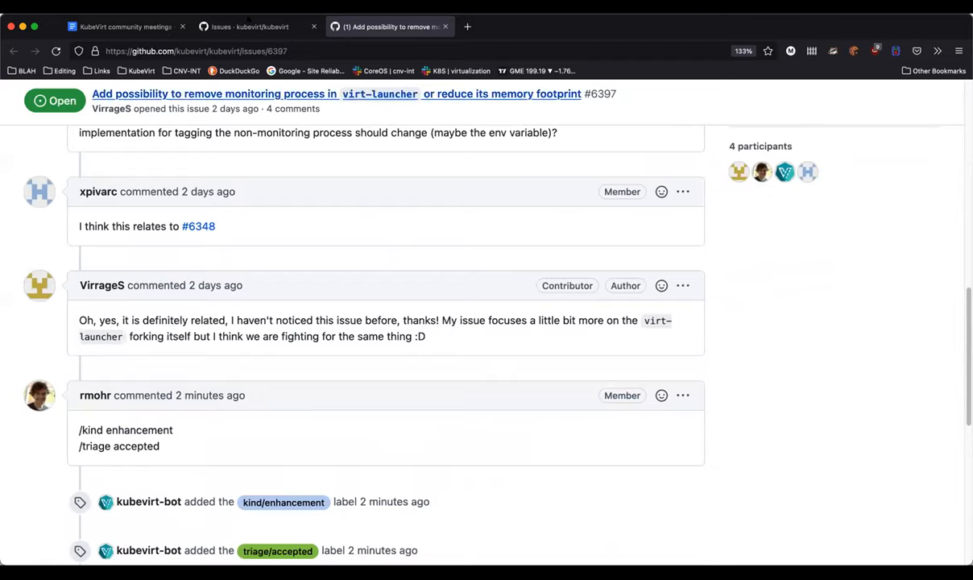
mouse_move(329, 291)
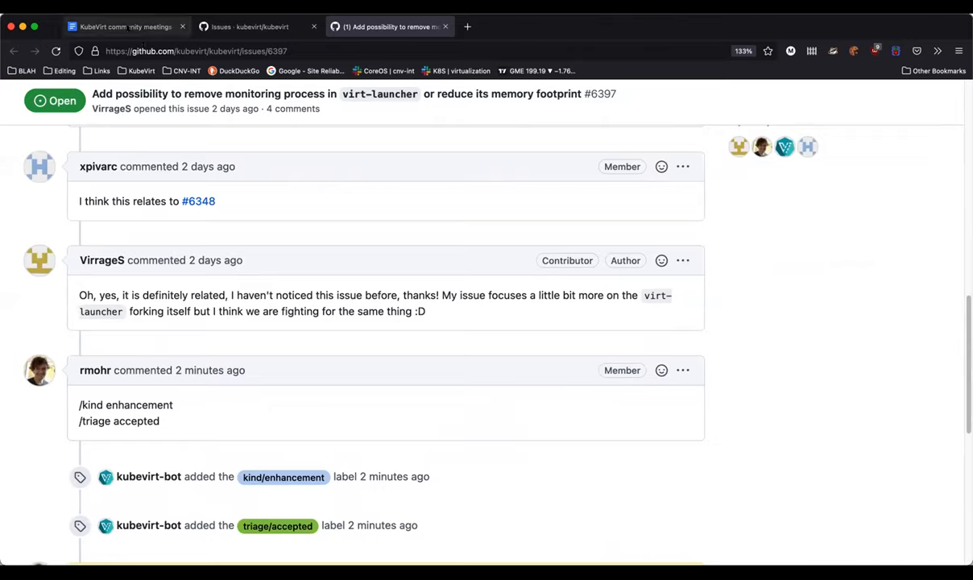
click(126, 26)
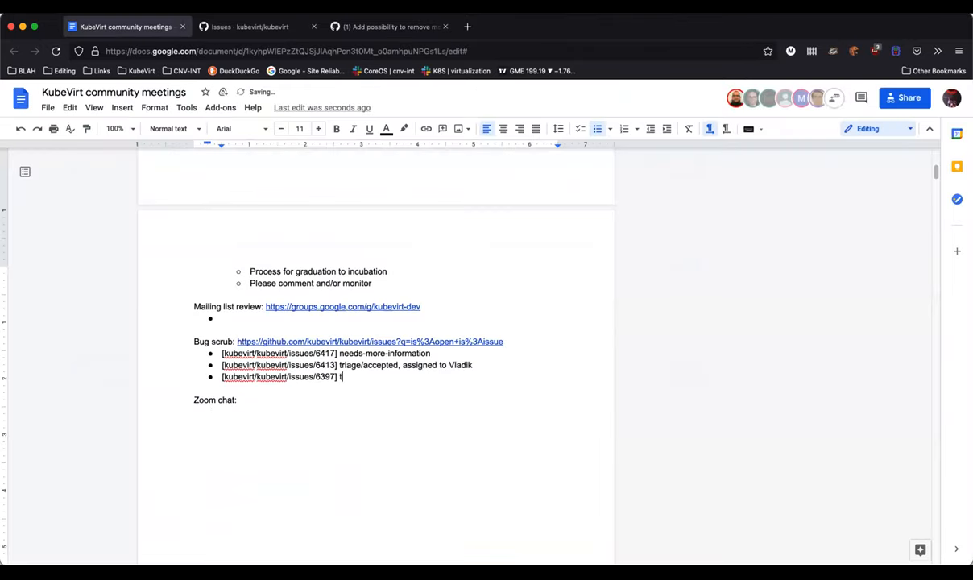
Step: Record #6397 as 'triage/accepted, enhancement, to be discussed in SIG-scale', then return to the issues list
text(tr)
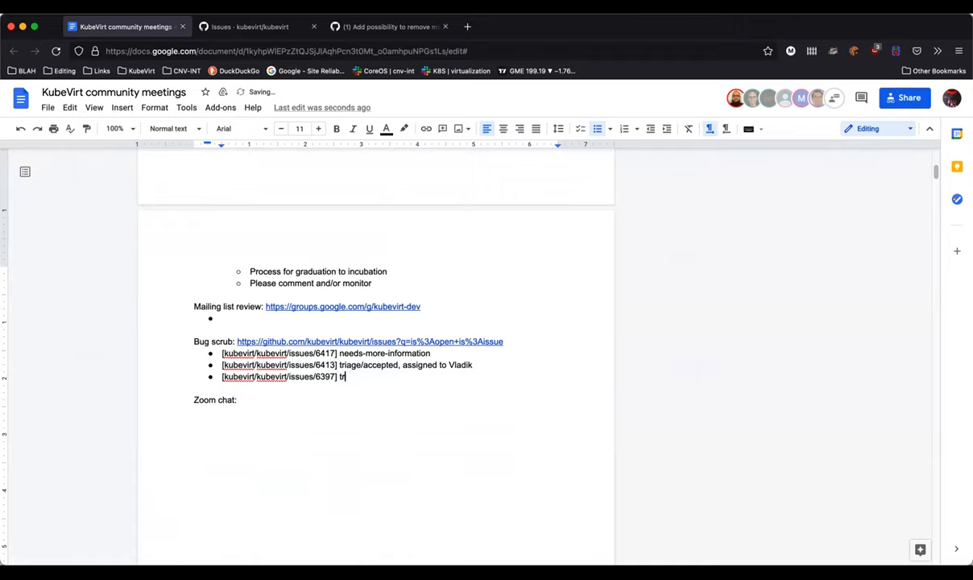
text(iage/{acepted, enhancement},)
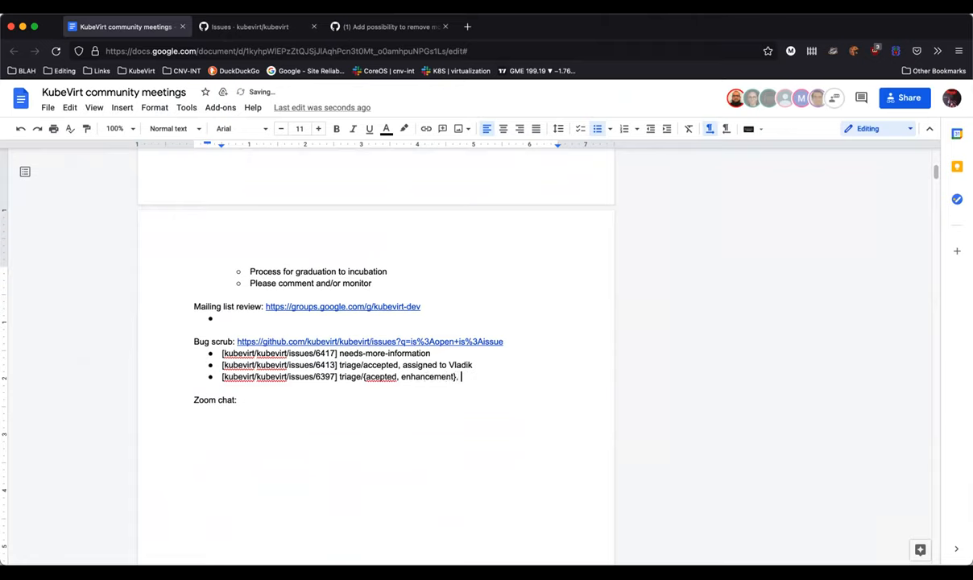
text(pa)
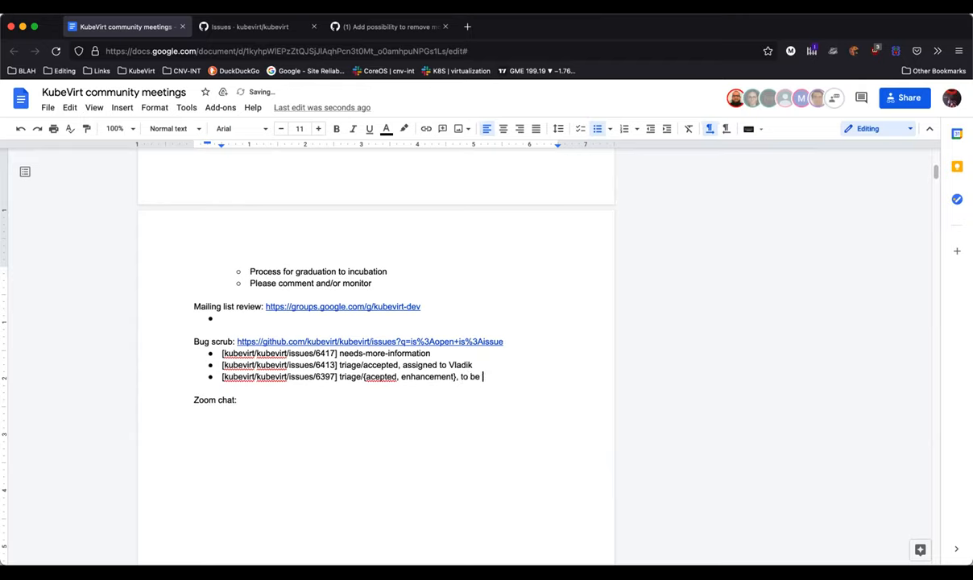
text(di)
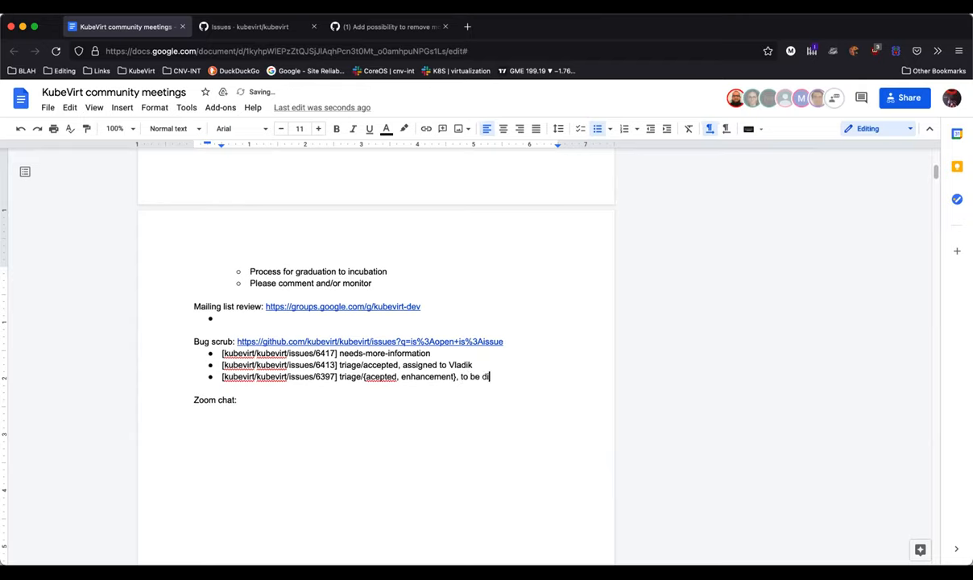
text(scussed in)
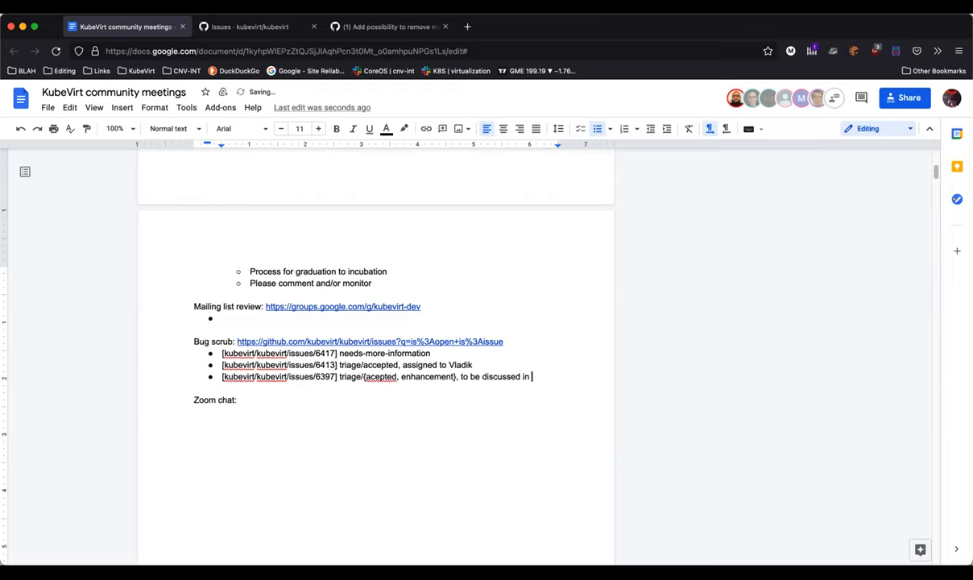
text(SIG-scale)
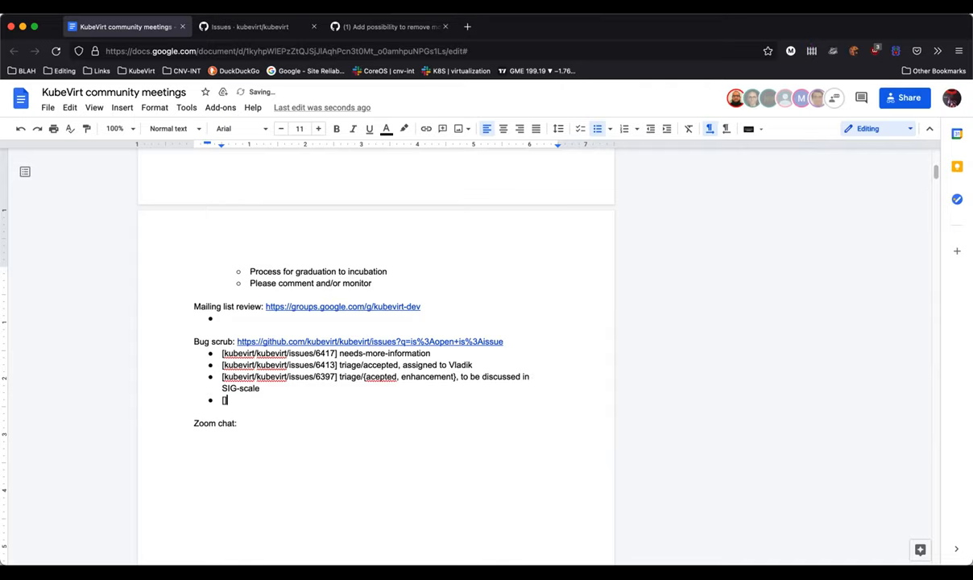
click(390, 26)
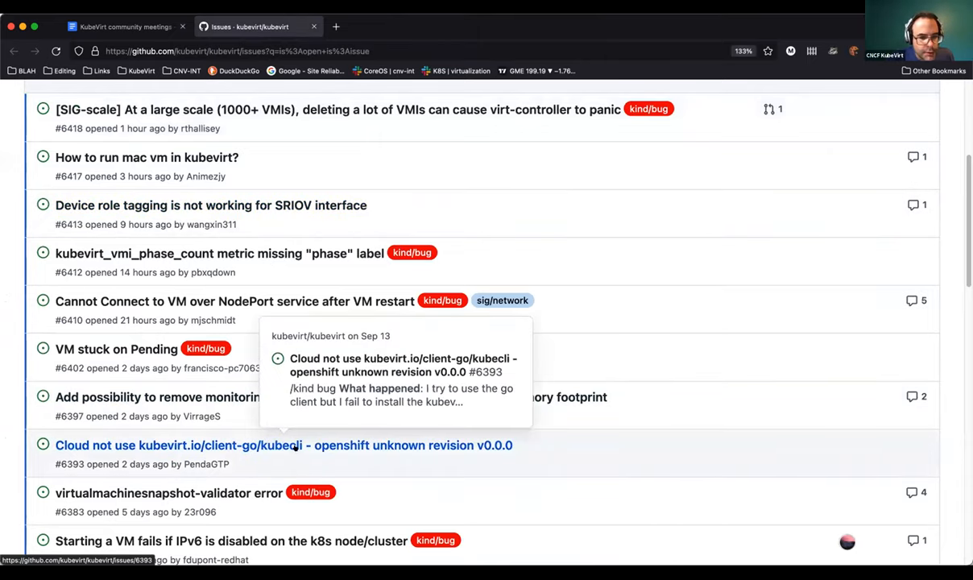
Step: Review GitHub issue #6393 about the kubevirt.io/client-go install failure
click(284, 444)
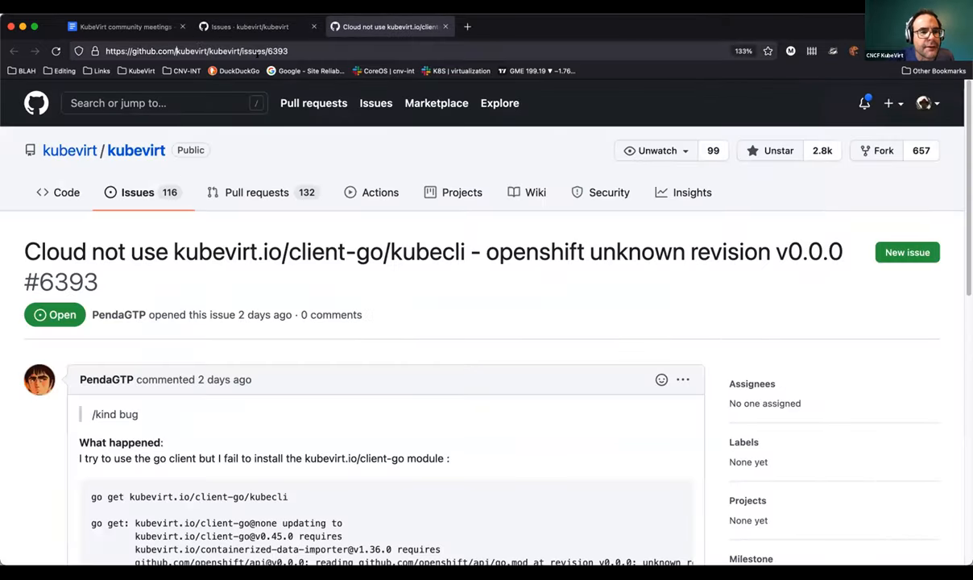
click(196, 50)
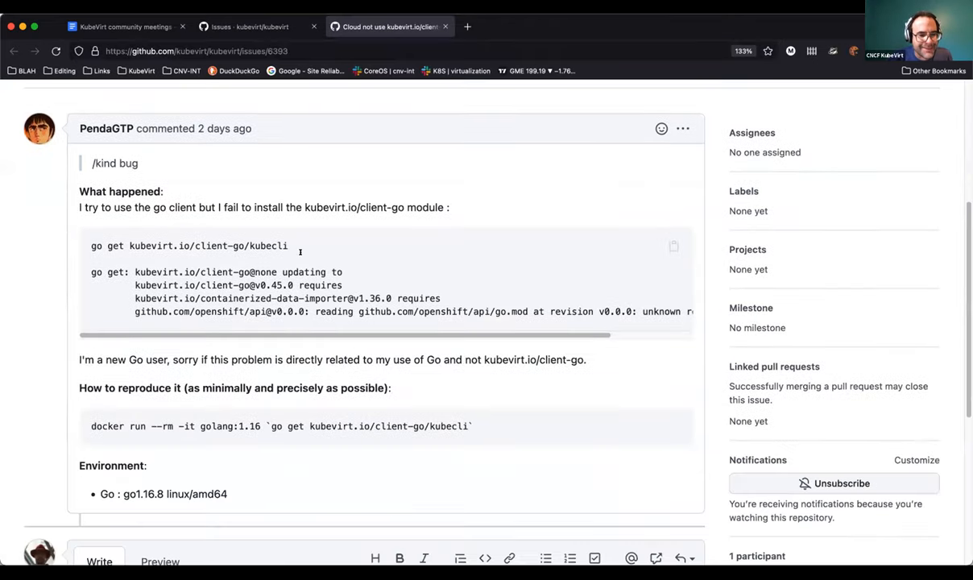
scroll(down, 3)
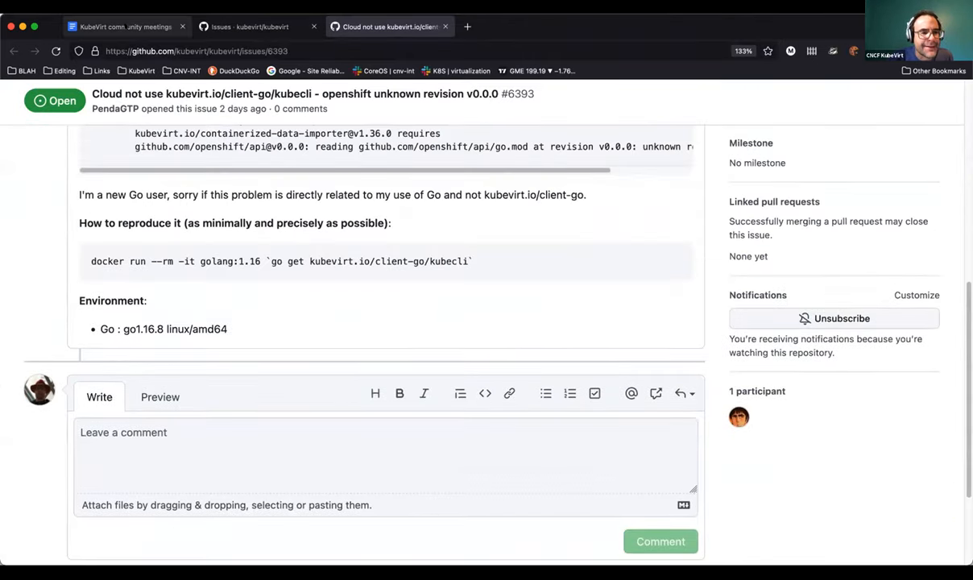
click(126, 26)
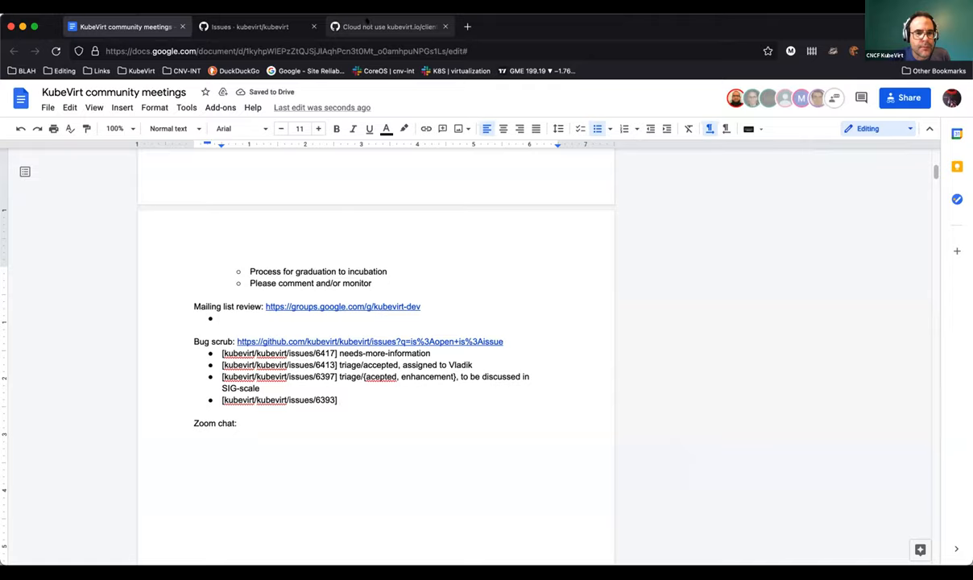
click(386, 26)
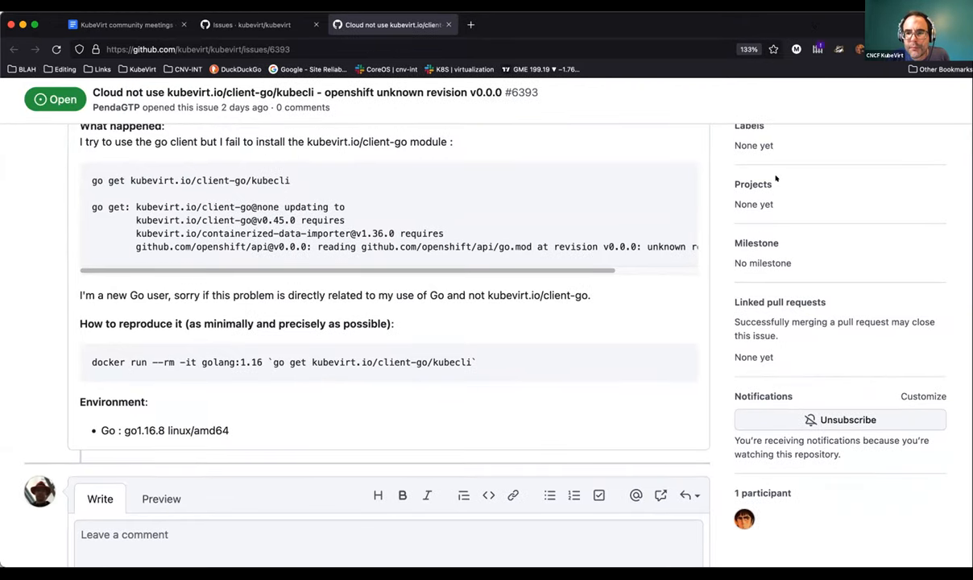
scroll(down, 3)
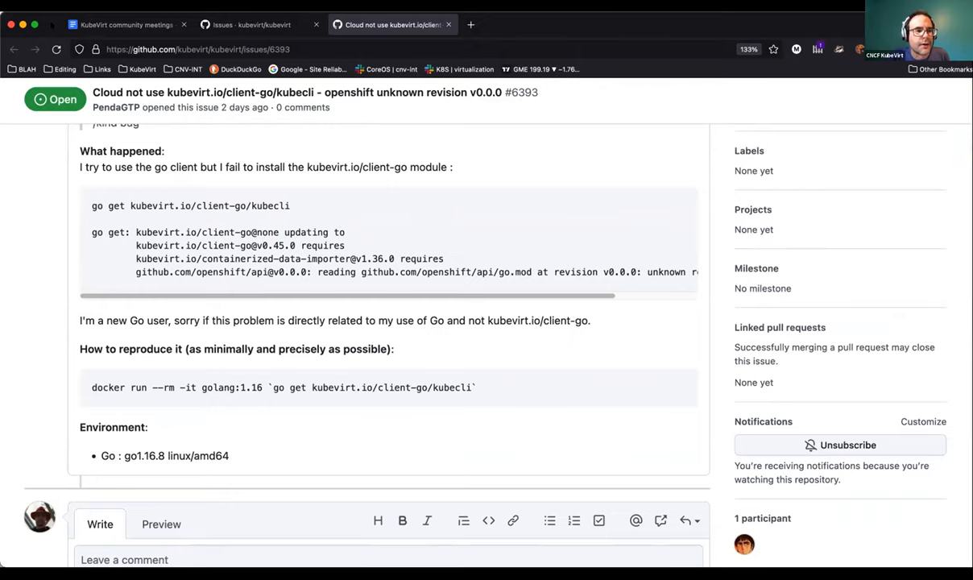
scroll(up, 3)
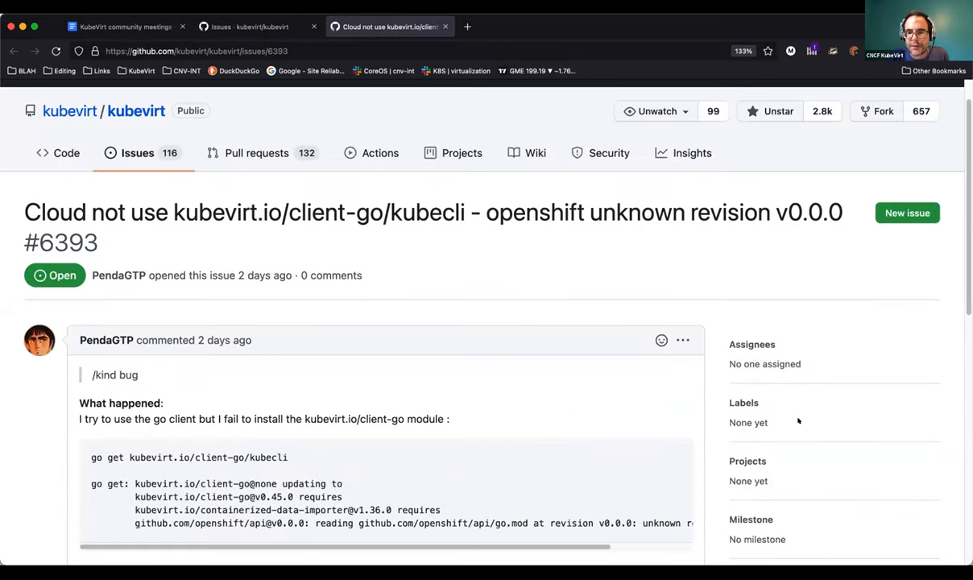
scroll(down, 3)
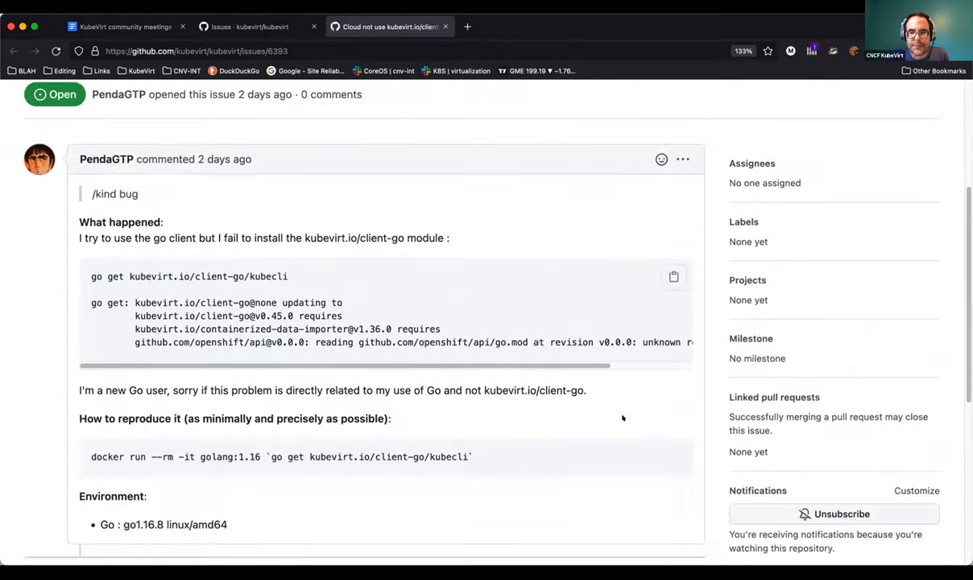
scroll(down, 3)
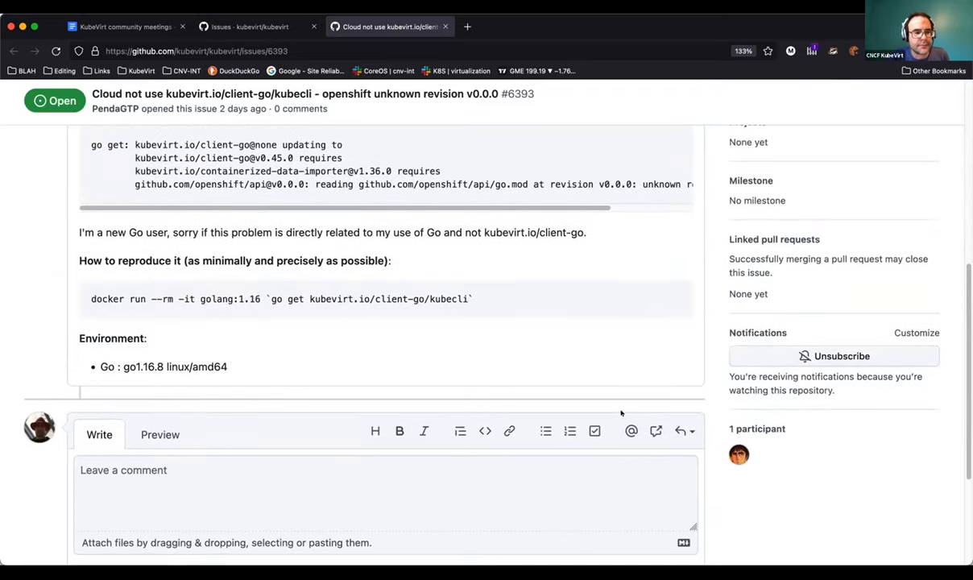
Step: Record issue #6393 as 'triage/accepted' in the Bug scrub notes and return to the issue
click(126, 26)
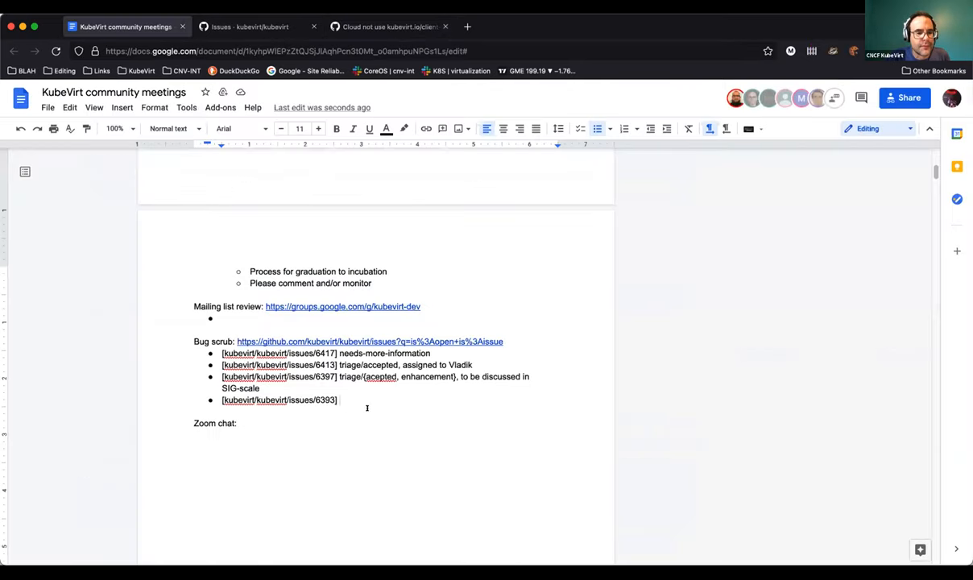
text(tri)
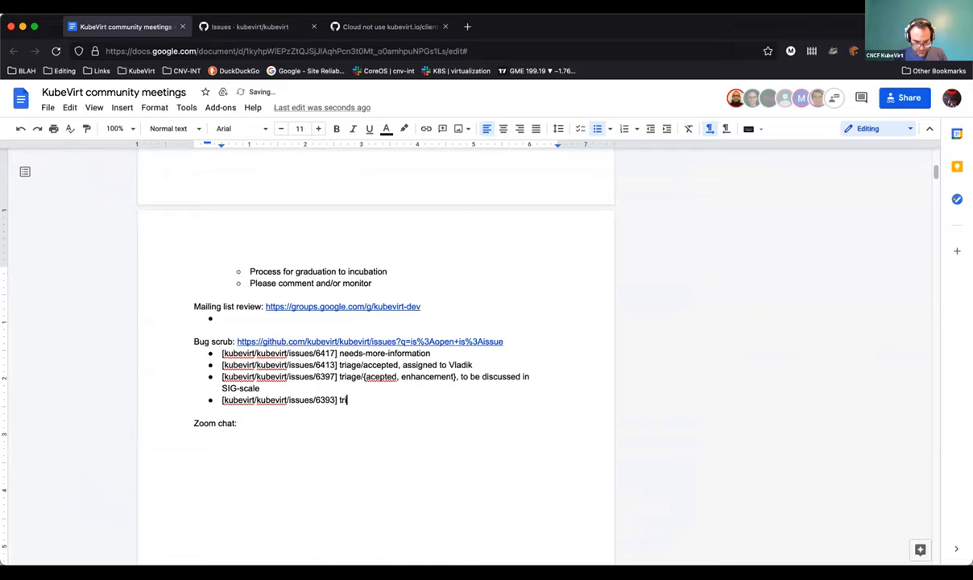
text(aged)
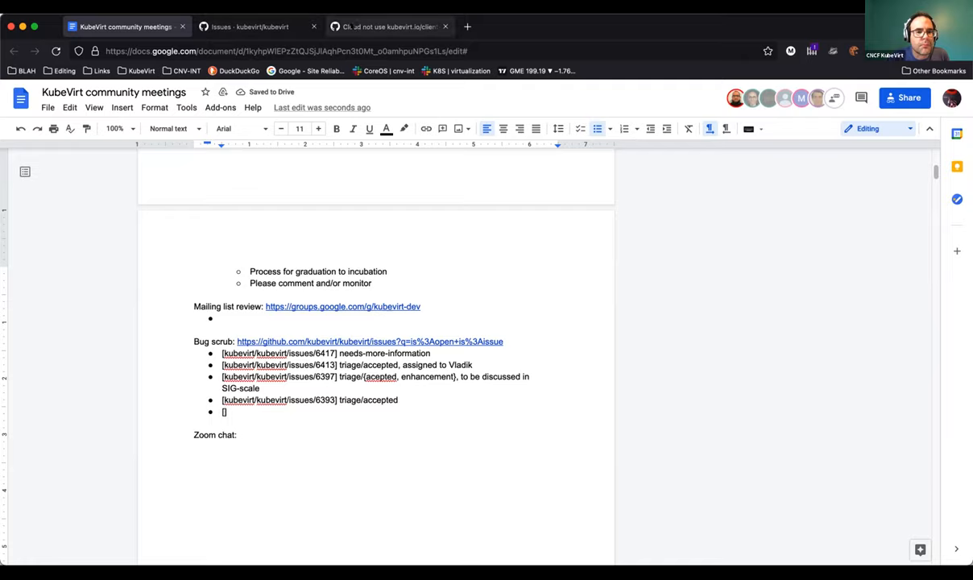
click(390, 25)
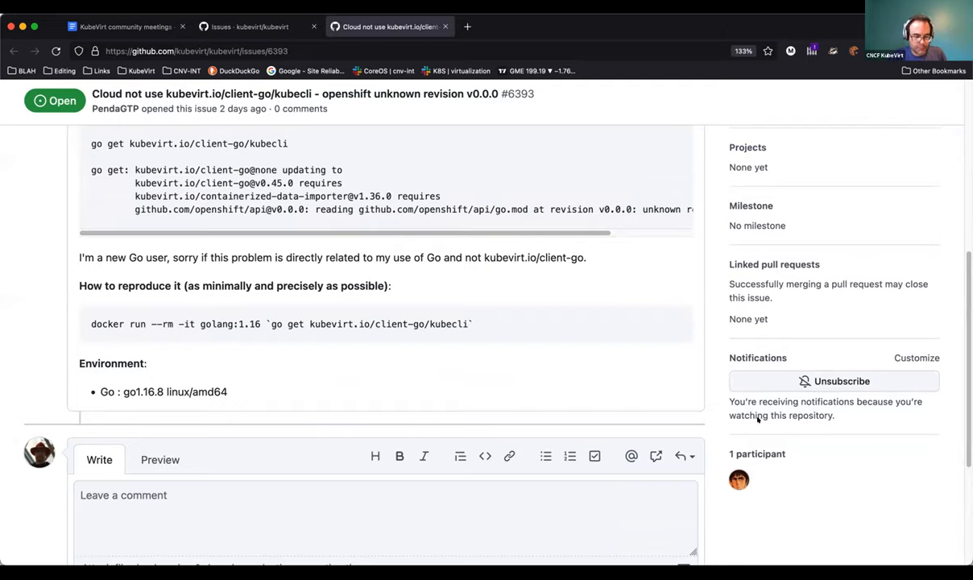
mouse_move(670, 469)
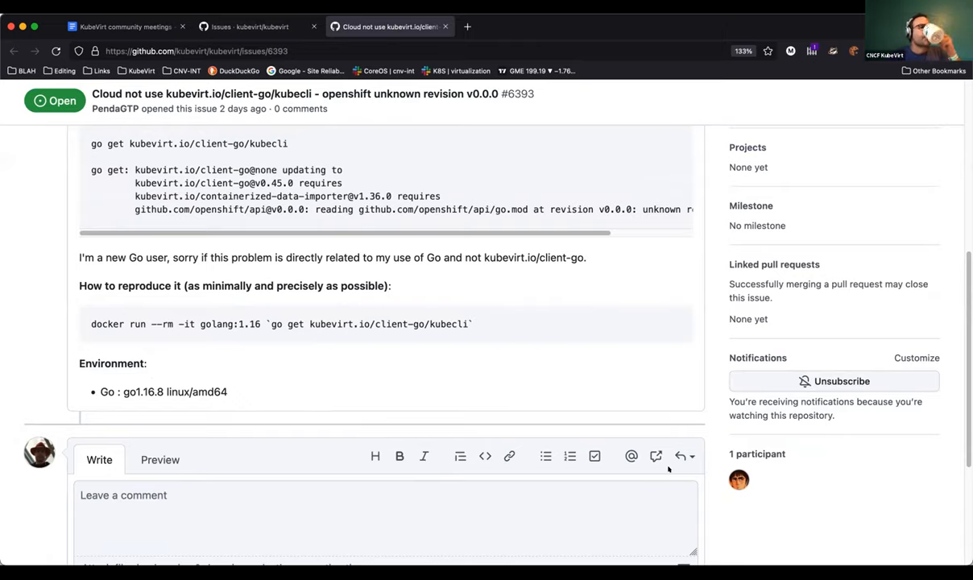
mouse_move(657, 470)
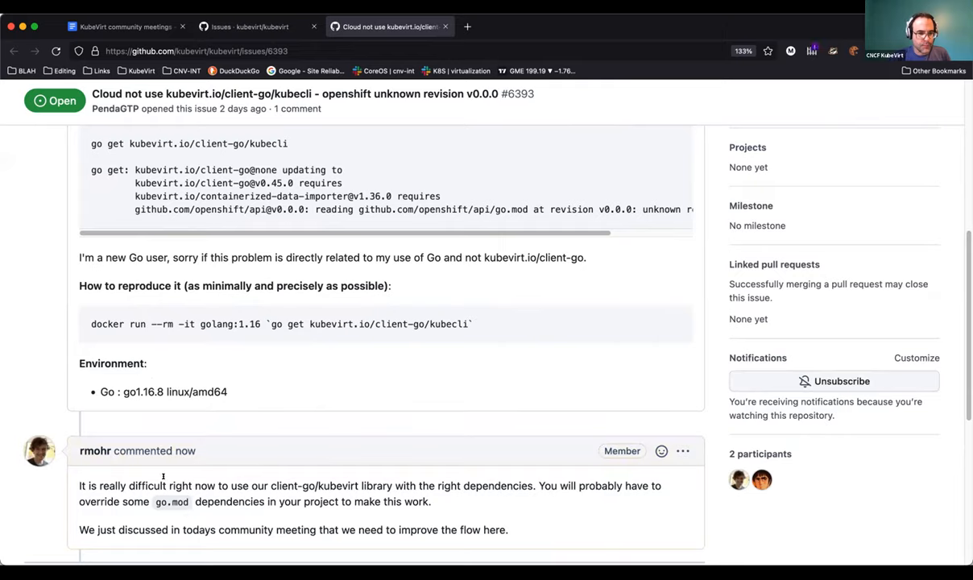
mouse_move(390, 485)
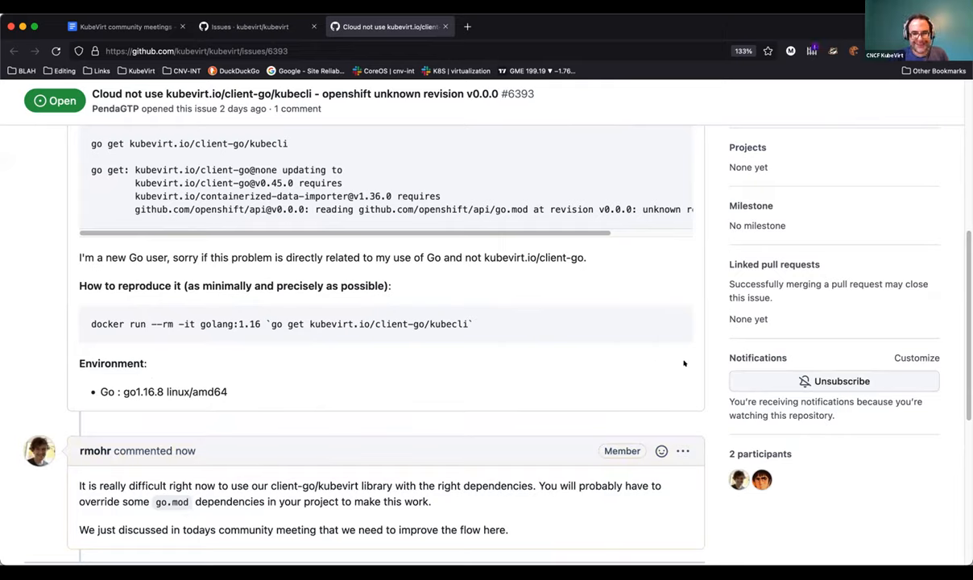
mouse_move(702, 329)
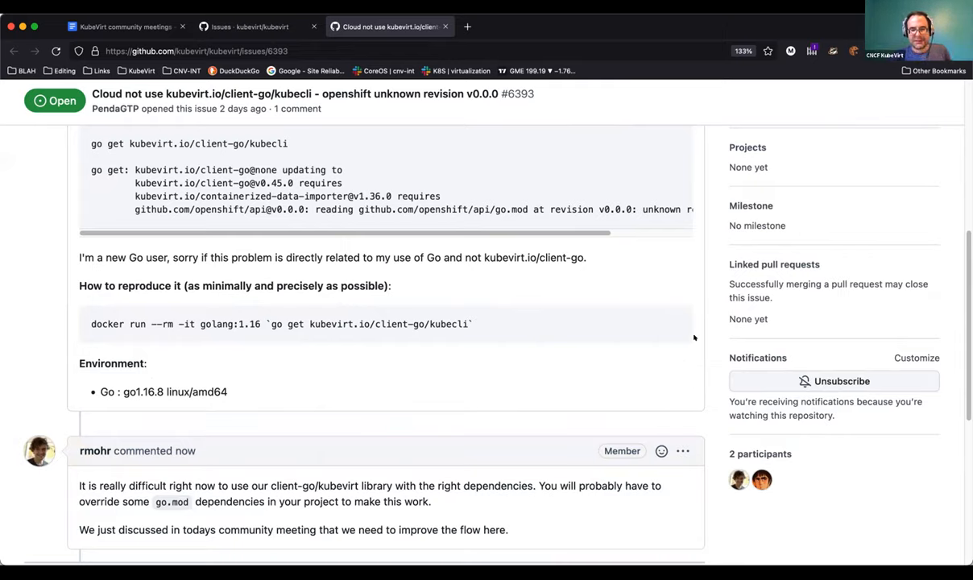
Step: Comment on issue #6393 advising overriding go.mod dependencies for client-go, then return to the issues list
scroll(down, 3)
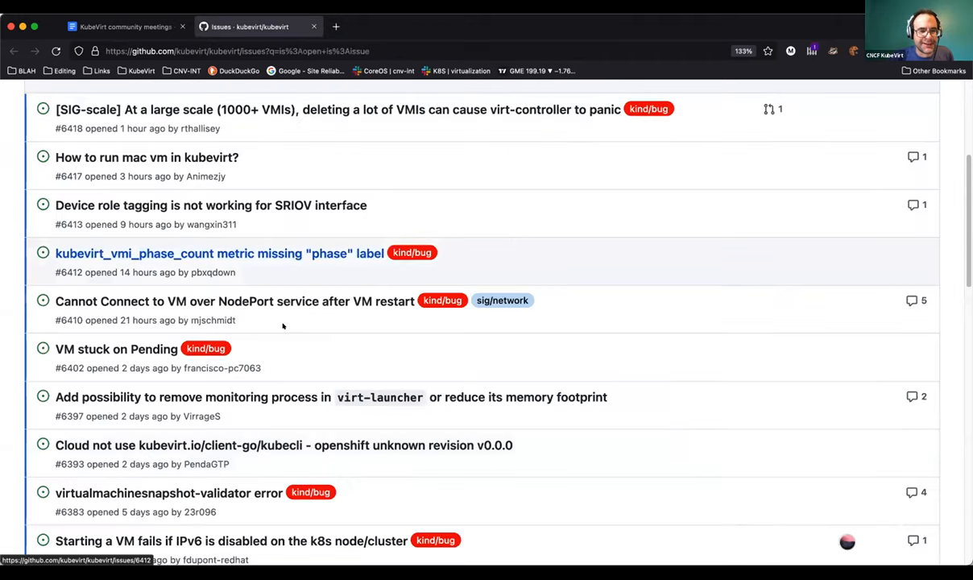
Step: Navigate from the issues list to the KubeVirt organization overview page
scroll(down, 3)
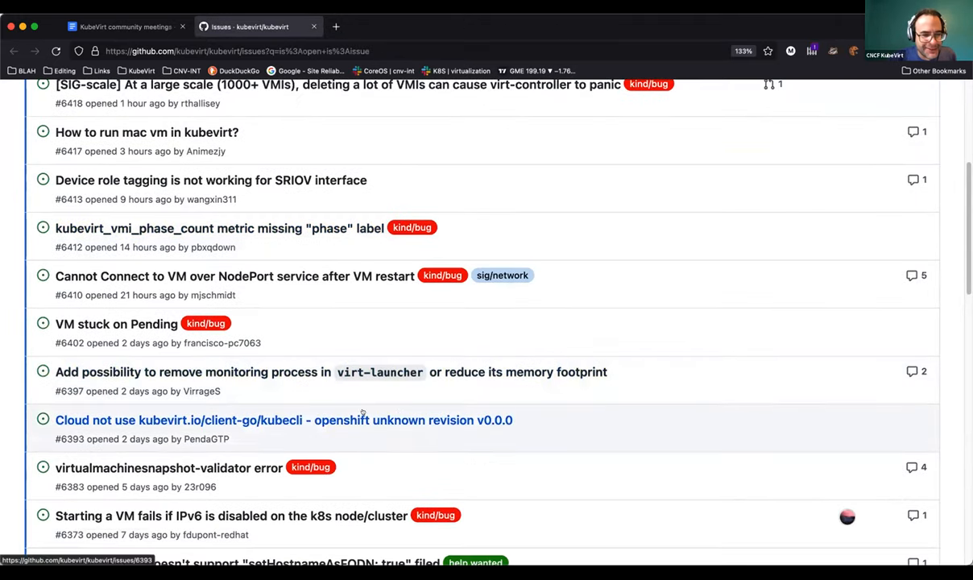
scroll(down, 3)
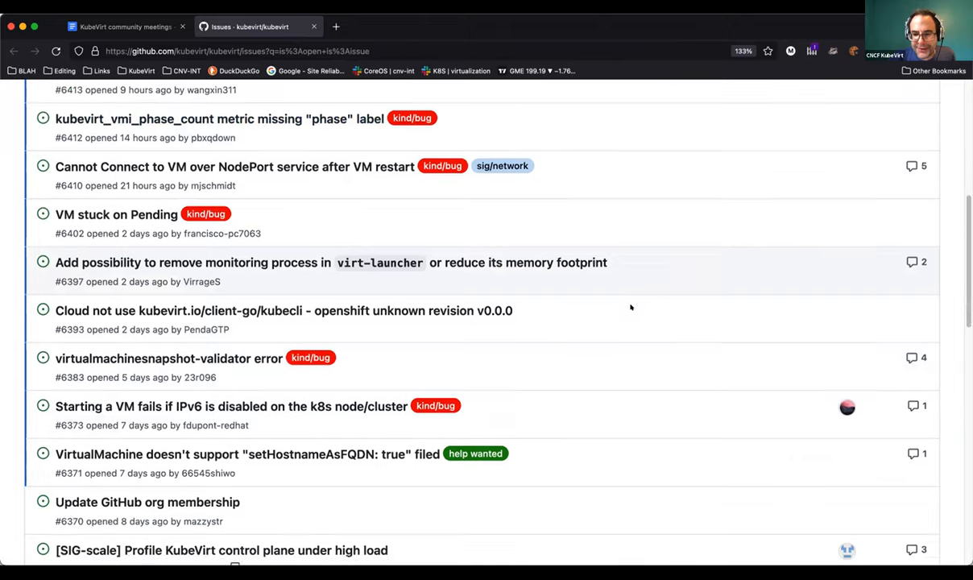
scroll(down, 3)
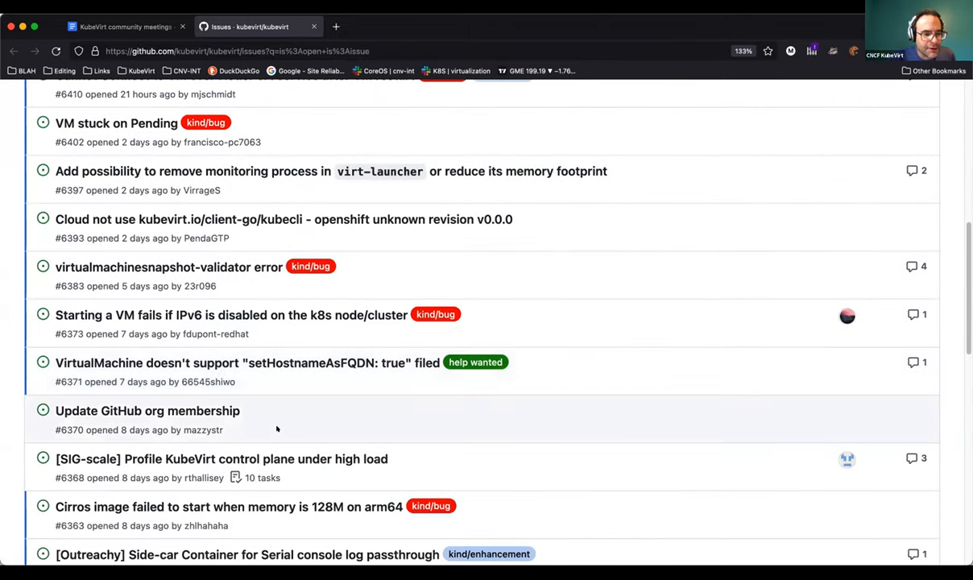
mouse_move(149, 411)
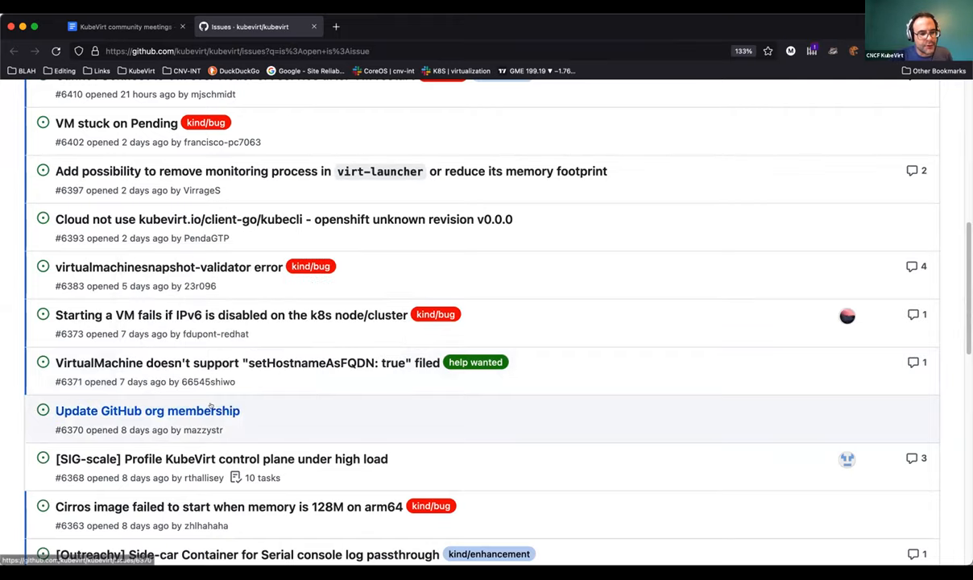
click(147, 411)
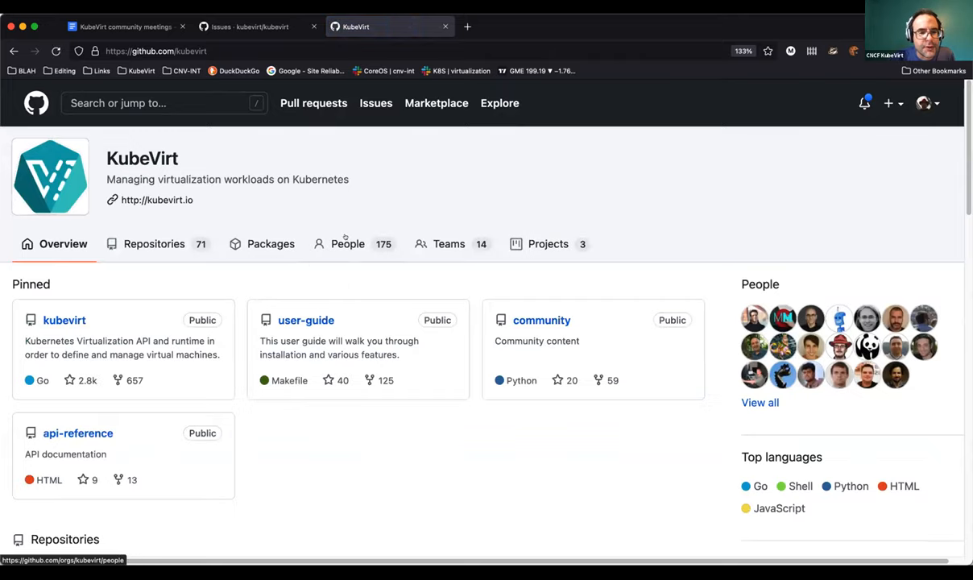
Step: Search the KubeVirt organization's People list for 'ad' and then 'website'
click(348, 243)
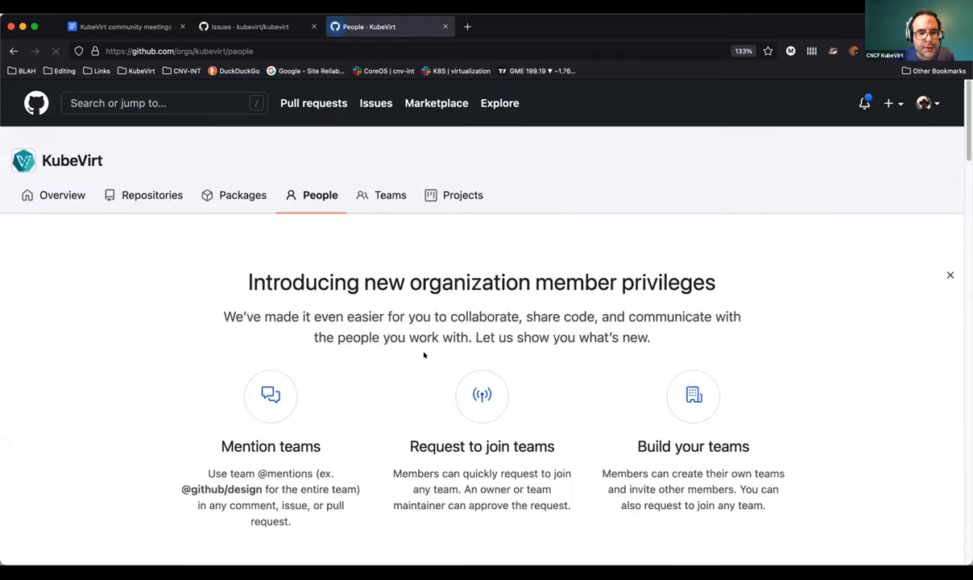
text(admin)
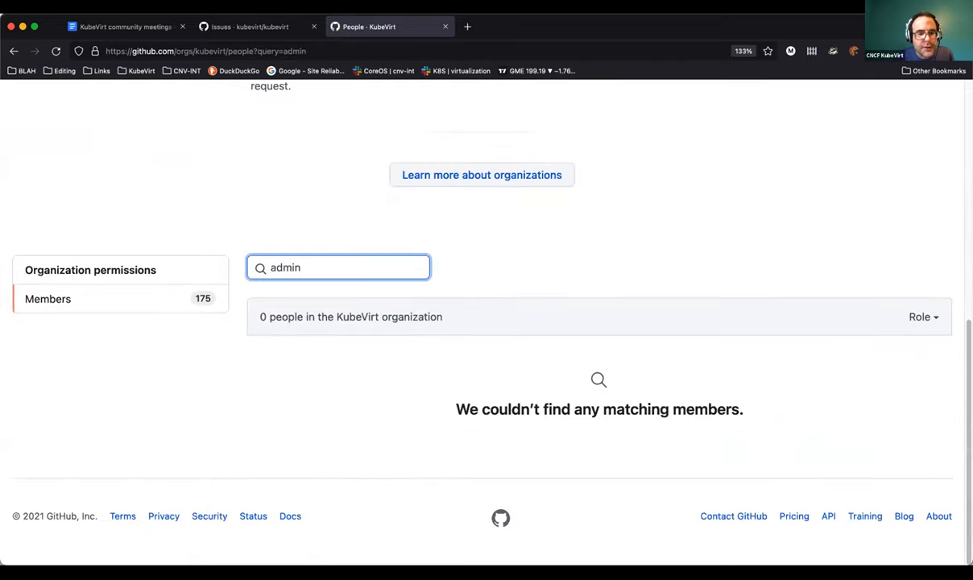
key(backspace)
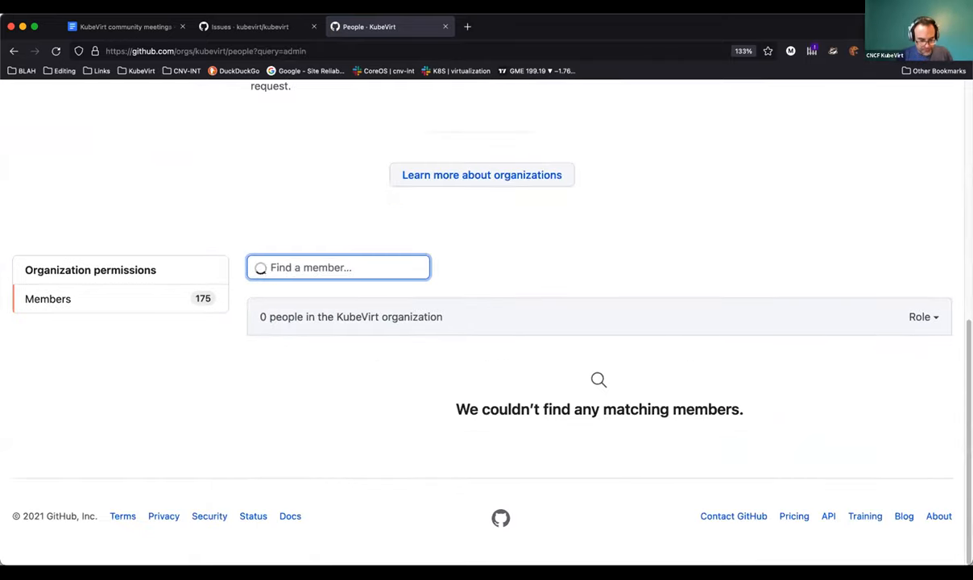
text(website)
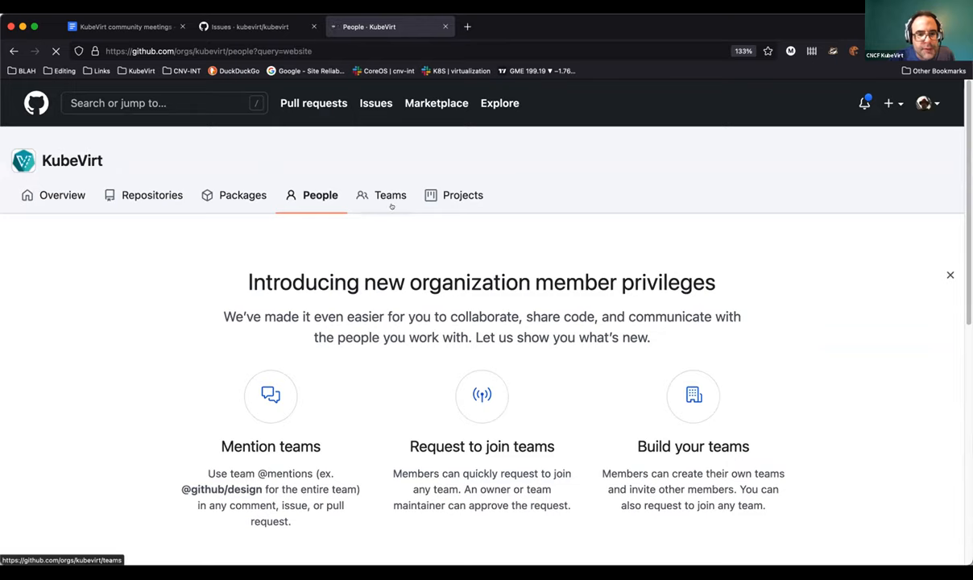
Step: Find the website-maintainers team under Teams, view its members, then return to the issues list
click(390, 195)
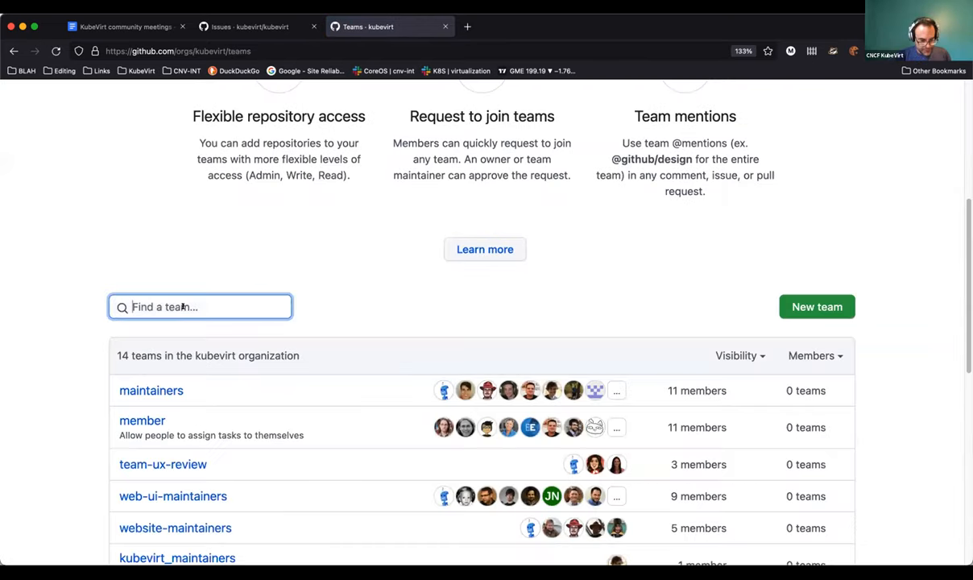
text(admin)
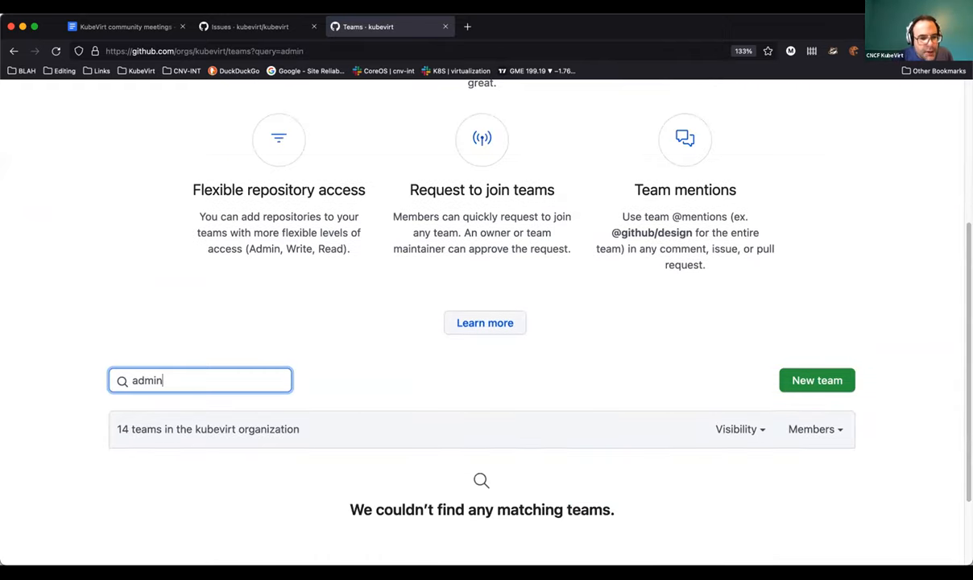
text(website)
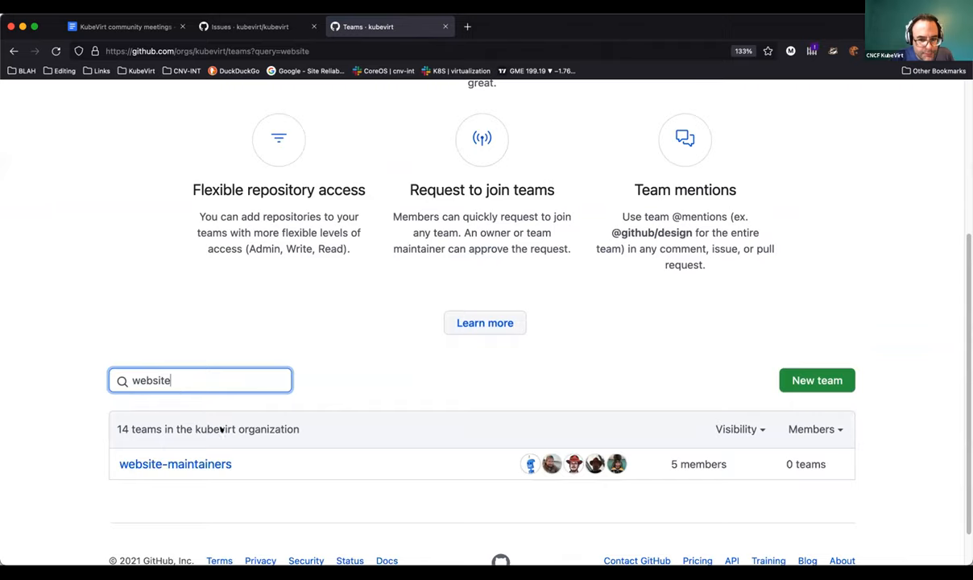
click(174, 463)
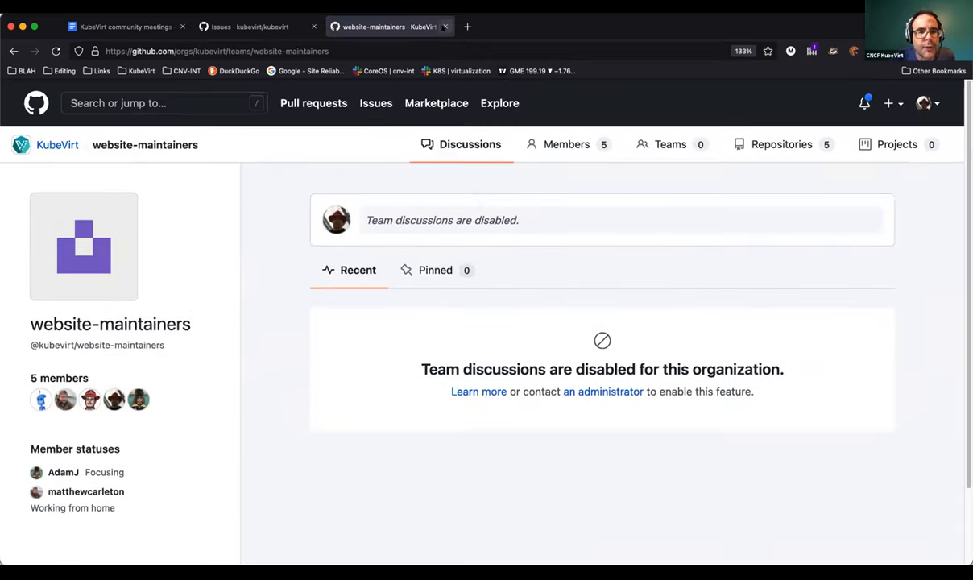
click(257, 26)
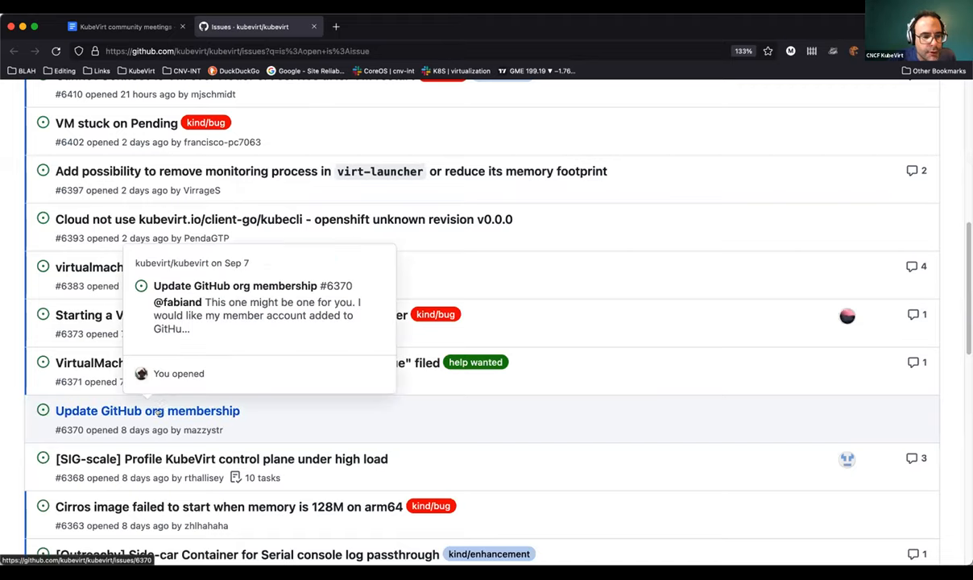
click(148, 411)
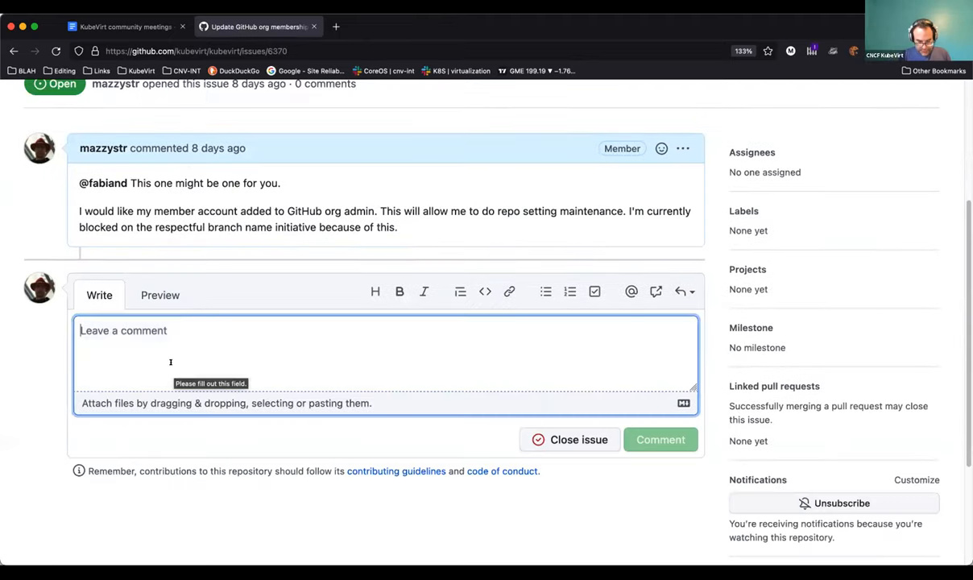
text(@fabiand)
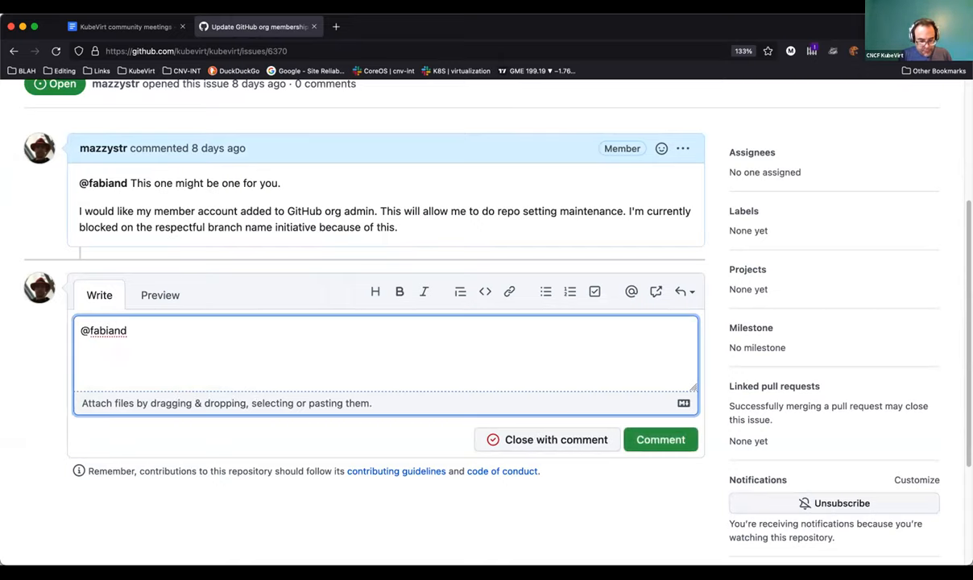
text(thank you sir!)
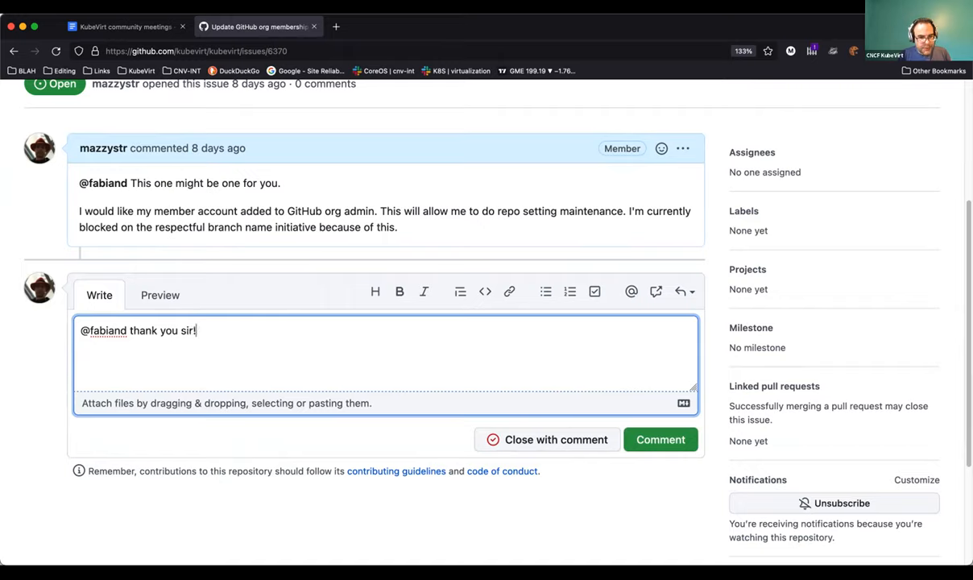
text(/close)
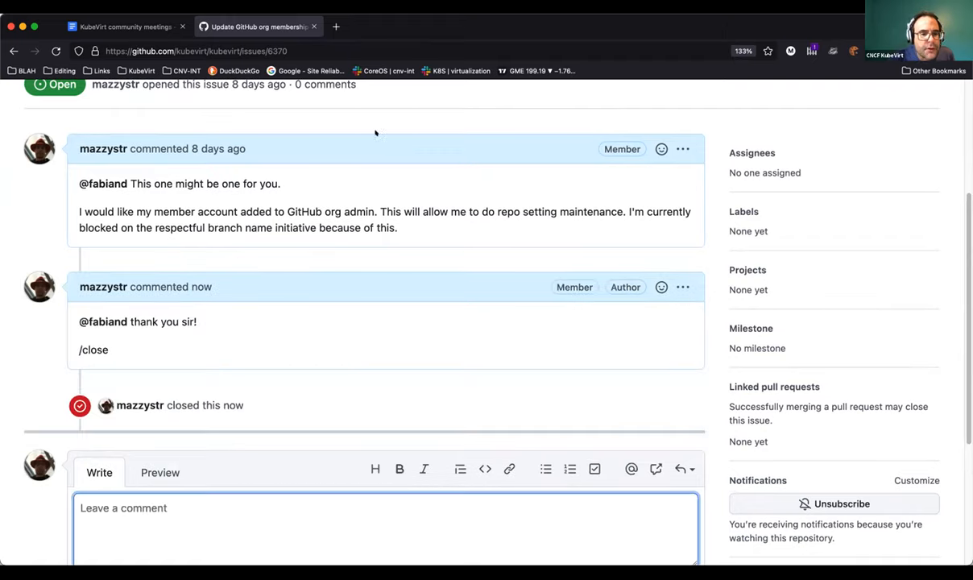
click(126, 26)
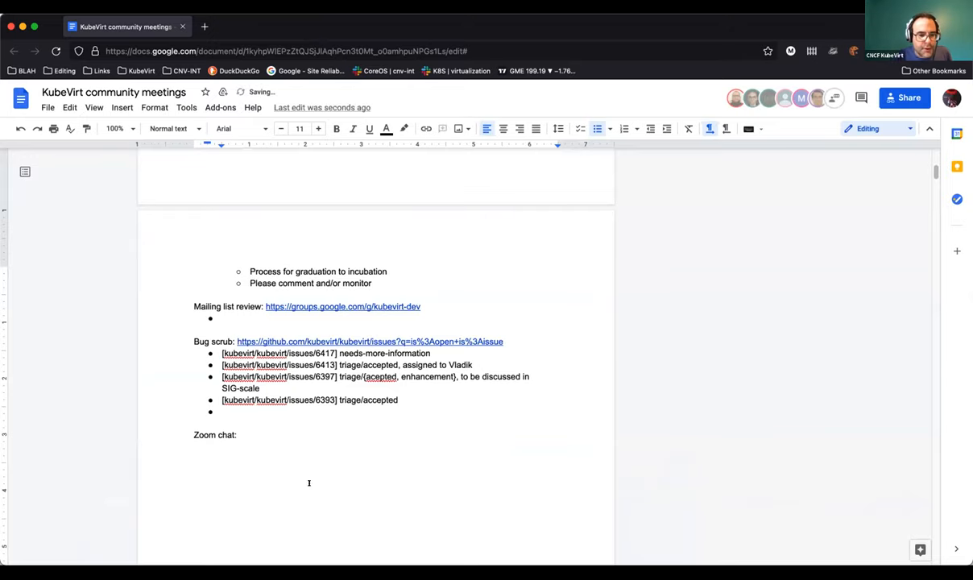
scroll(down, 3)
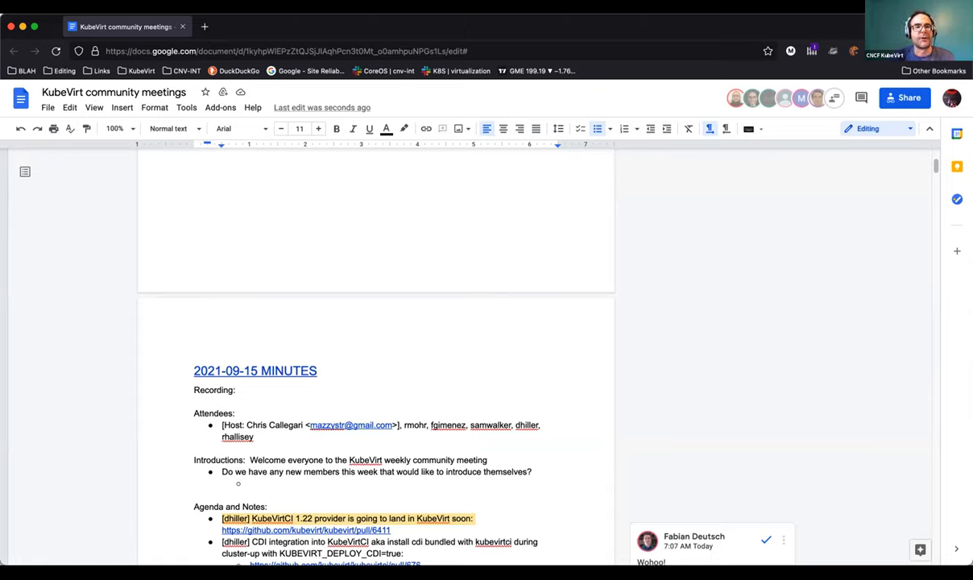
mouse_move(449, 58)
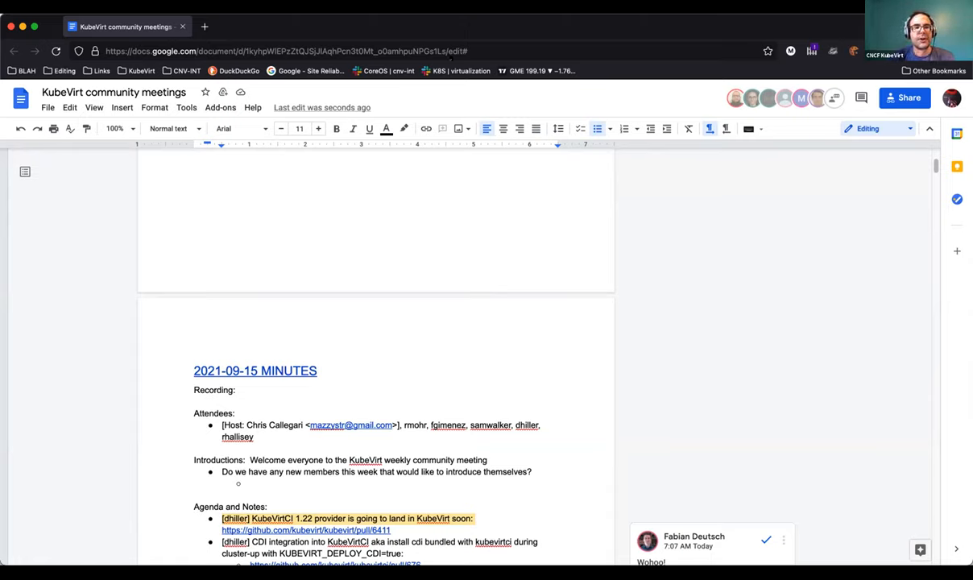